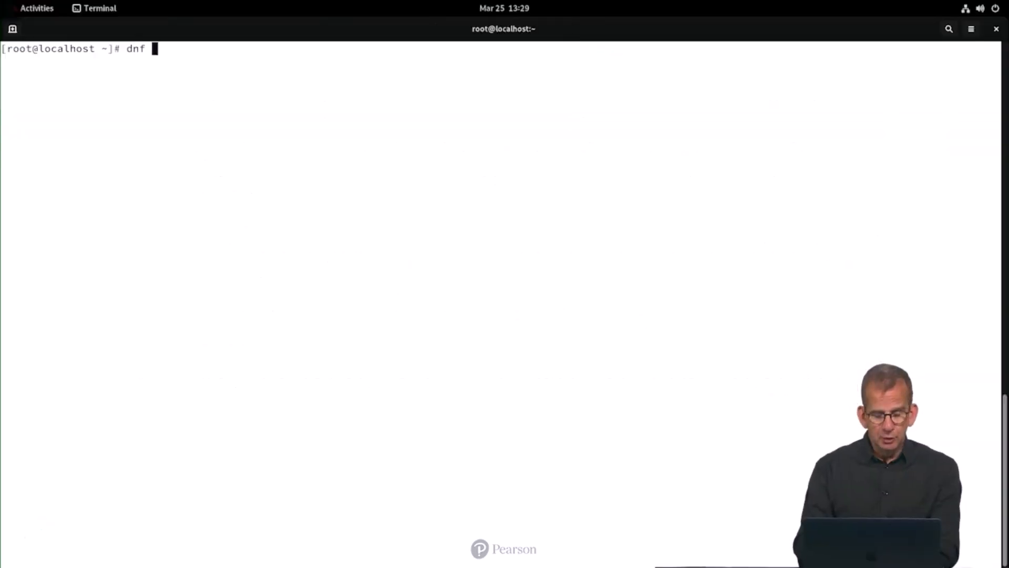
Add the repository.example.com repo with dnf config-manager and head toward /etc/yum.repos.d.
text(config-manager)
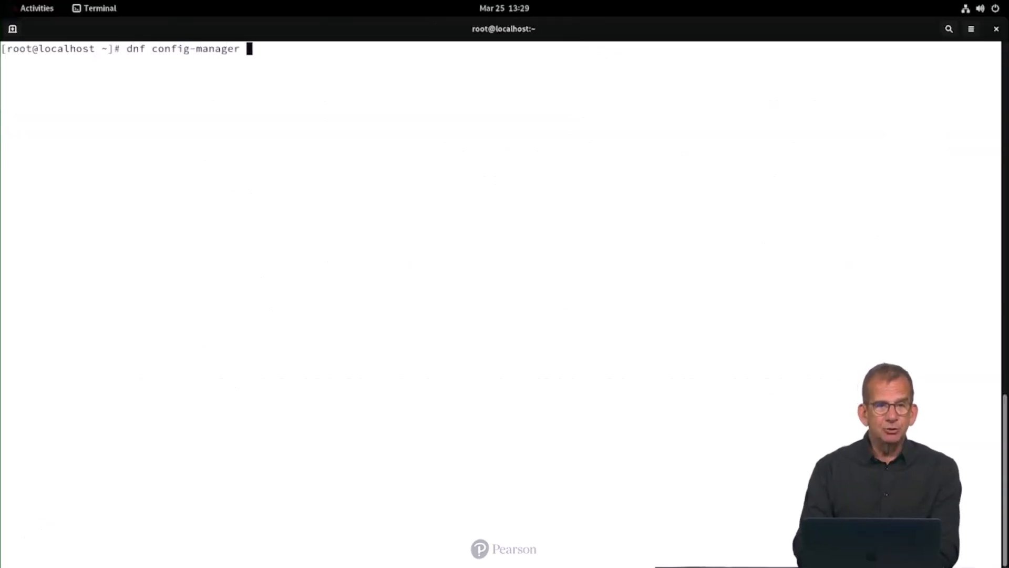
text(--add-repo https)
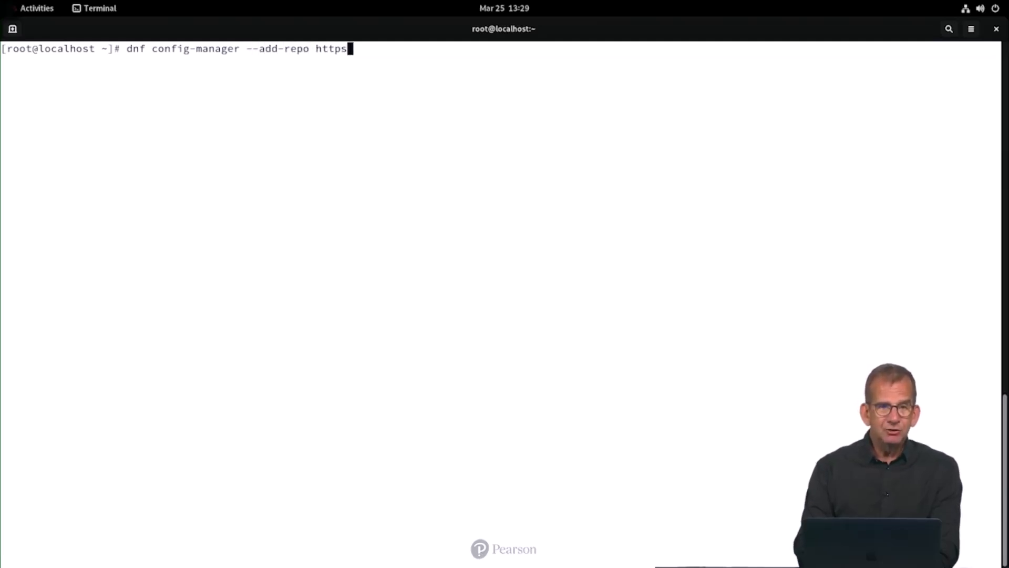
text(://repository.example.com)
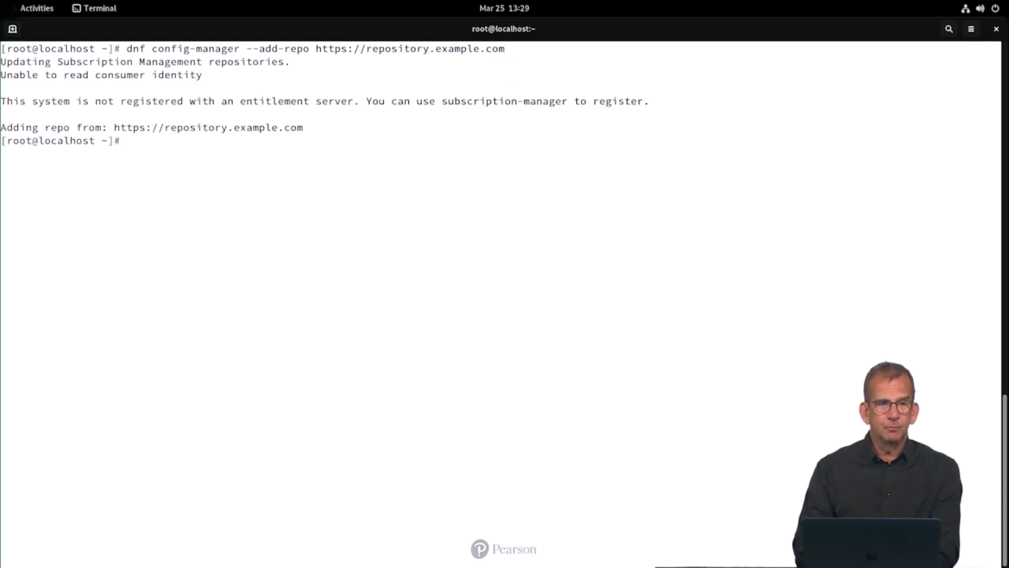
text(cd /etc/)
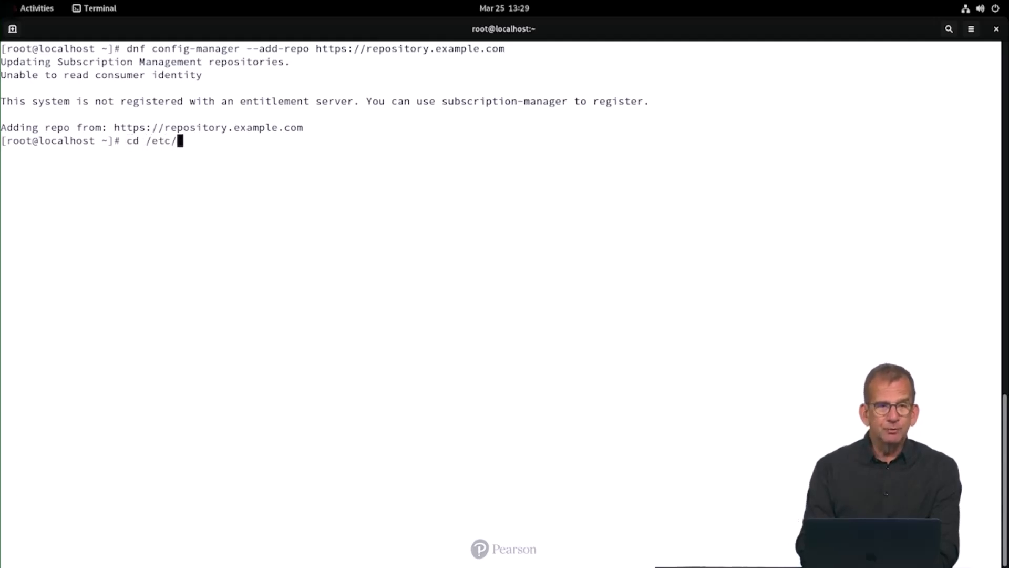
key(BackSpace)
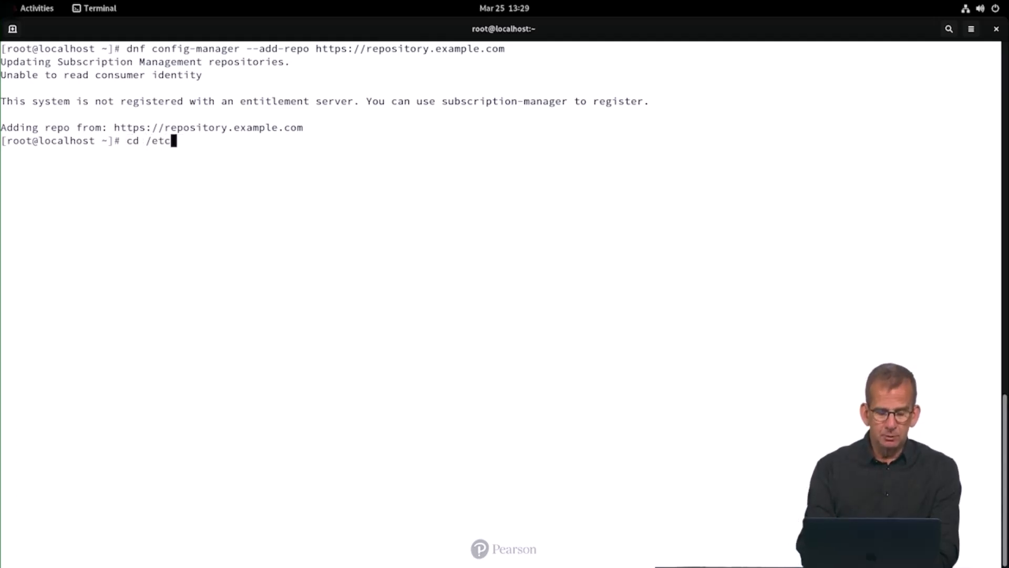
List /etc/yum.repos.d and add gpgcheck=0 to repository.example.com.repo in vim.
text(/yum.repos.d/)
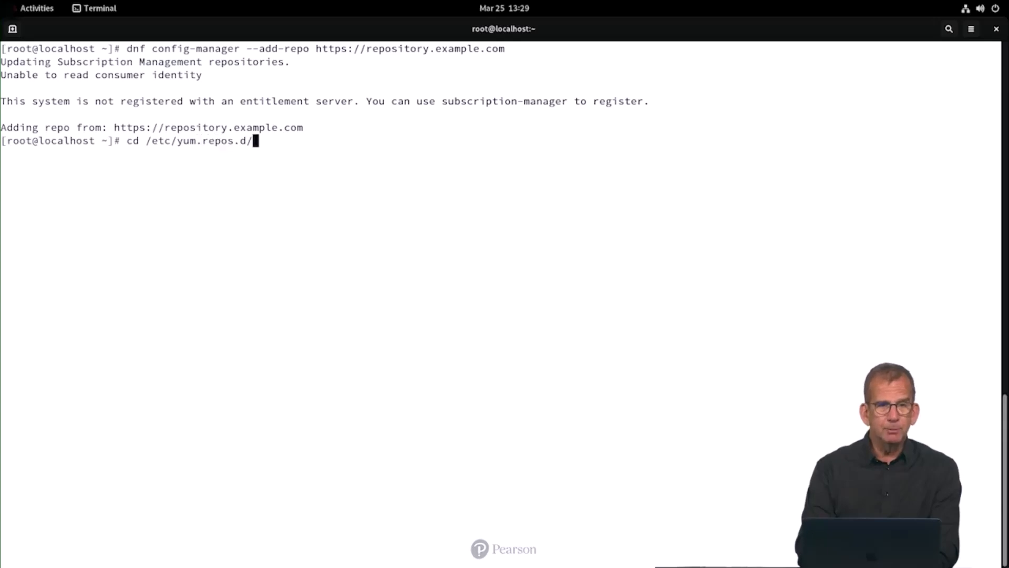
text(ls)
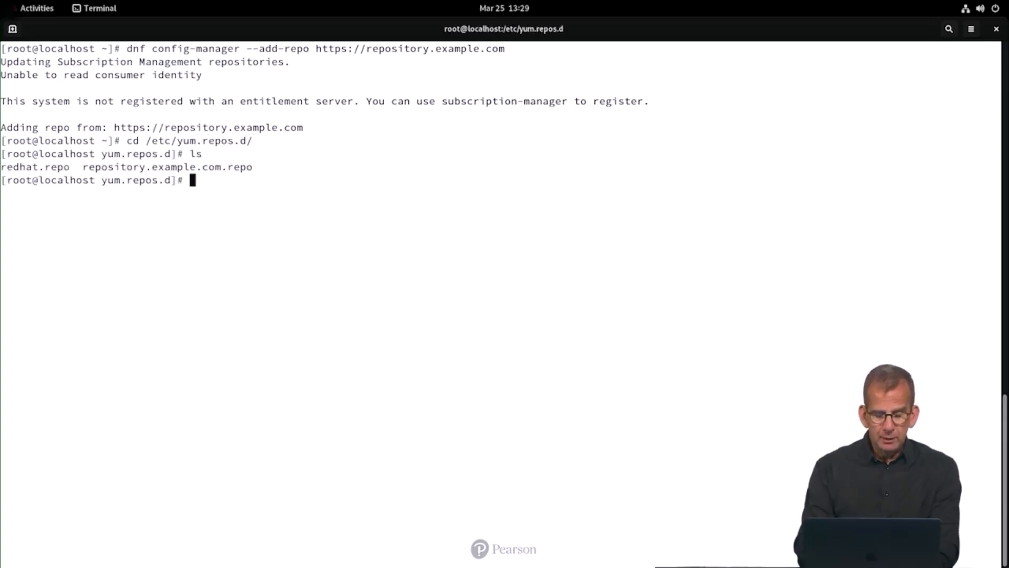
text(vim repository.example.com.repo)
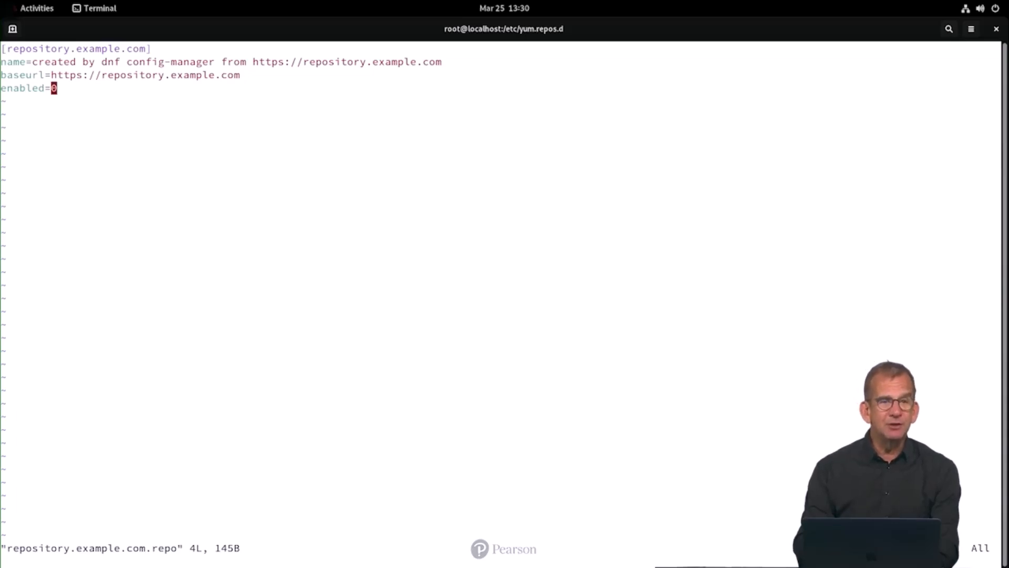
key(i)
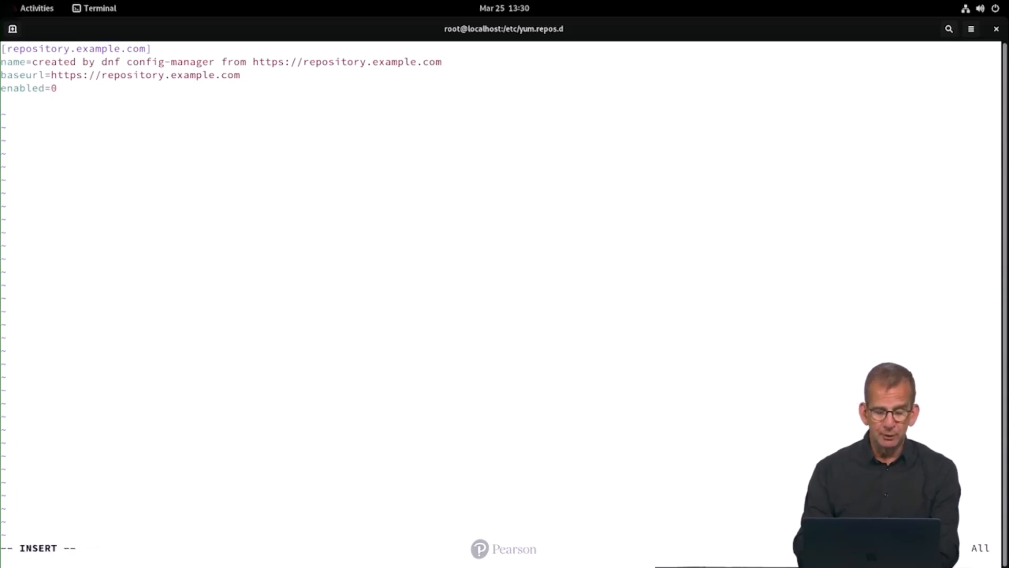
text(gpgcheck)
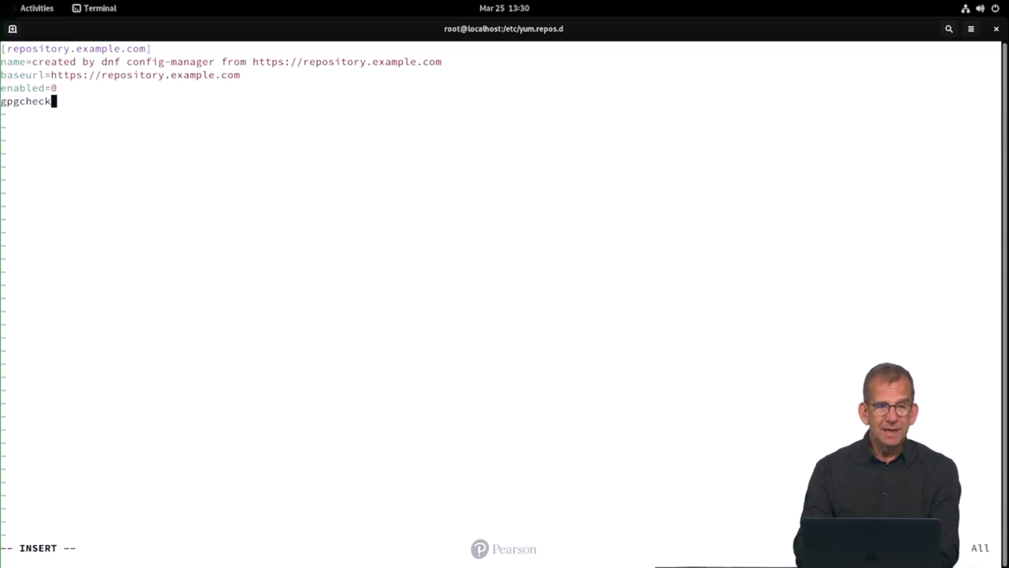
text(=0)
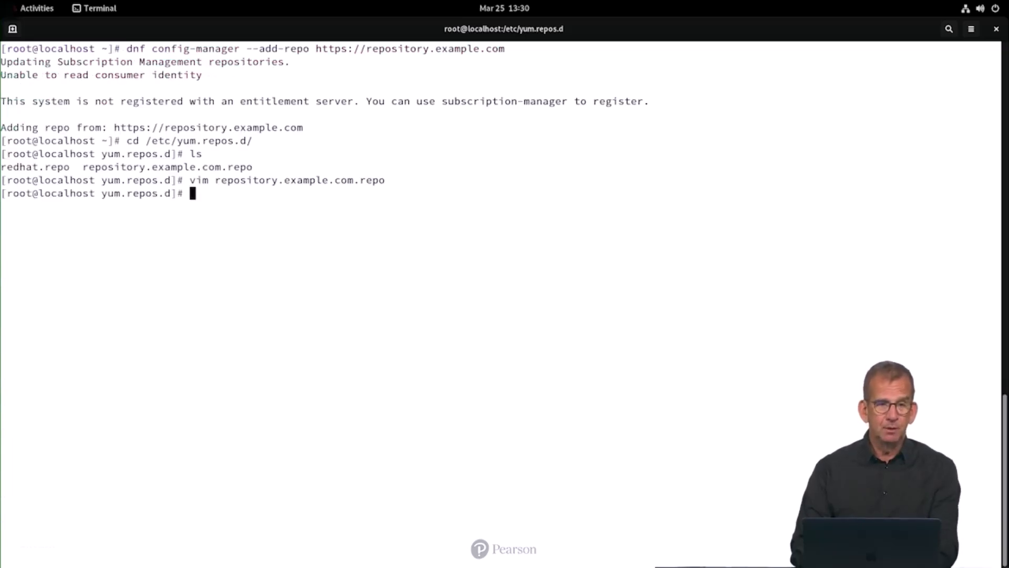
Run dnf repolist to verify the new repository is listed.
text(dnf)
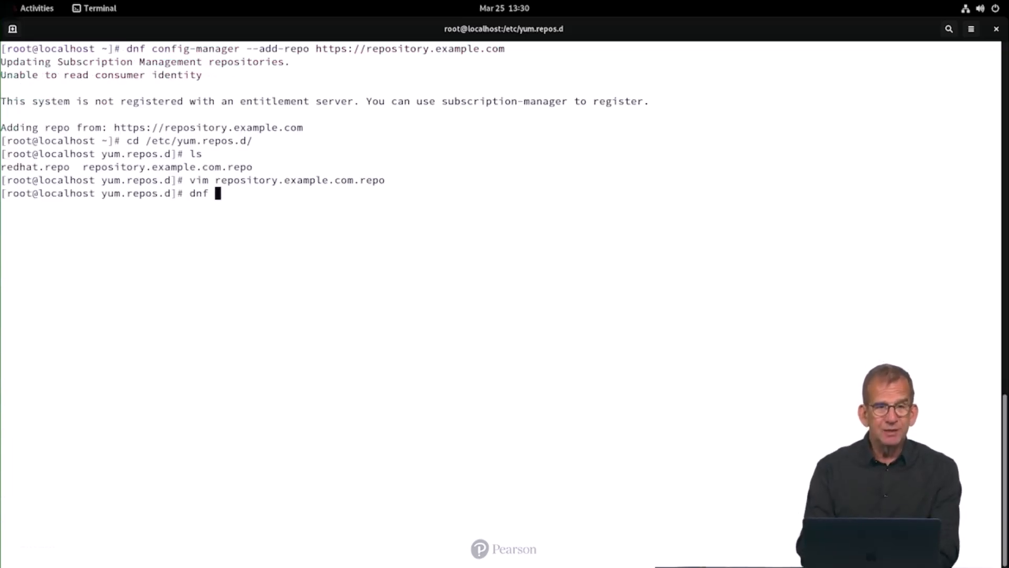
text(repol)
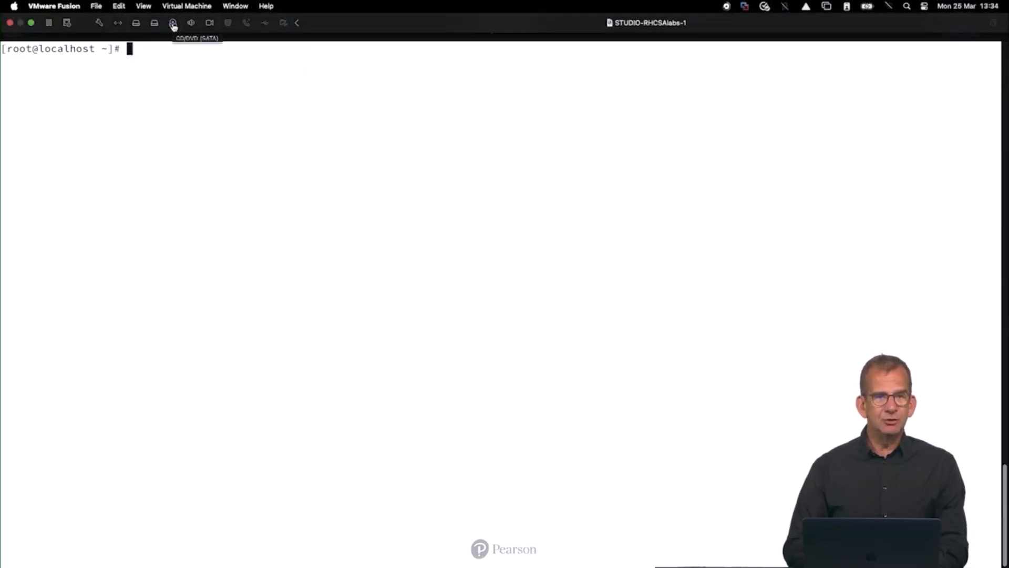
Connect the installation DVD to the VM from the VMware Fusion toolbar.
click(171, 22)
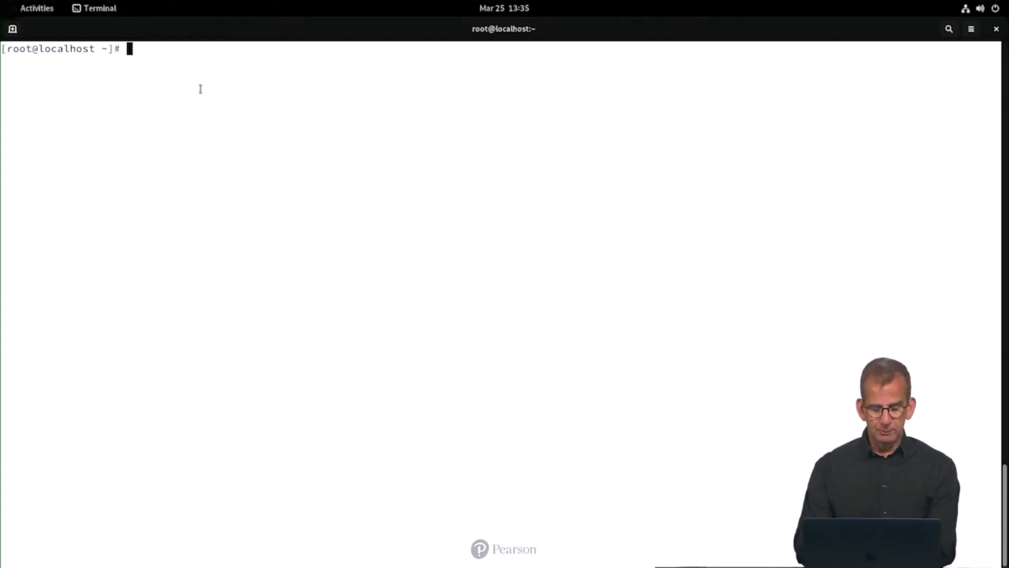
Copy /dev/sr0 into rhel9.iso with dd using a 1M block size.
text(dd if=/dev/)
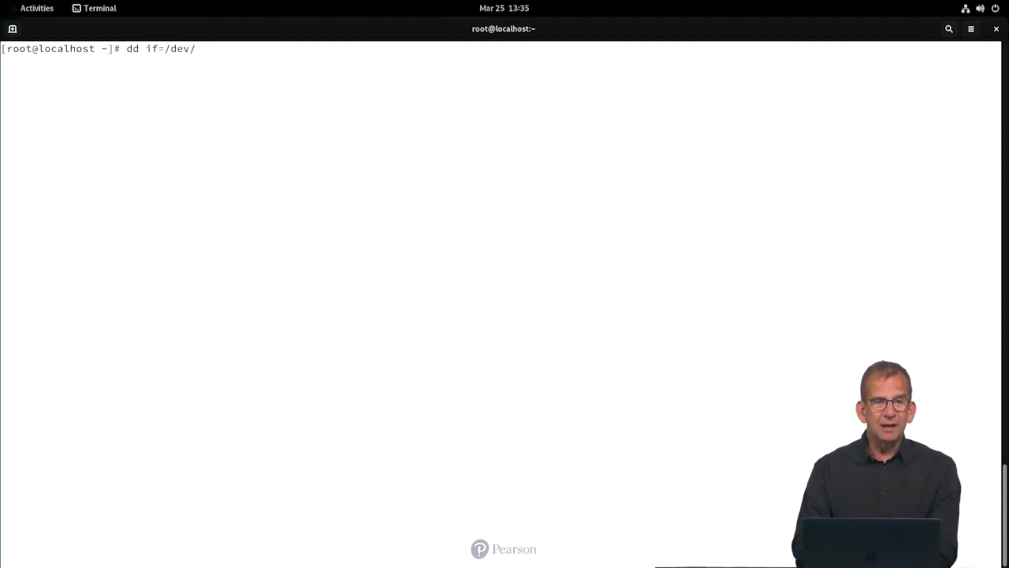
text(sr)
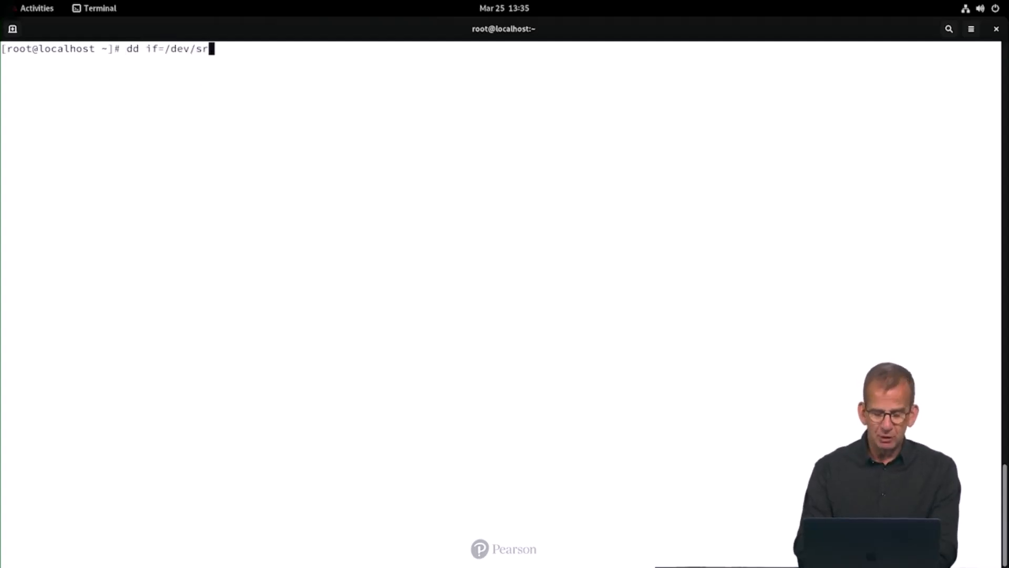
text(0 of)
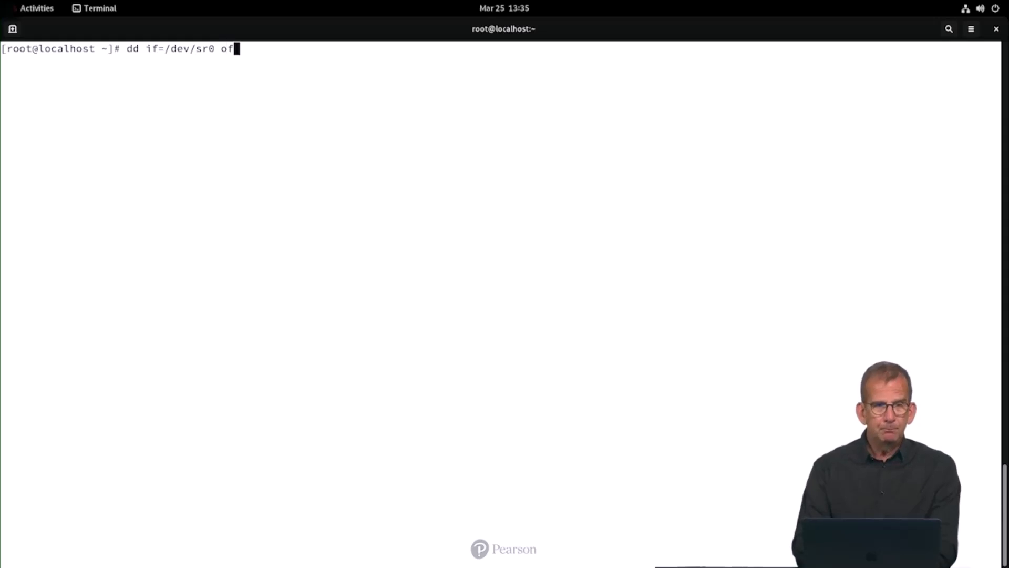
text(=r)
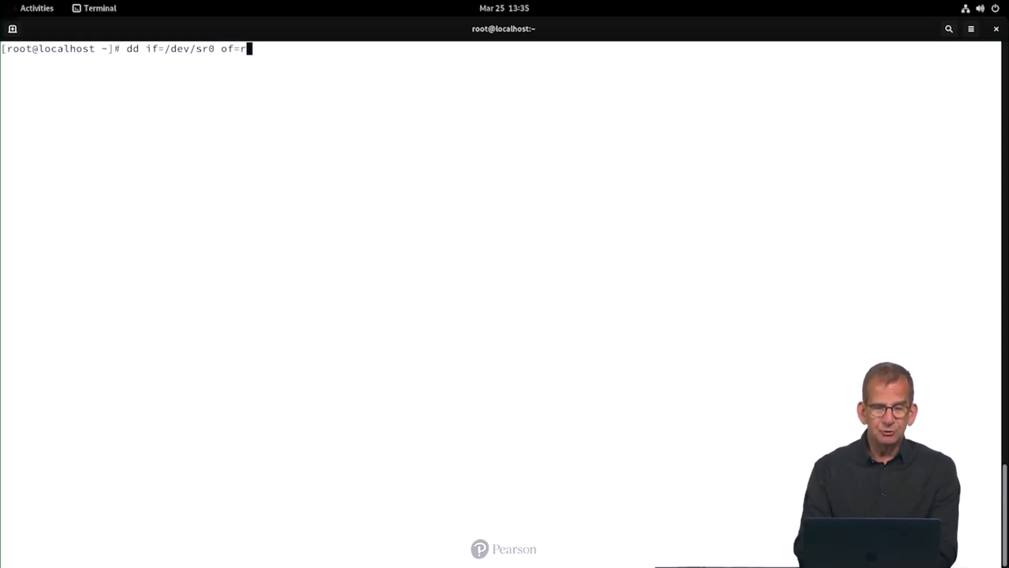
text(hel9.)
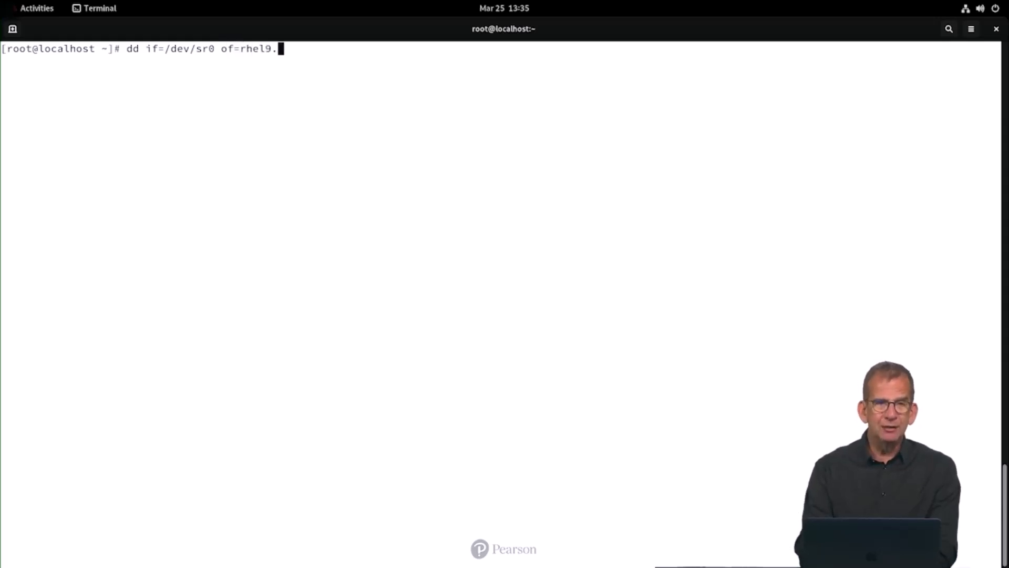
text(iso bs)
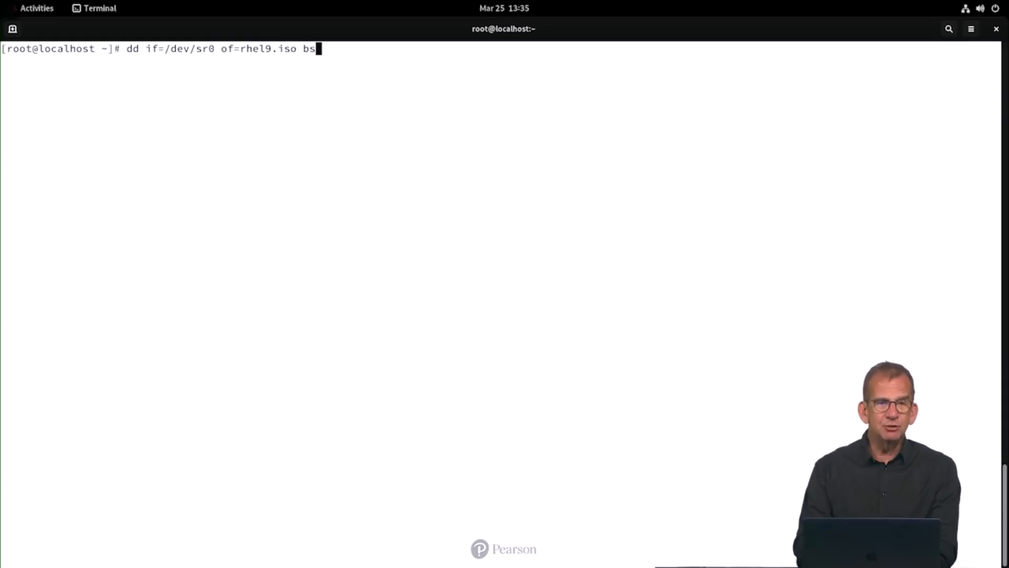
text(=1)
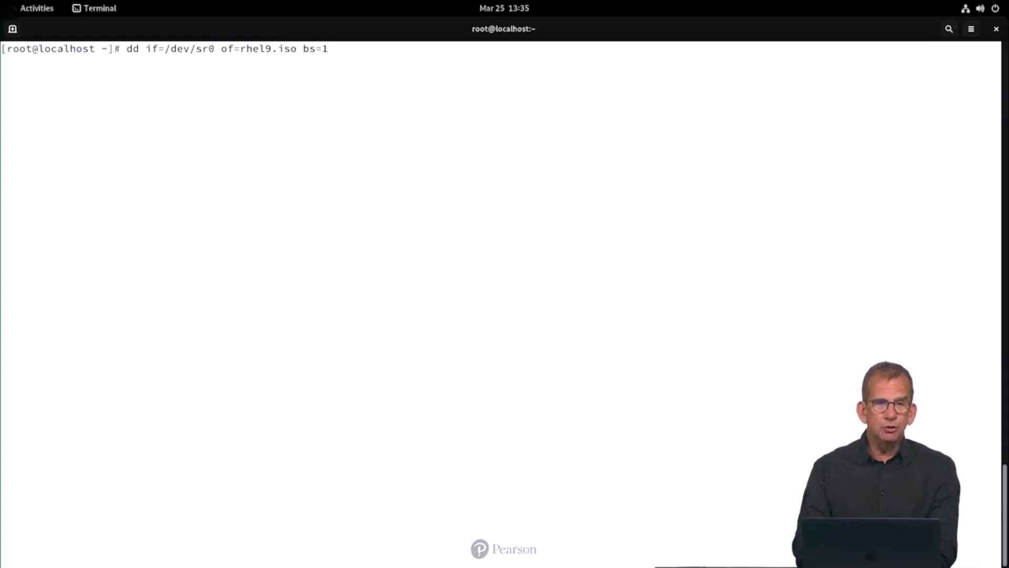
text(M)
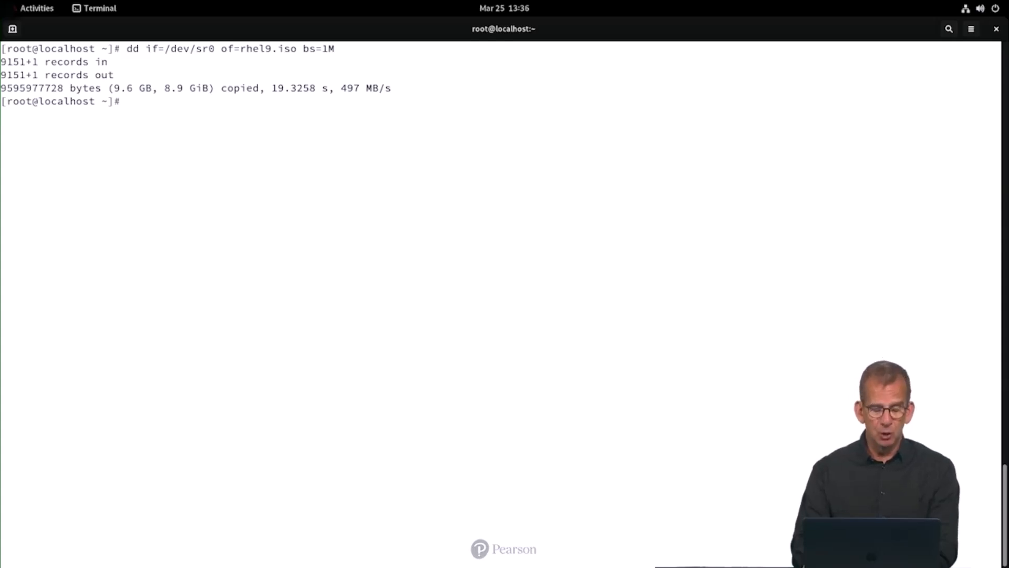
Show disk usage of mounted filesystems with df -h.
text(df -h)
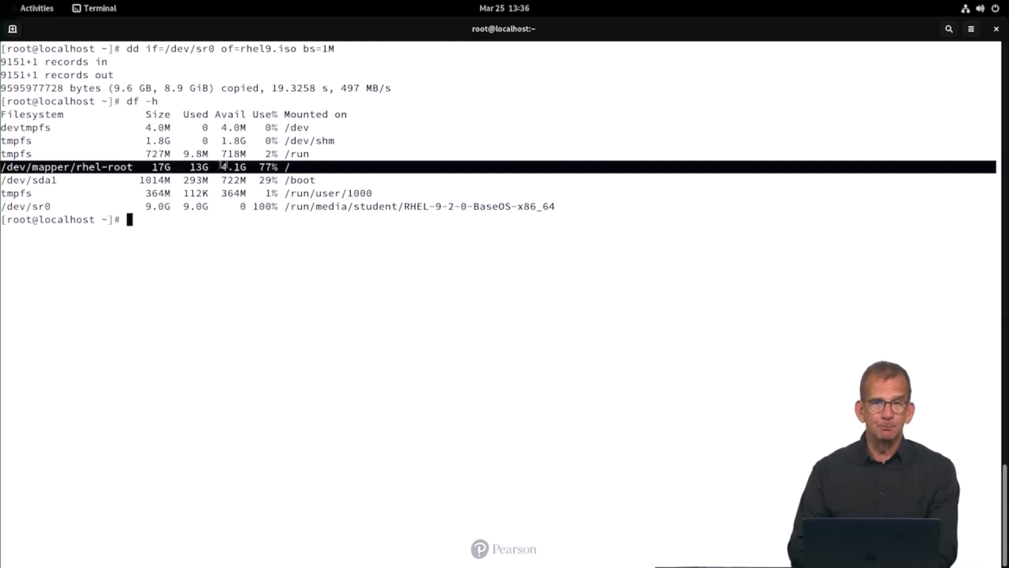
Edit /etc/fstab in vim and start a new line at the end.
text(vim)
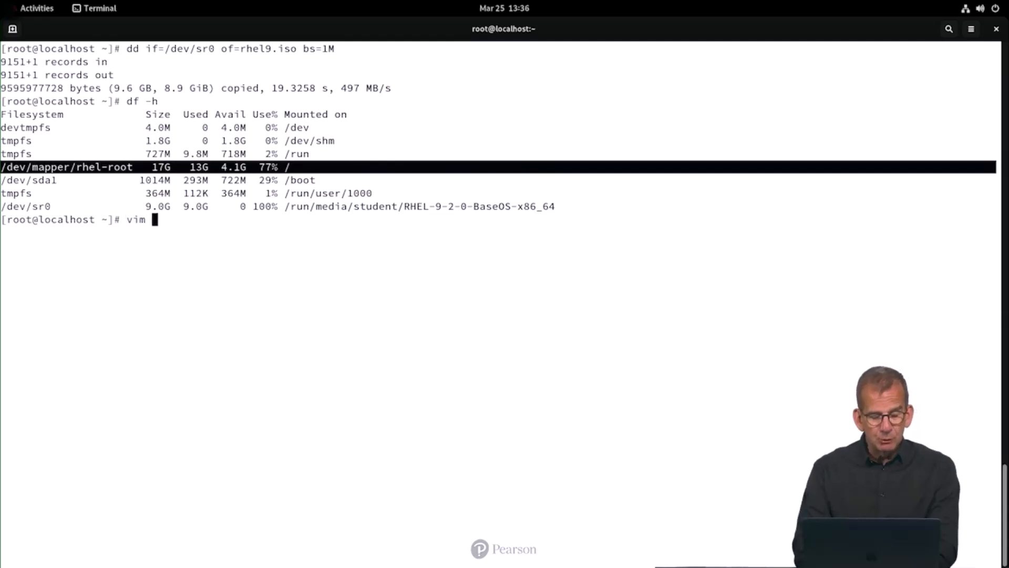
text(/e)
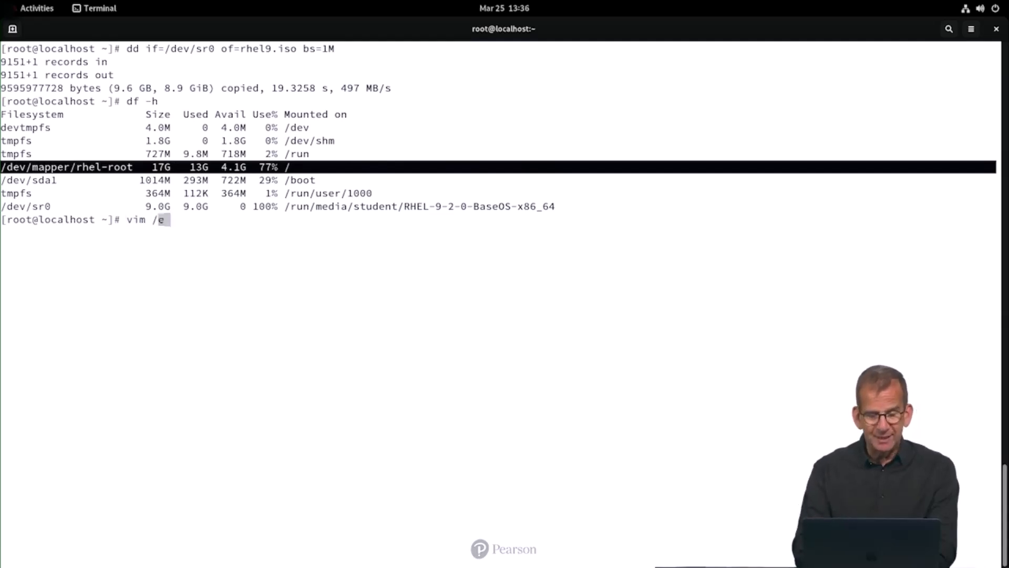
text(tc/fstab)
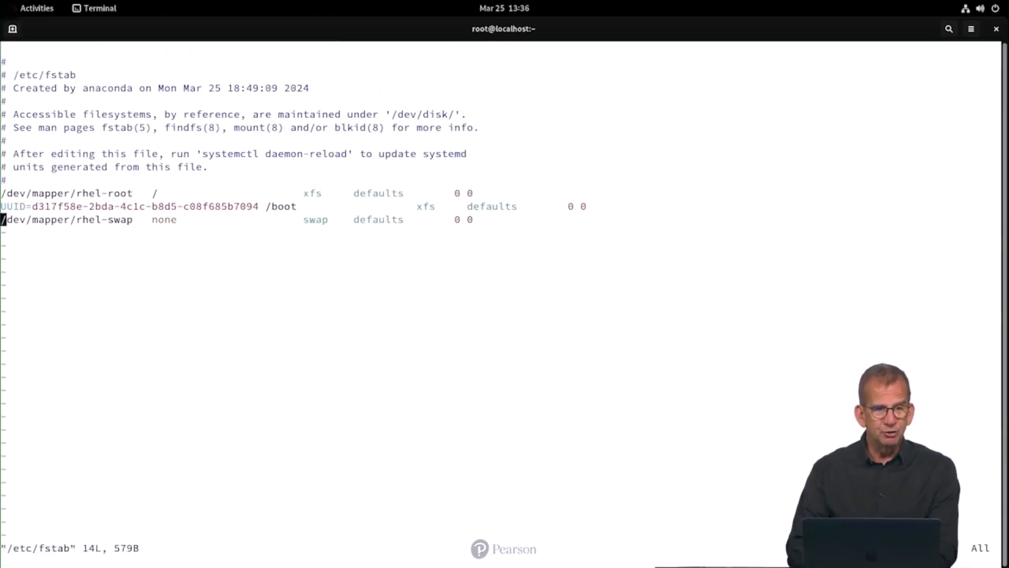
key(i)
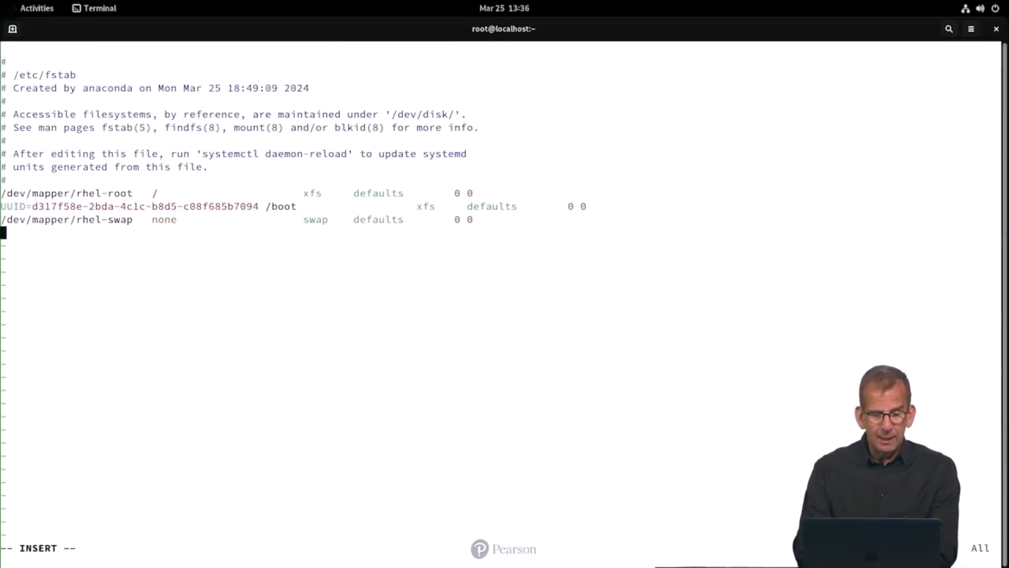
Enter the line '/rhel9.iso /repo iso9660 defaults 0 0'.
text(/rhel9.io)
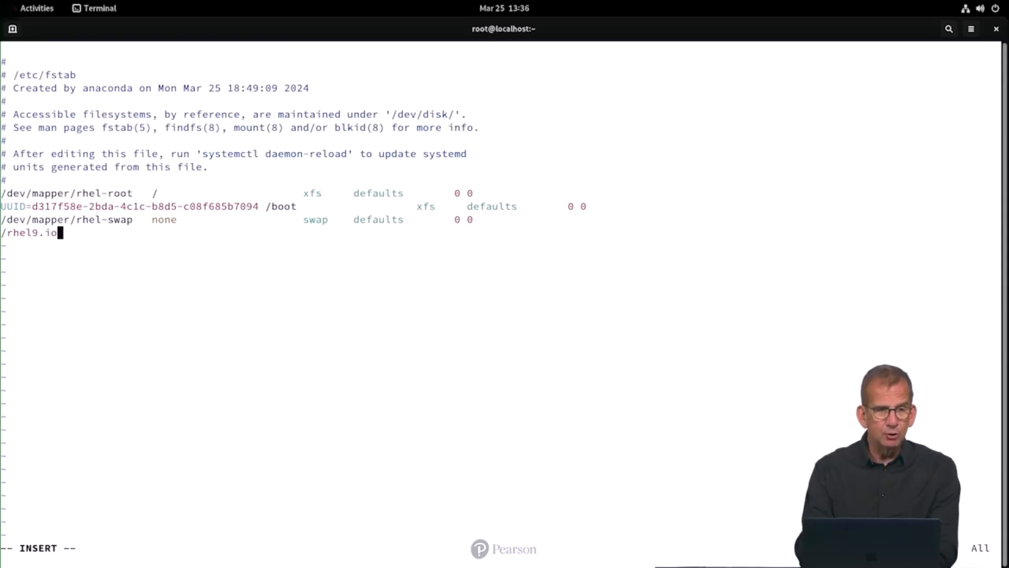
text(s)
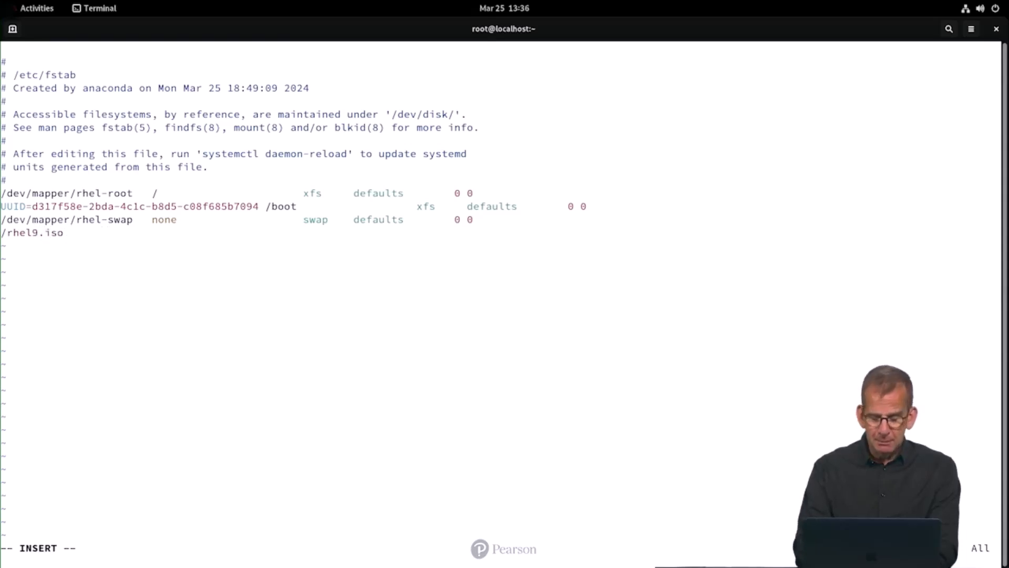
text(/repo)
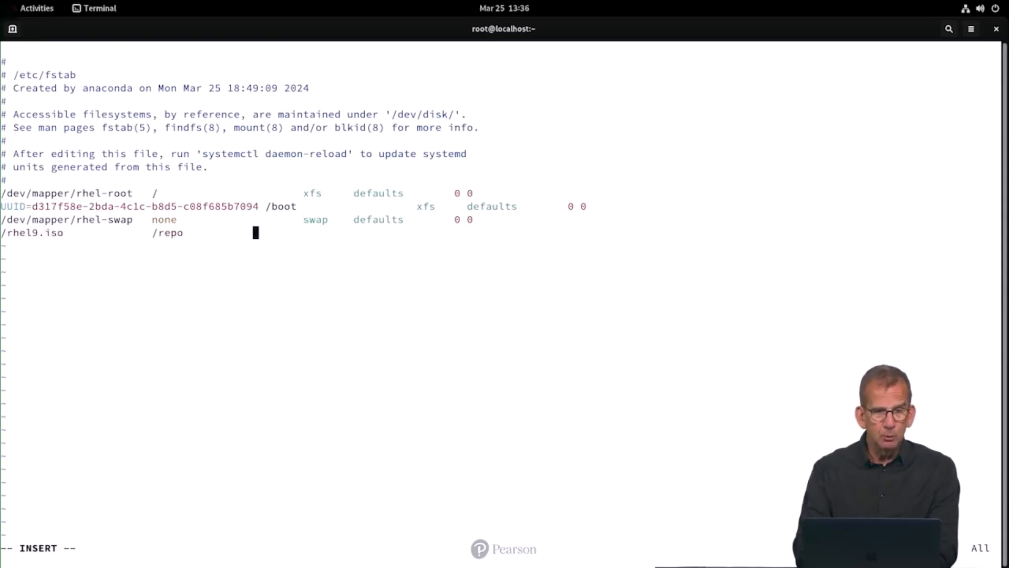
text(iso9)
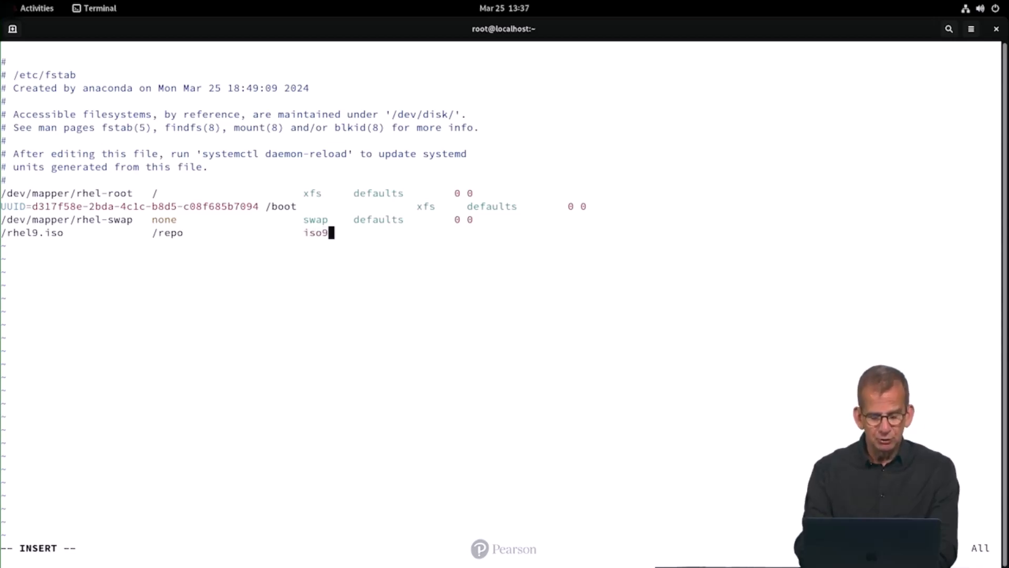
text(660)
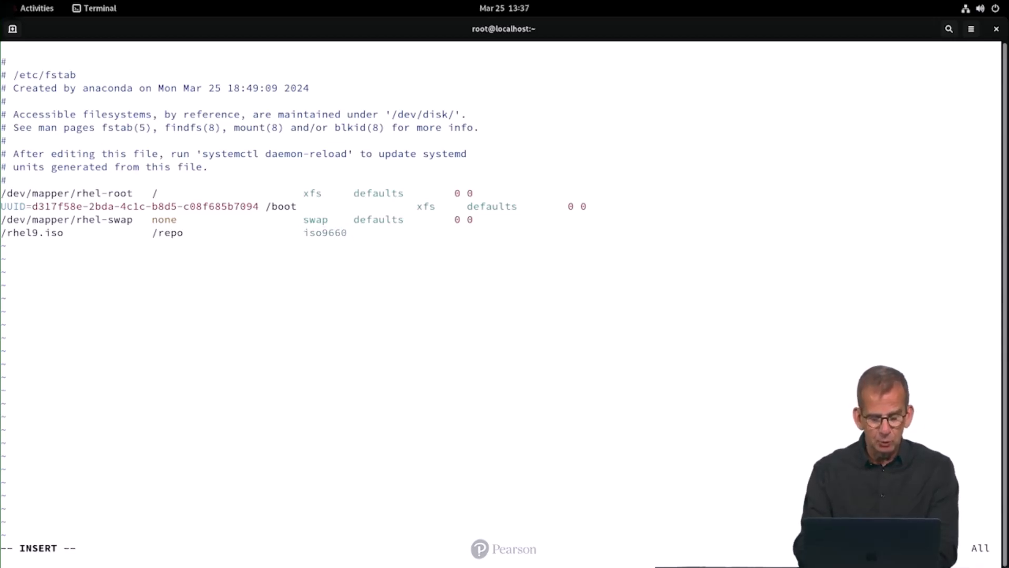
text(defaults)
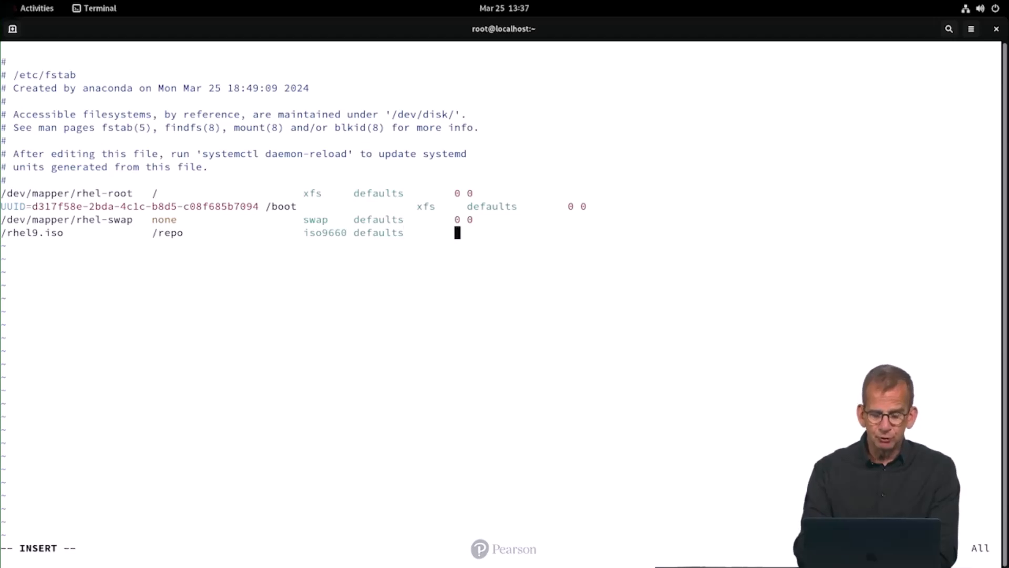
text(0 0)
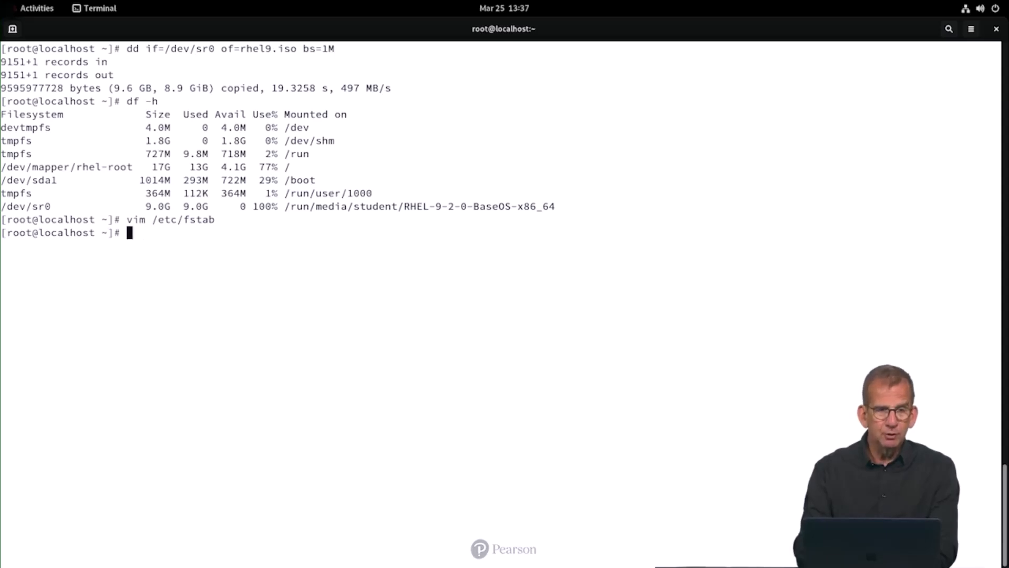
Create /repo, attempt mount -a, and check where rhel9.iso was written.
text(mkdir /repo)
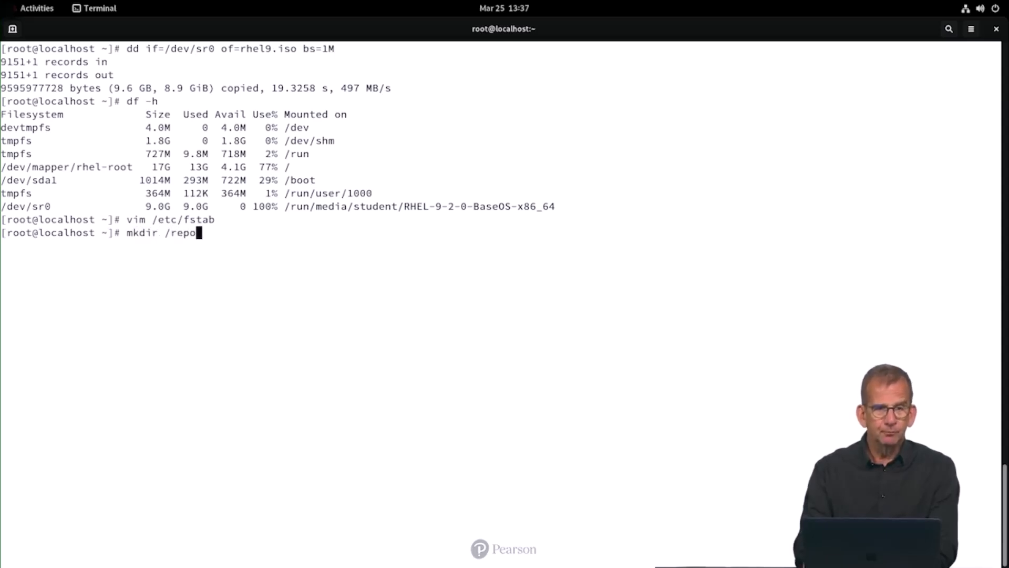
text(mount -a)
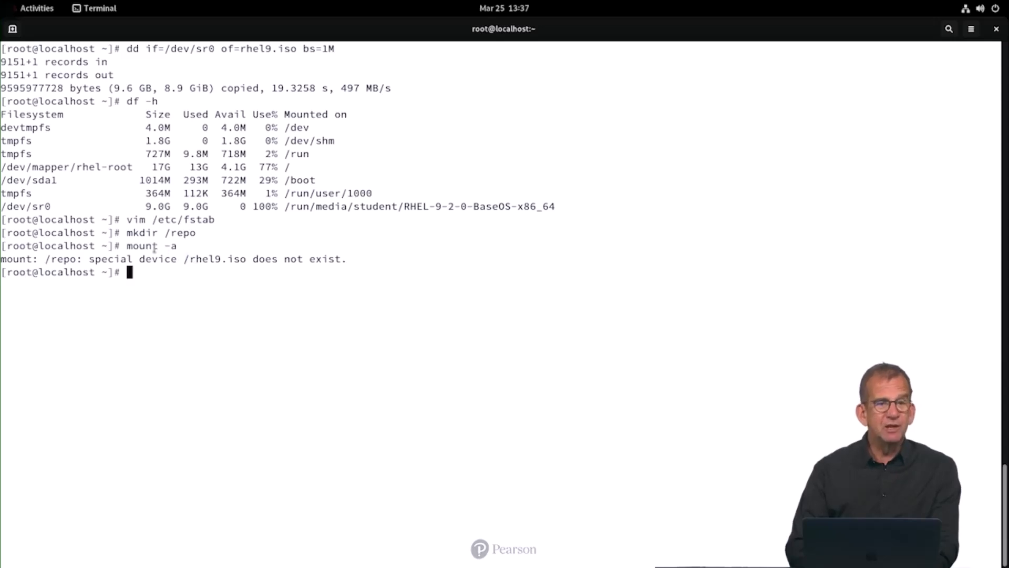
double_click(142, 246)
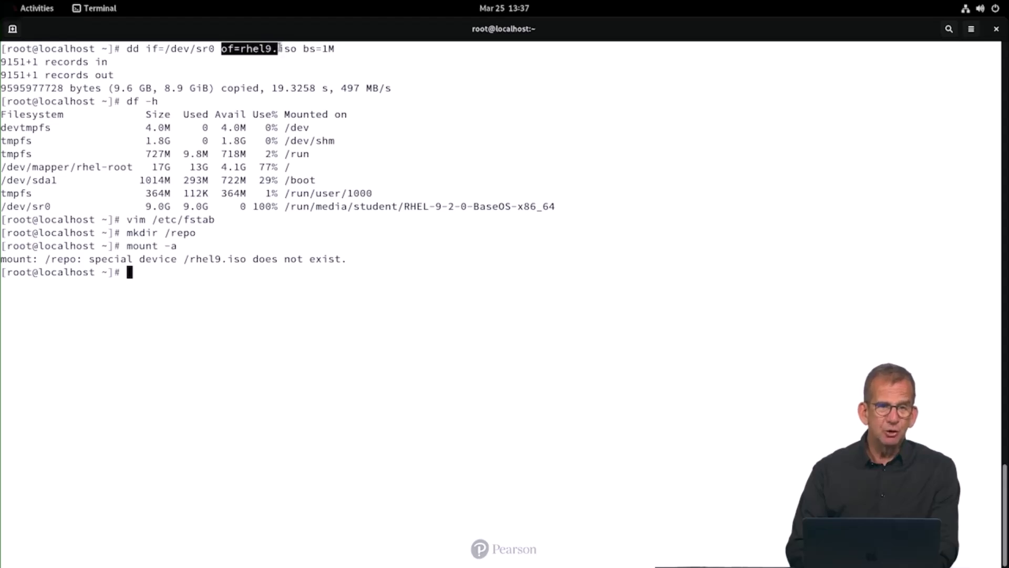
text(l)
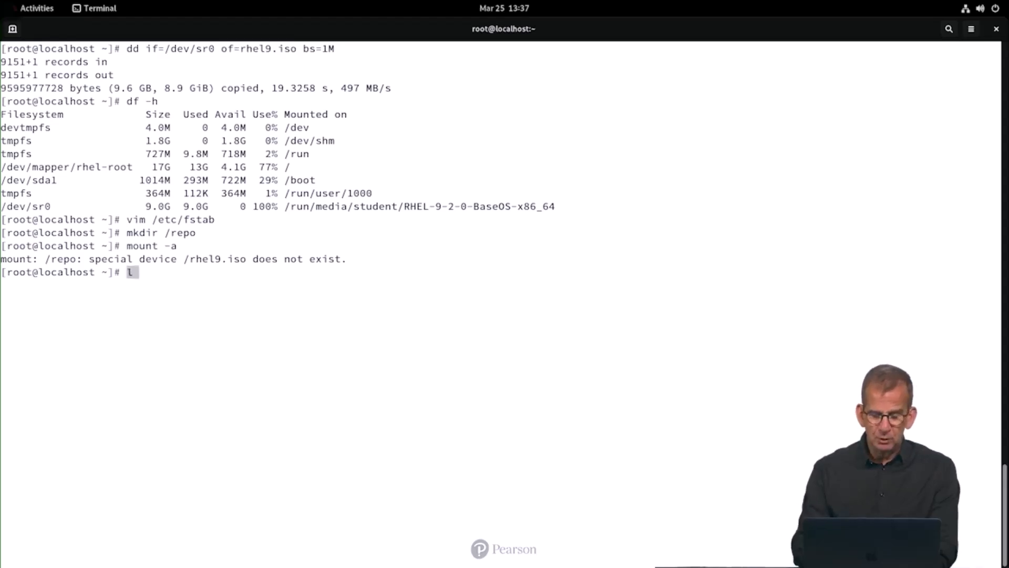
text(s -l)
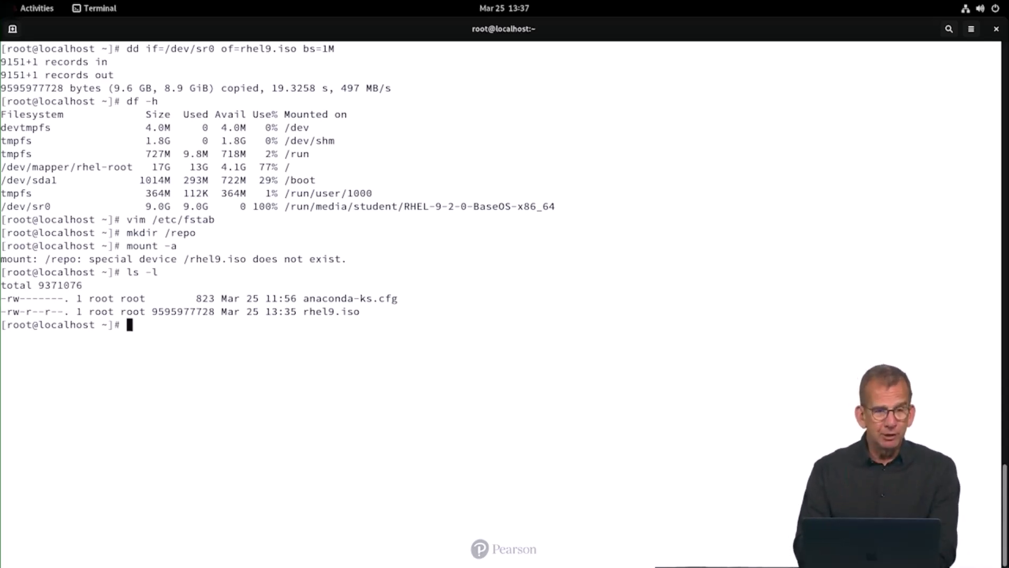
Move rhel9.iso to / and confirm it left home and now sits in the root directory.
text(mv)
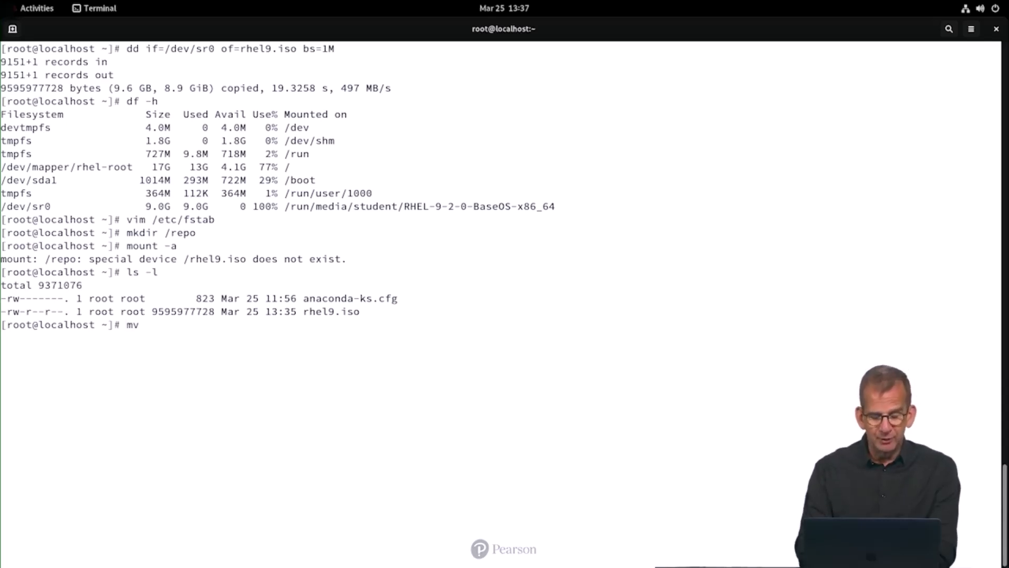
text(rhel9.iso)
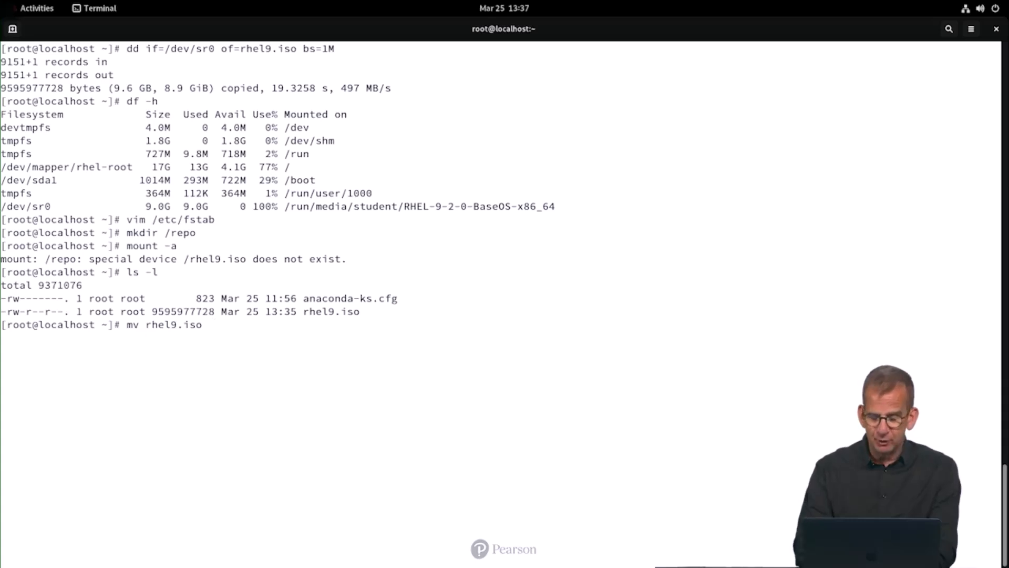
text(/)
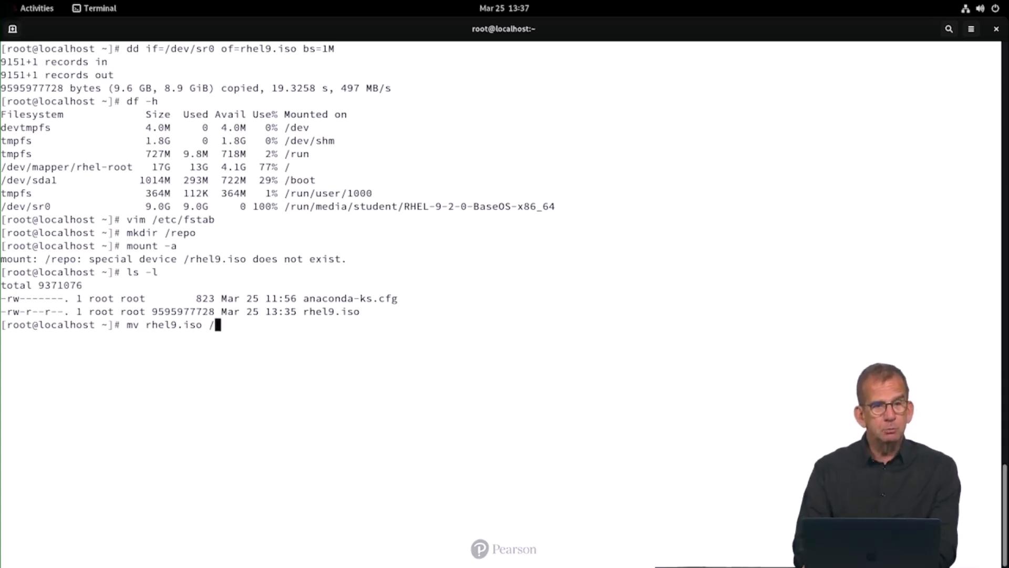
text(ls)
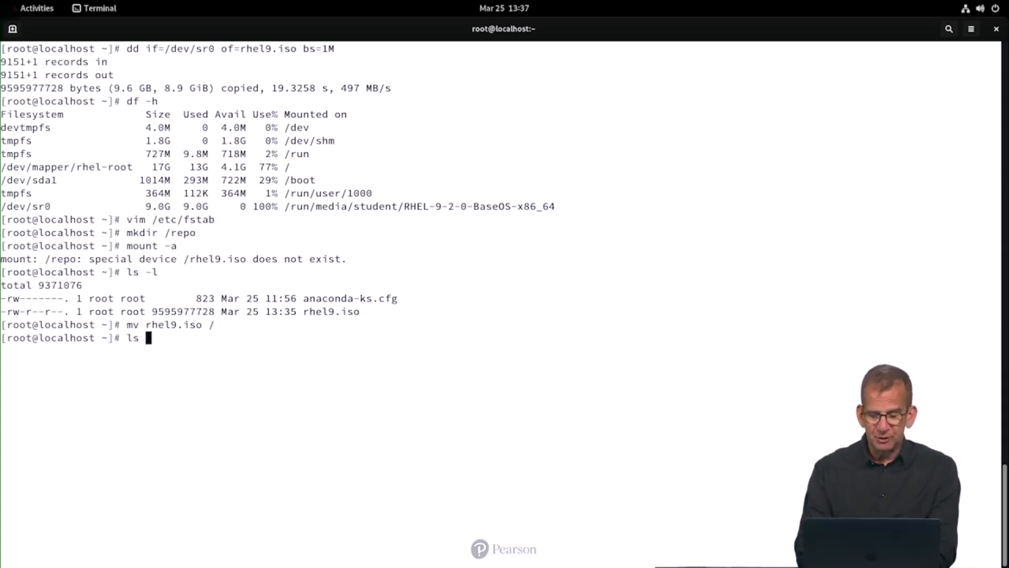
key(Return)
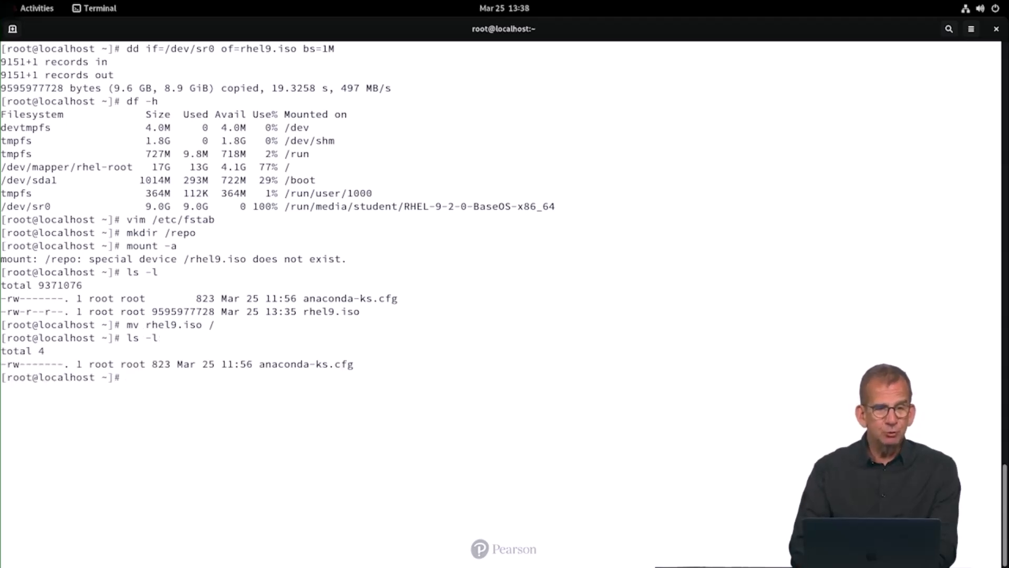
text(ls -l /)
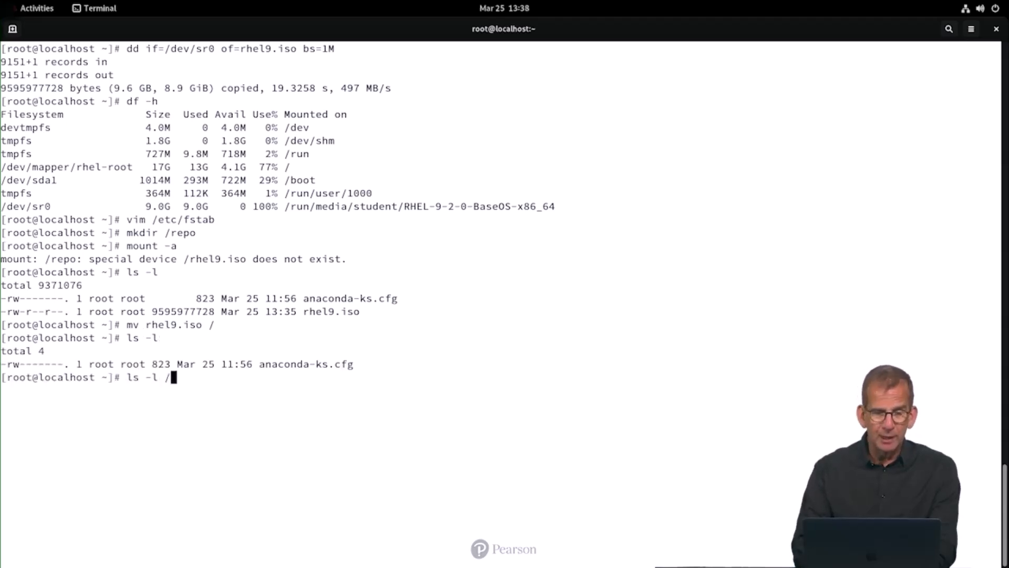
key(Return)
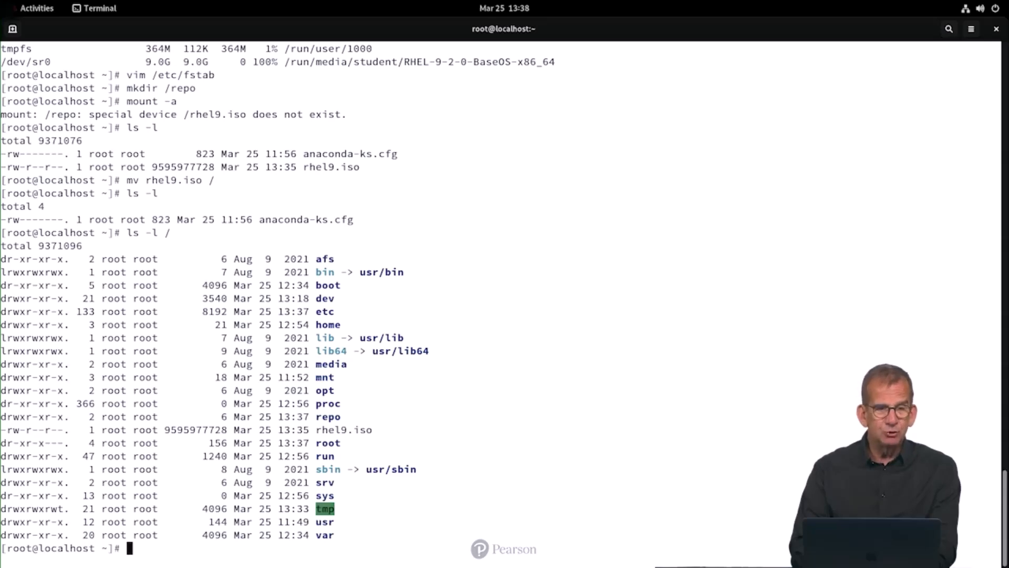
Mount the ISO with mount -a and list /repo showing AppStream and BaseOS.
text(ls -l)
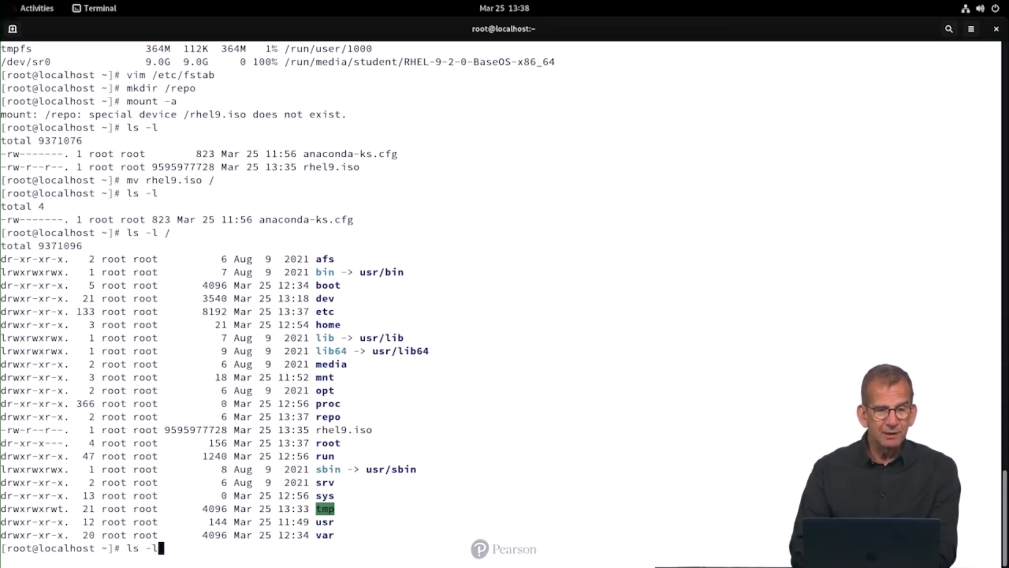
text(mount -a)
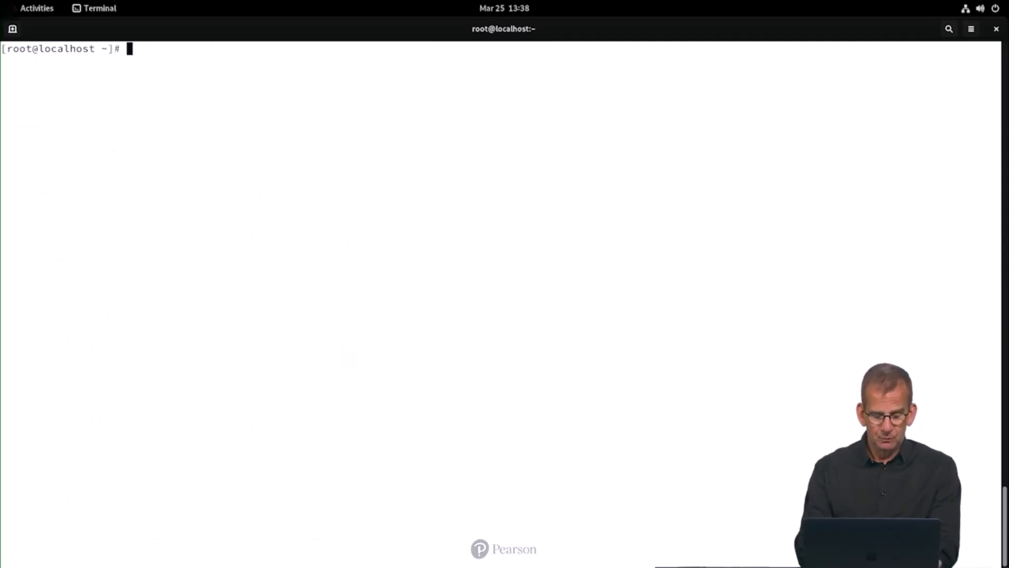
text(ls repo)
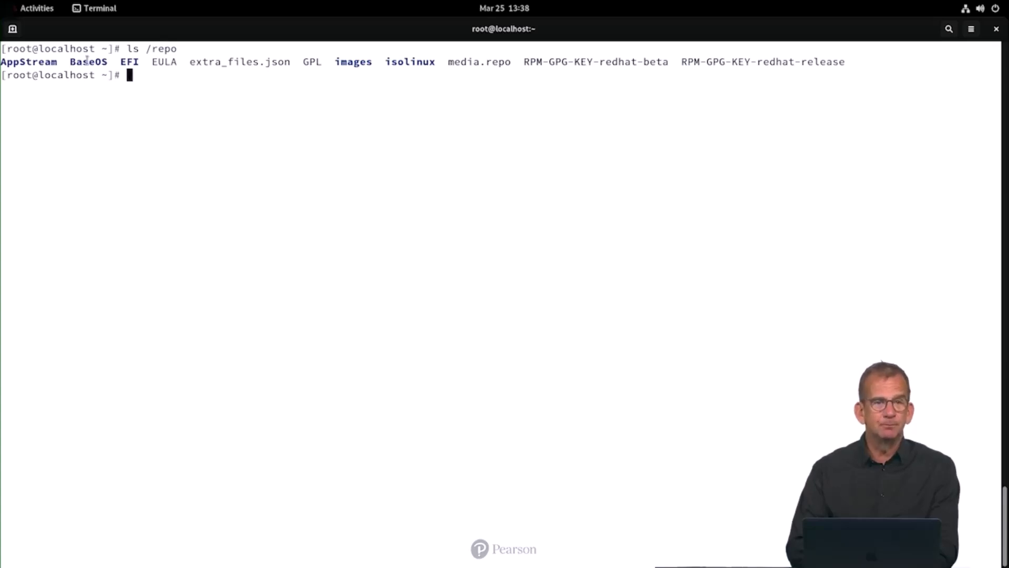
double_click(88, 62)
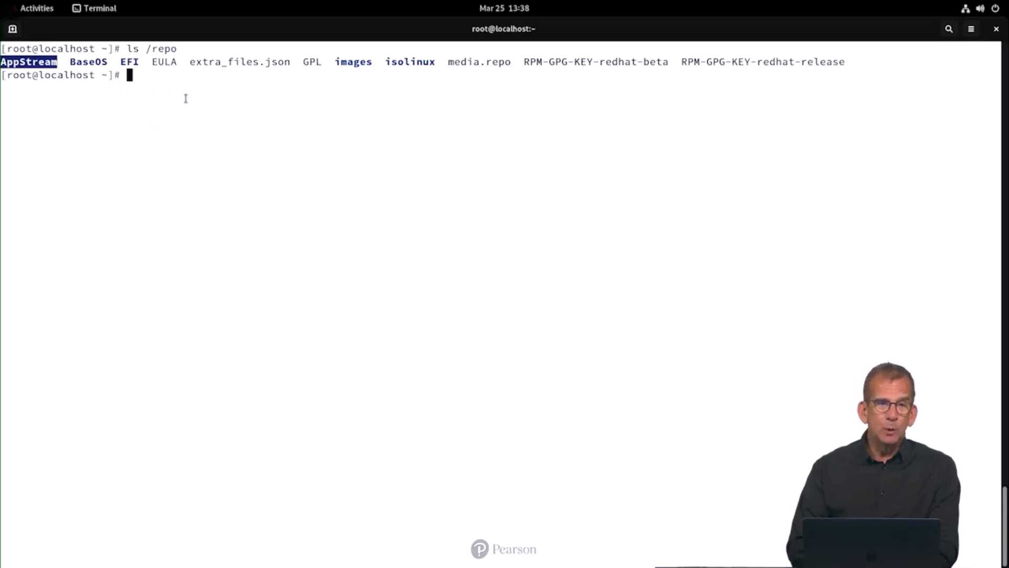
Add file:///repo/BaseOS and file:///repo/AppStream as repositories with dnf config-manager.
text(dnf)
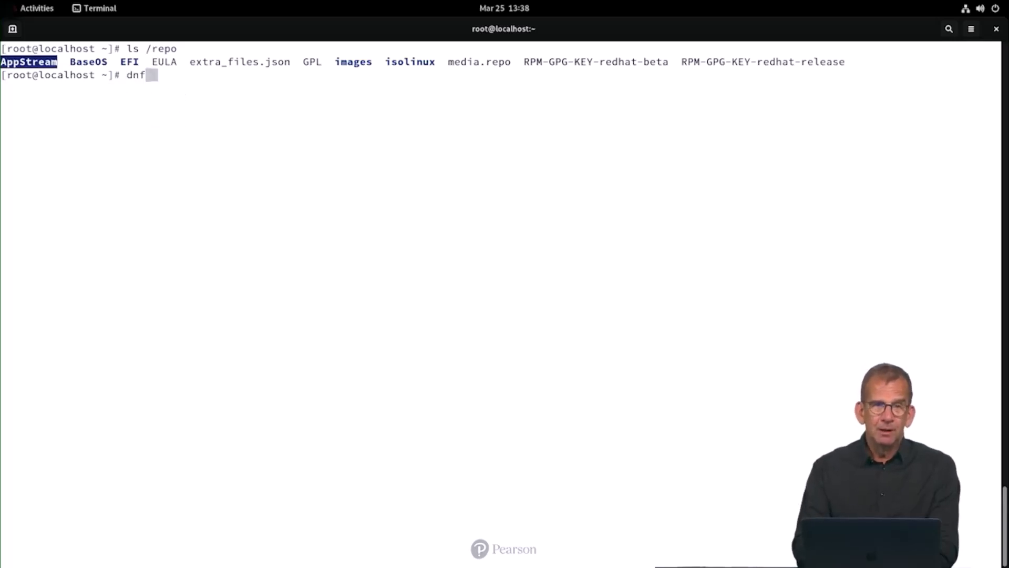
text(config-)
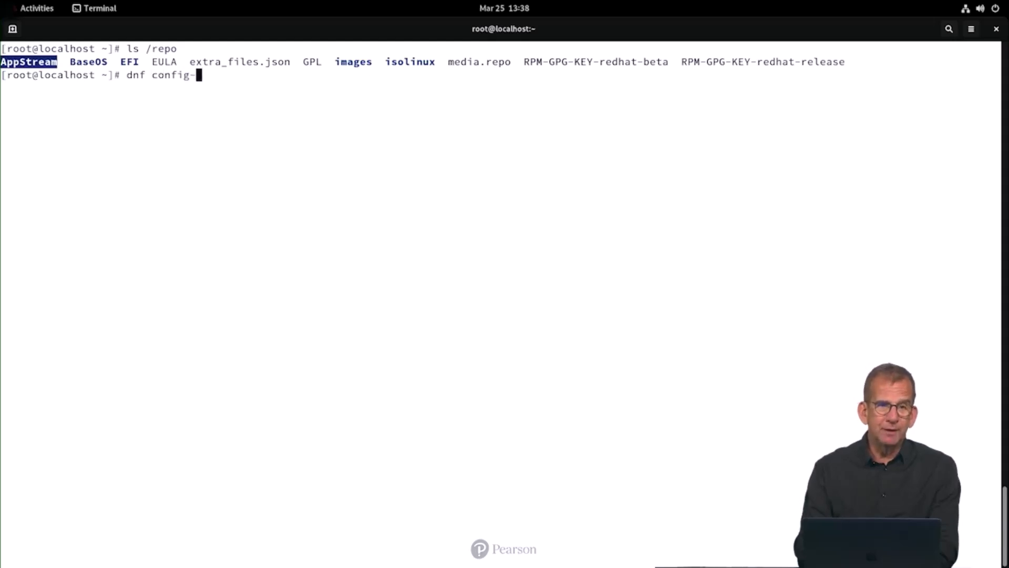
text(manager --a)
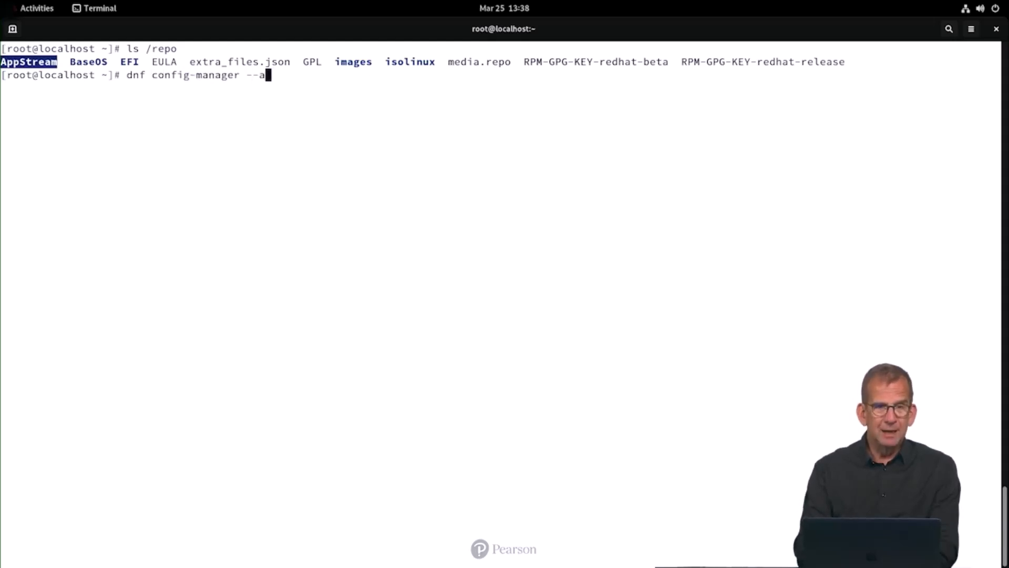
text(dd-repo)
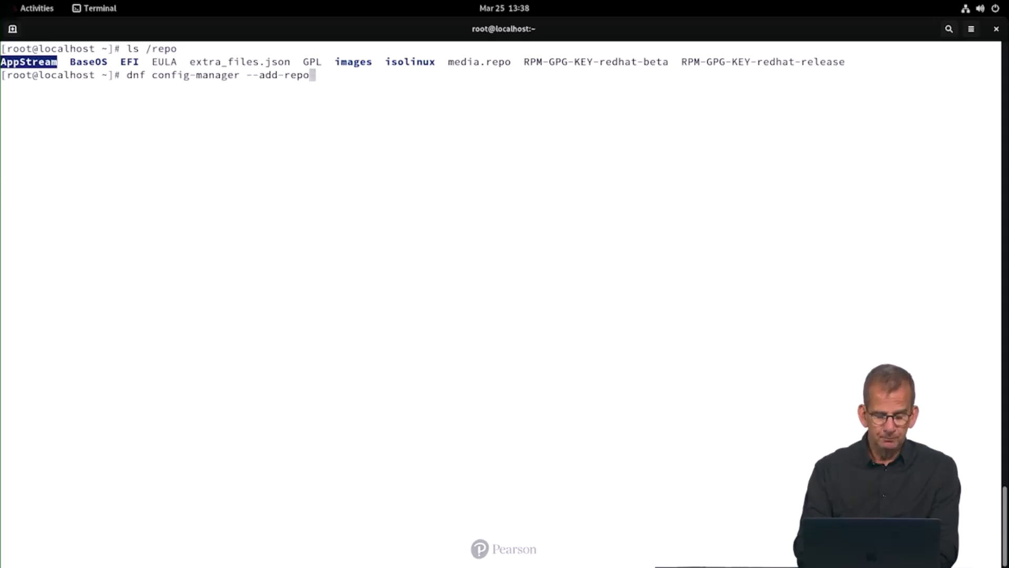
text(file://)
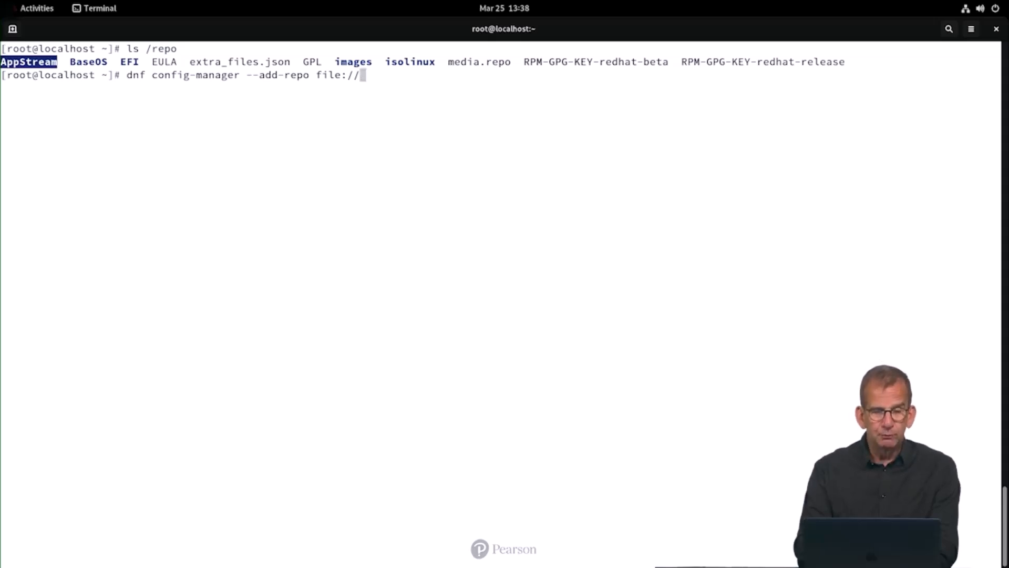
text(/repo/B)
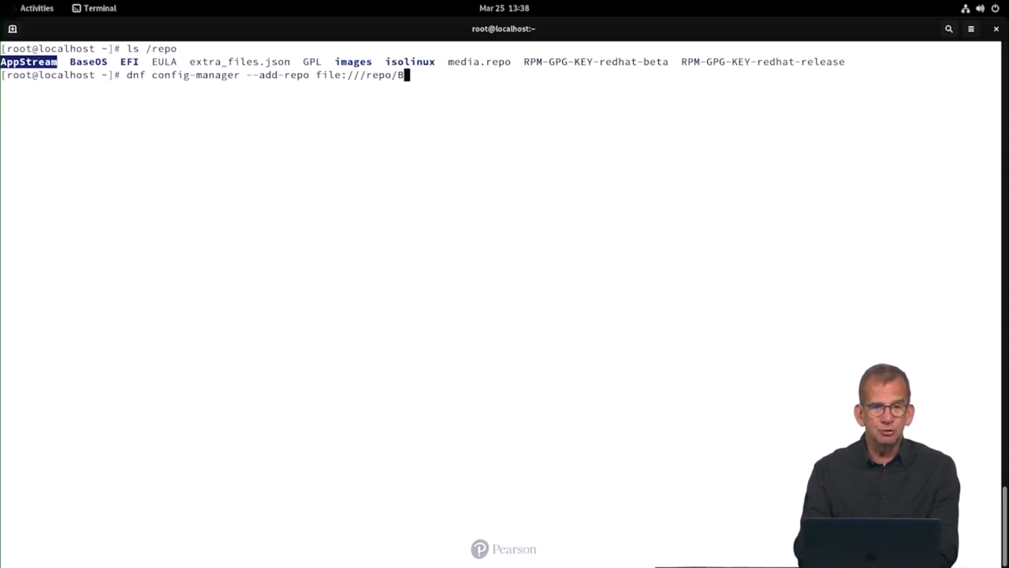
text(aseOS)
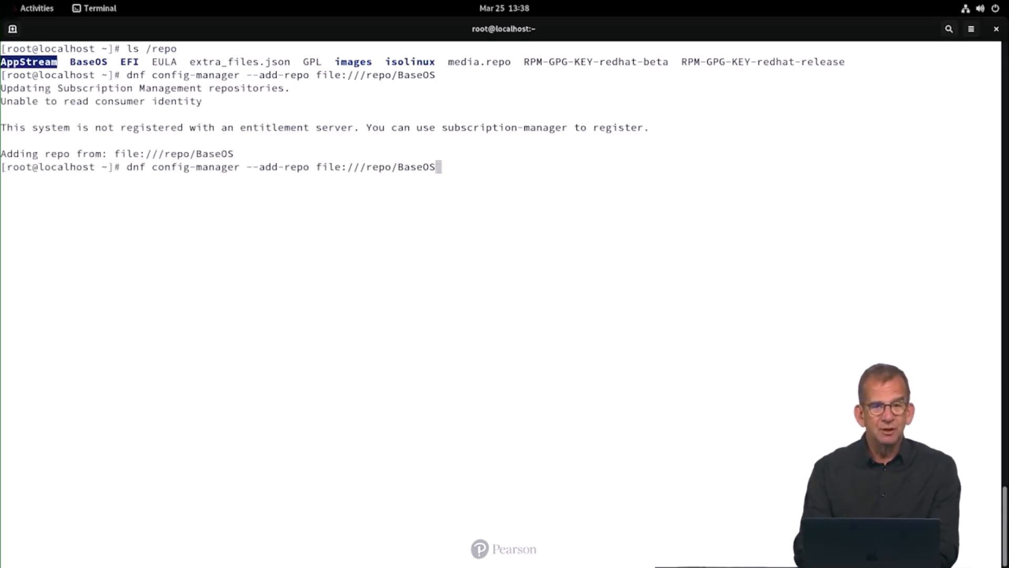
text(AppStream)
text(ls)
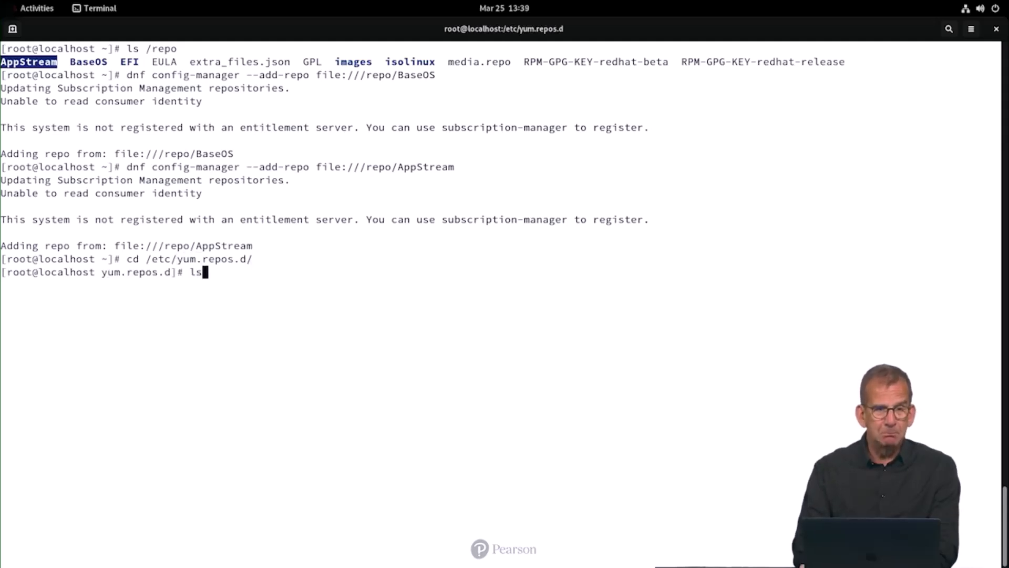
Add gpgcheck=0 to repo_BaseOS.repo in vim.
text(vim)
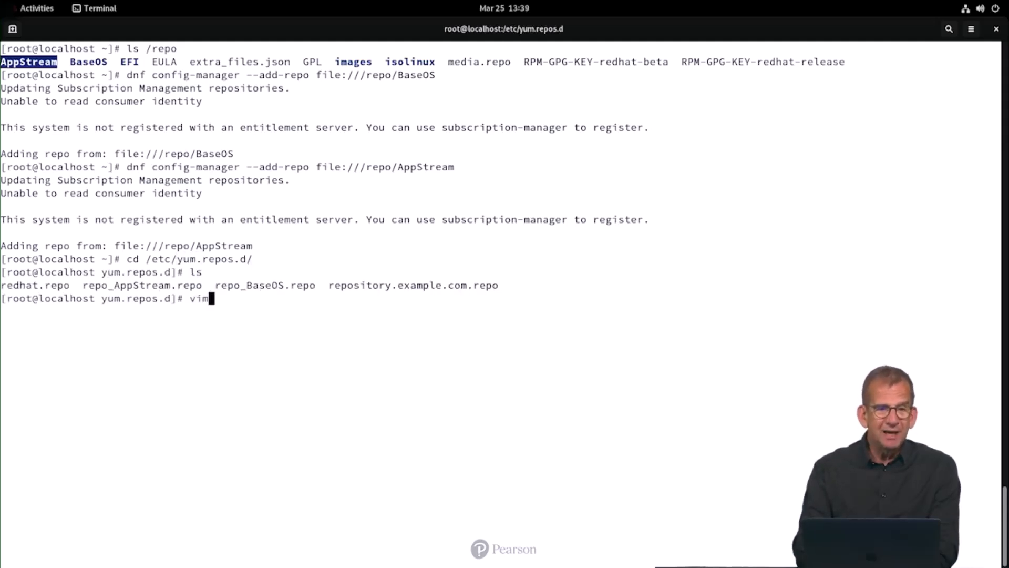
text(rep)
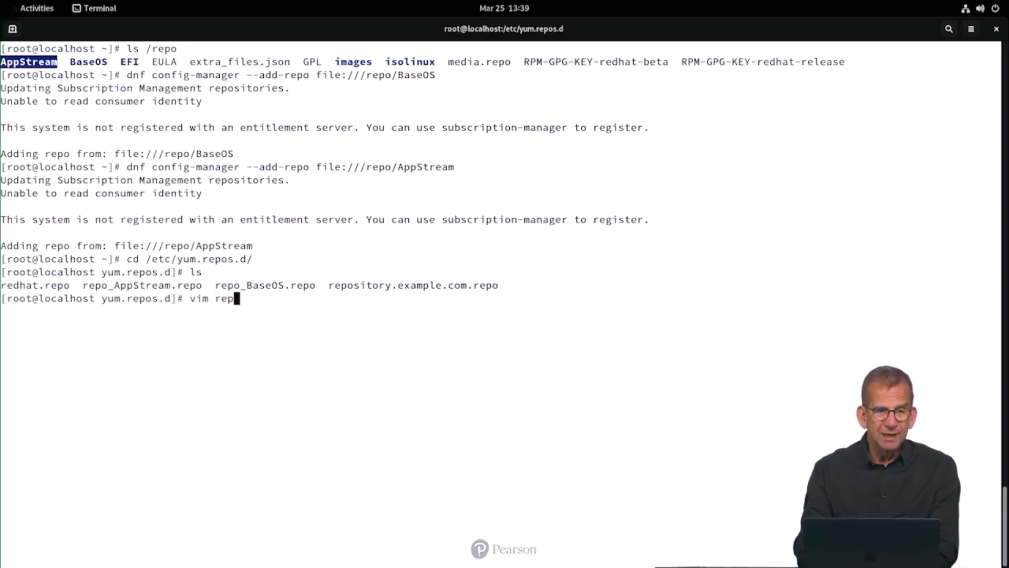
text(o_Ba)
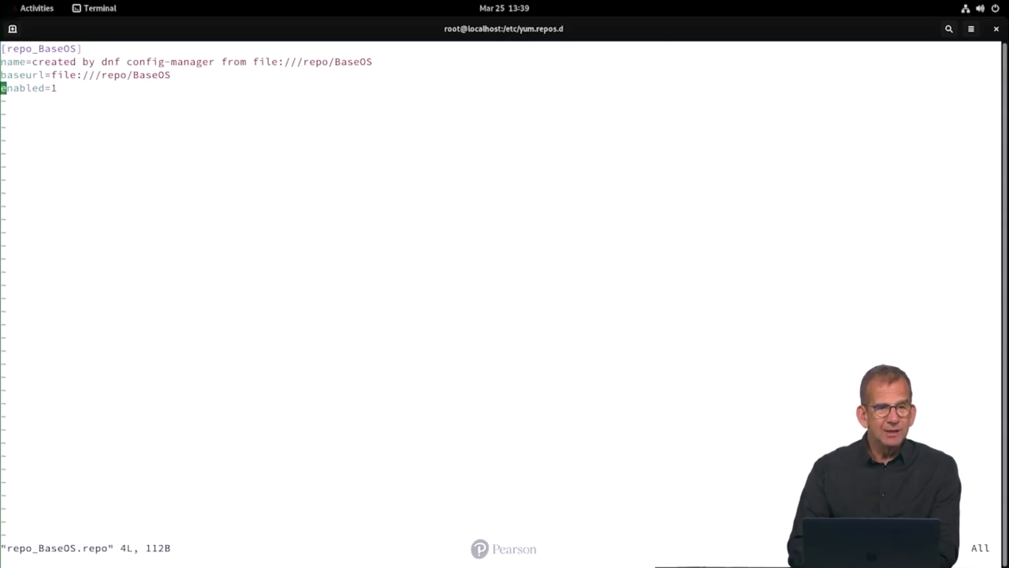
text(gpgche)
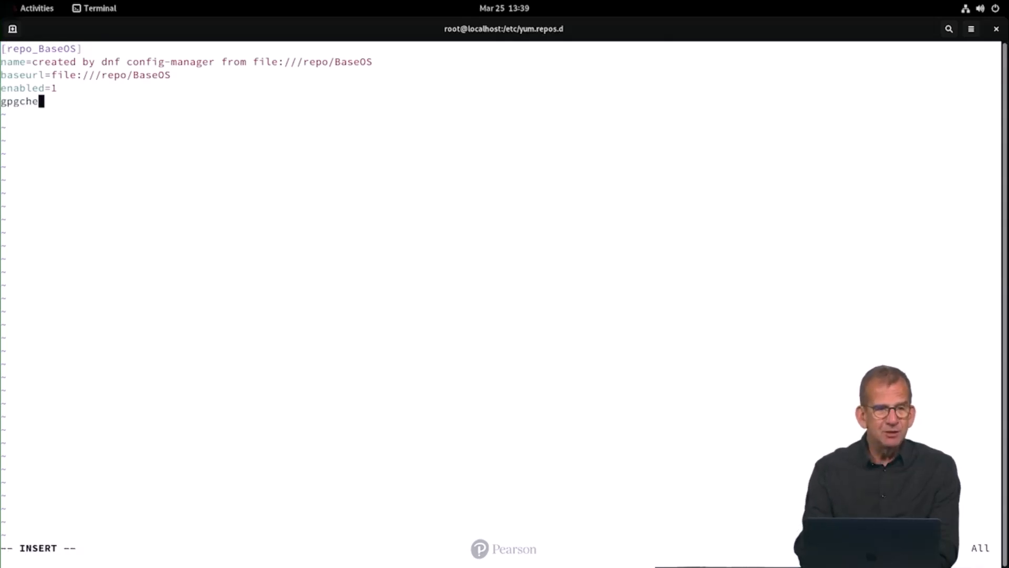
text(ck=0)
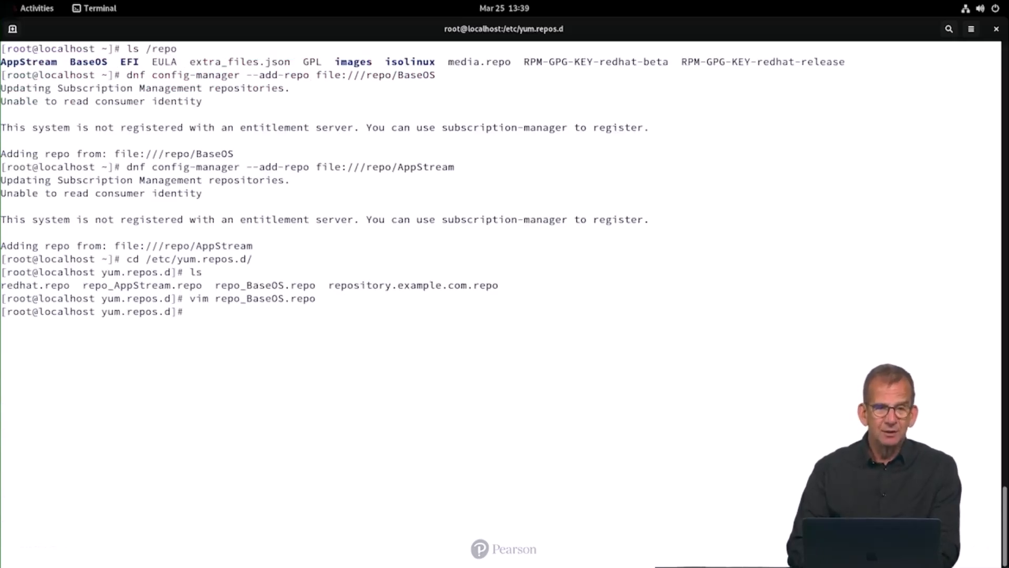
Add gpgcheck=0 to repo_AppStream.repo in vim.
text(vim)
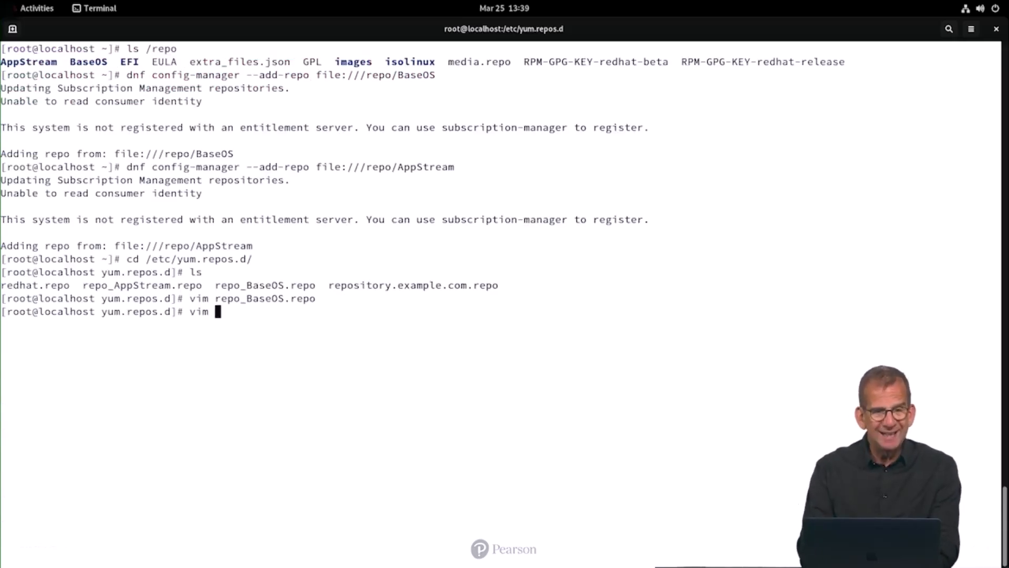
text(repo_)
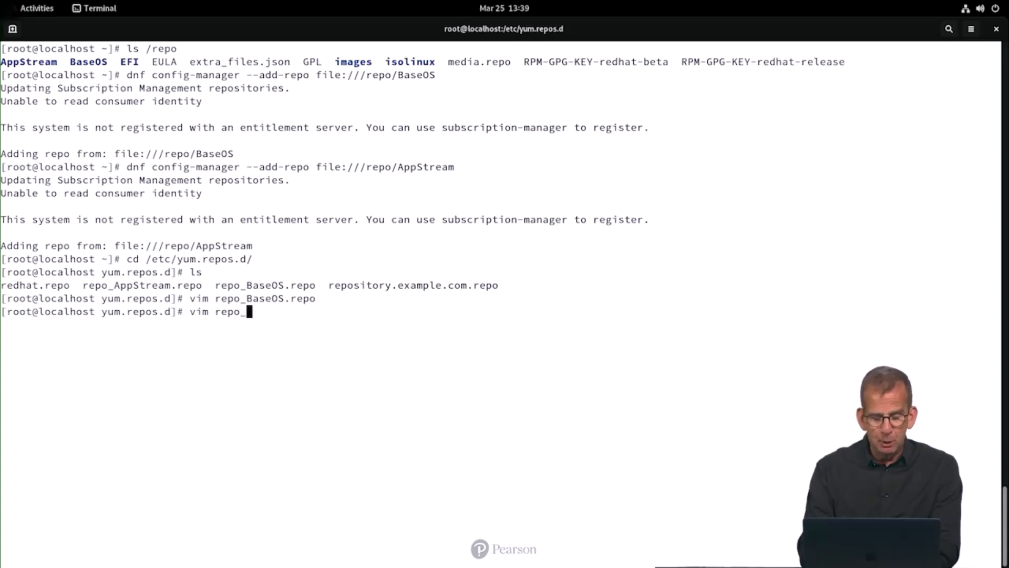
text(AppStream.repo)
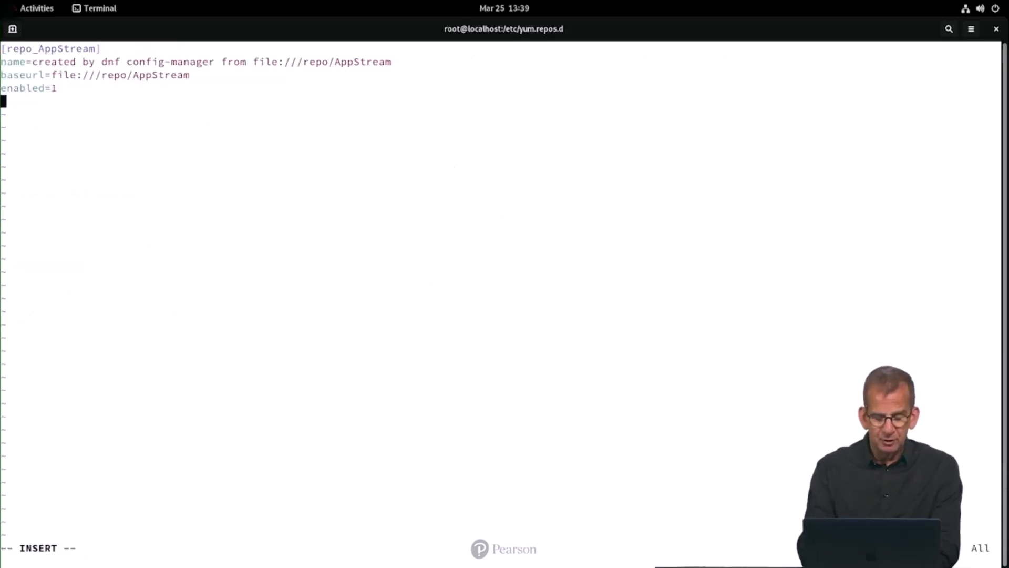
text(gpgcheck=)
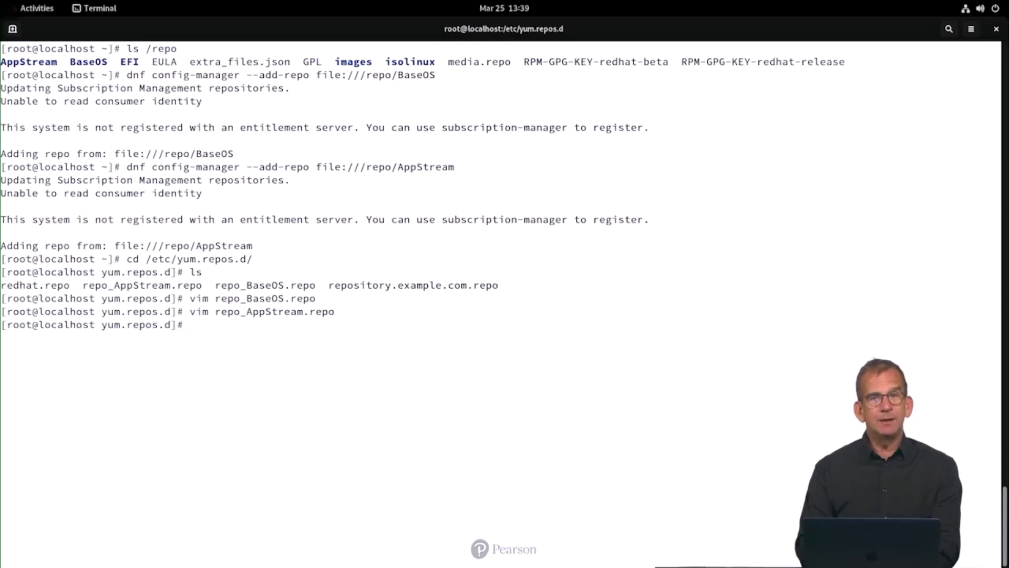
Install git with dnf install -y git from the newly configured repositories.
text(dnf install)
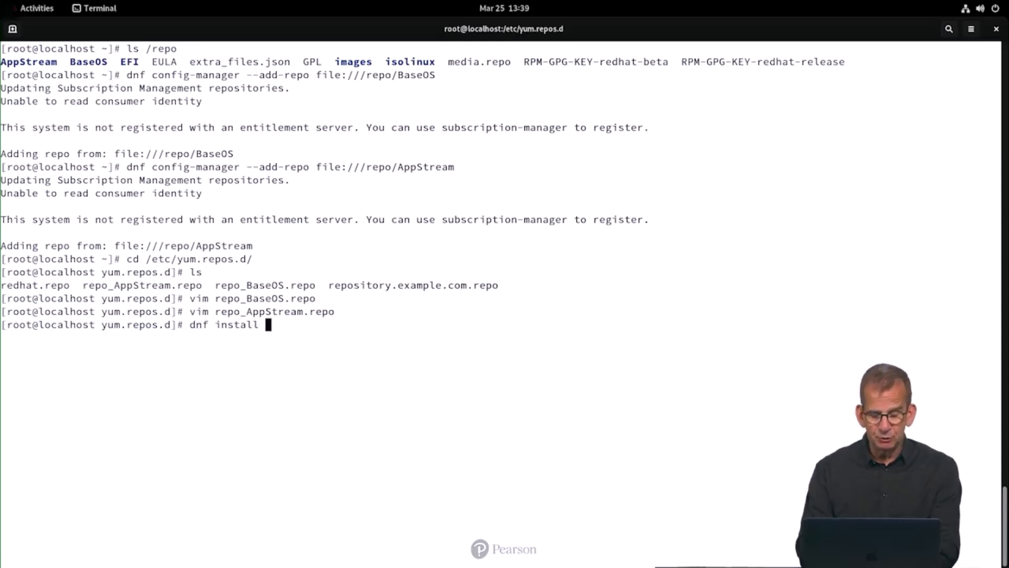
text(-y)
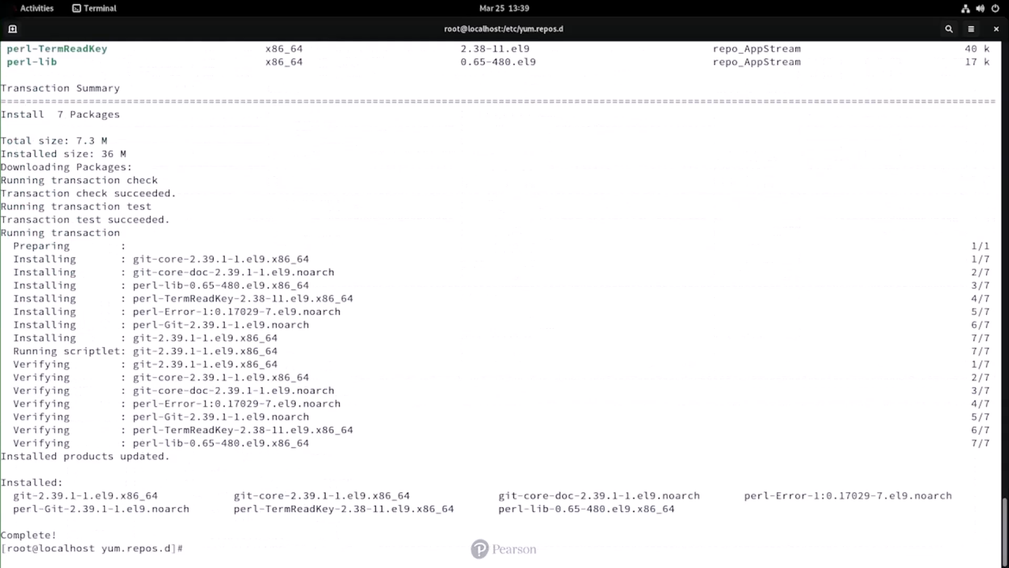
text(git)
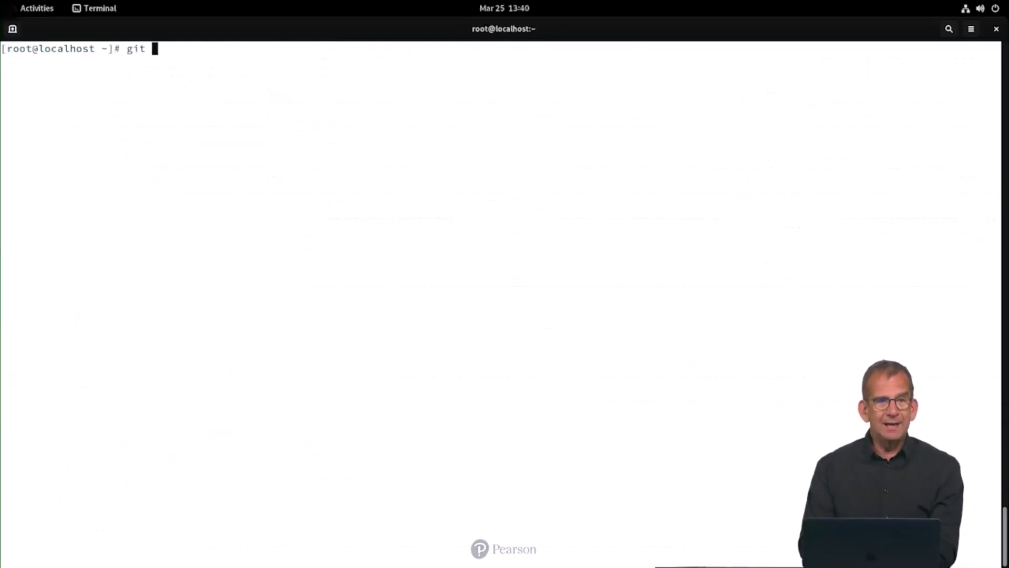
text(clone https)
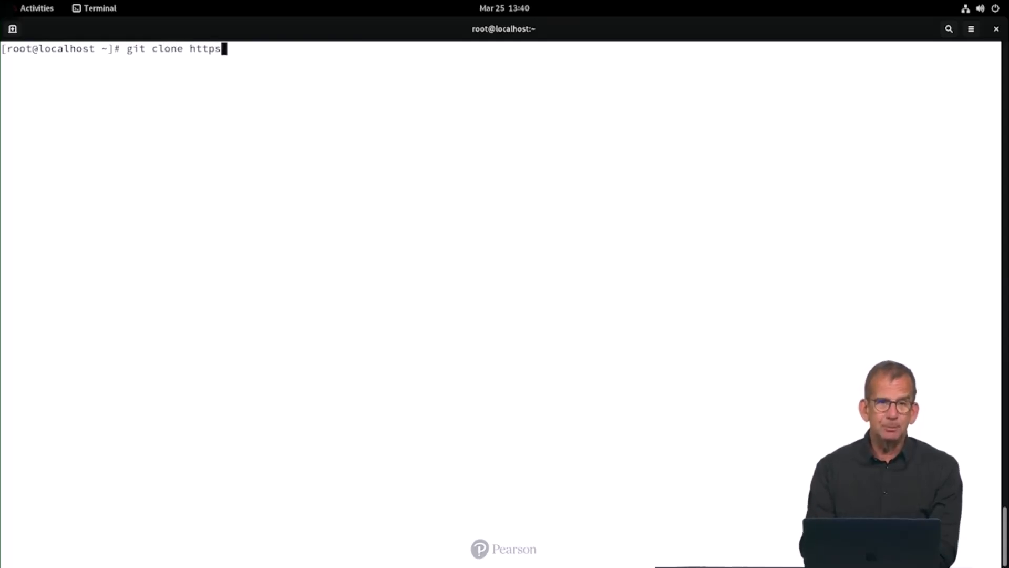
text(://)
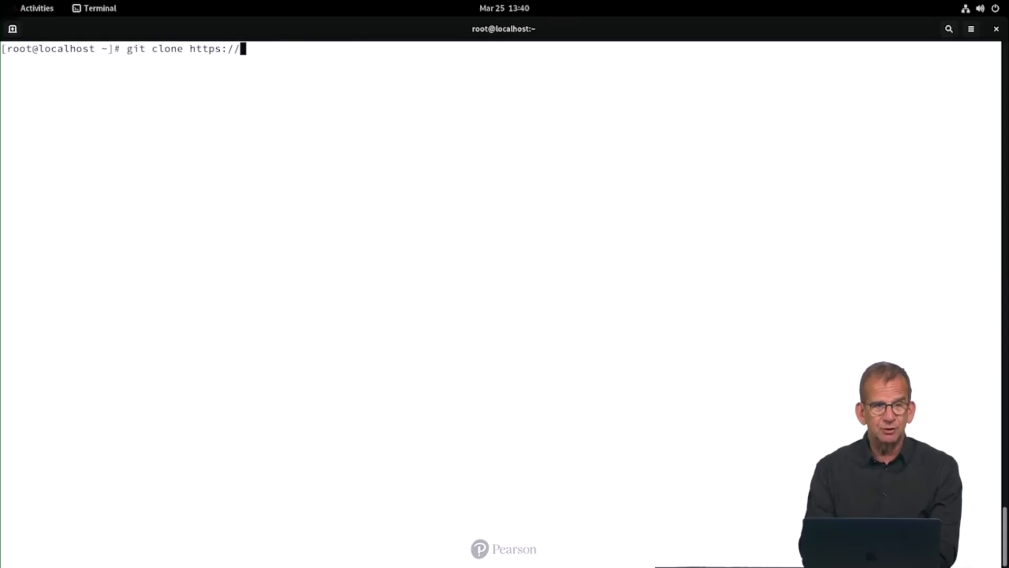
text(github.com/)
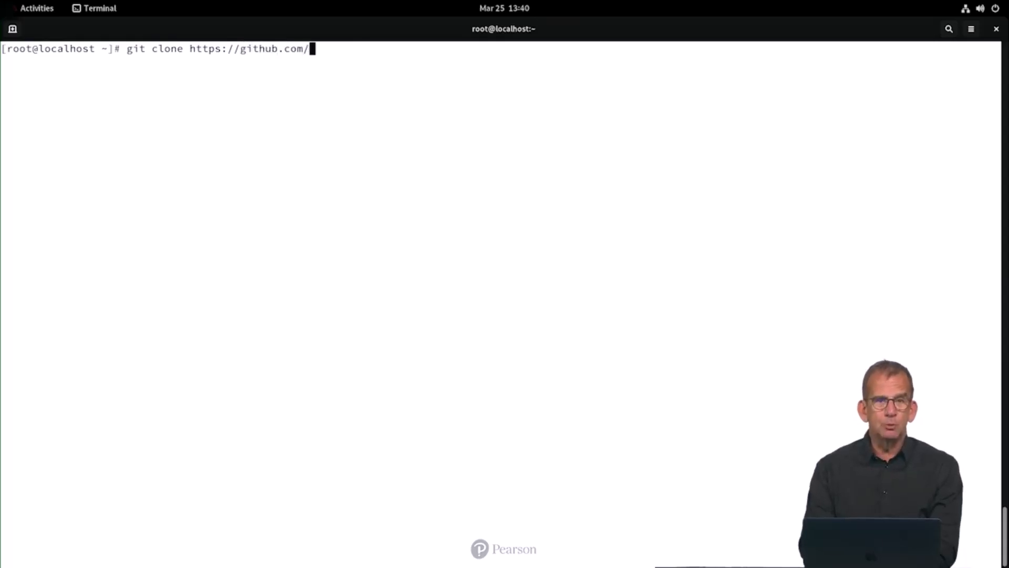
text(sandervanvugt/)
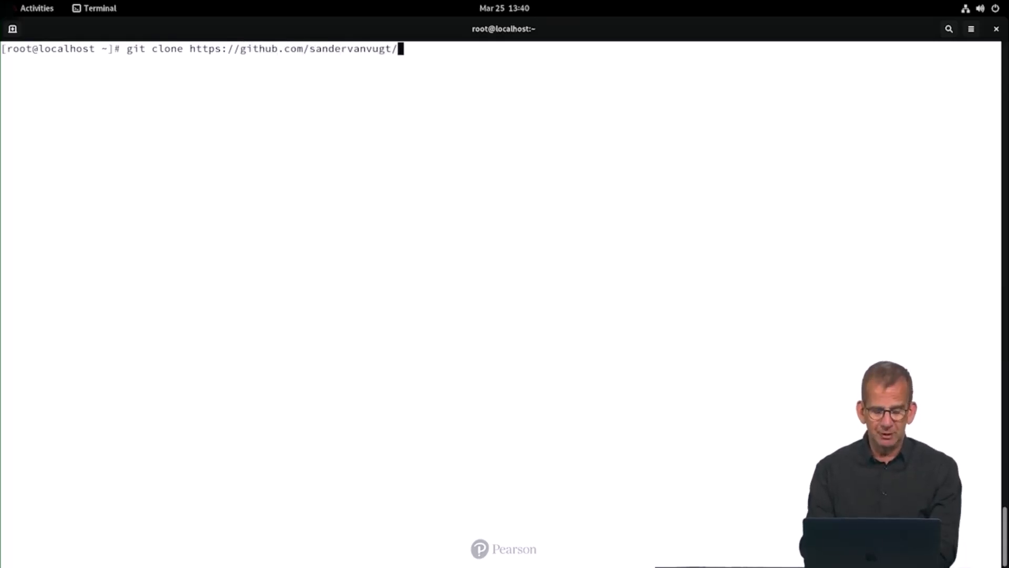
text(rhcsa-labs)
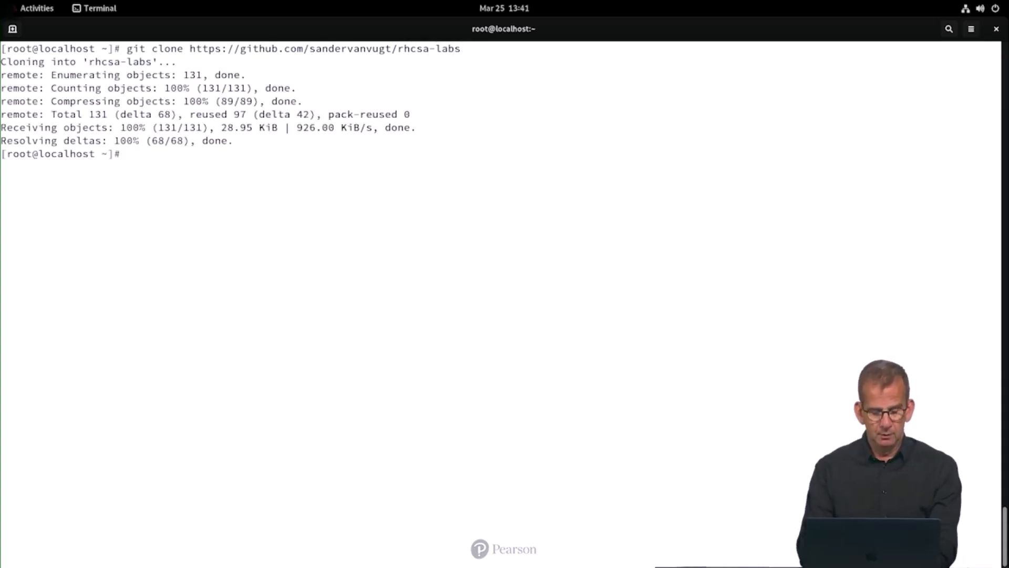
Enter the rhcsa-labs directory, list it, and run ./lab42-grade.sh to grade lab 4.2.
text(cd rhcsa-labs/)
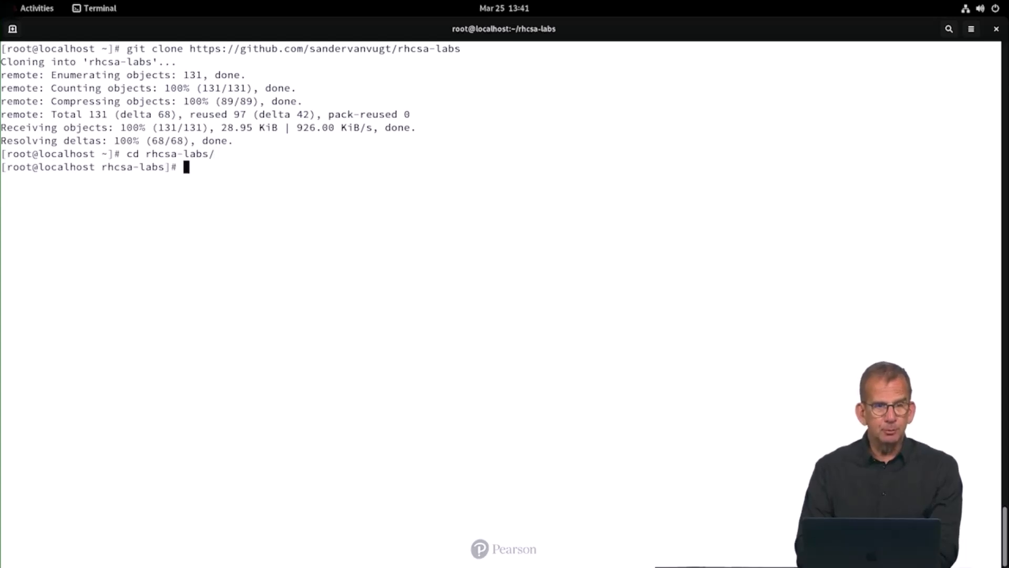
text(ls)
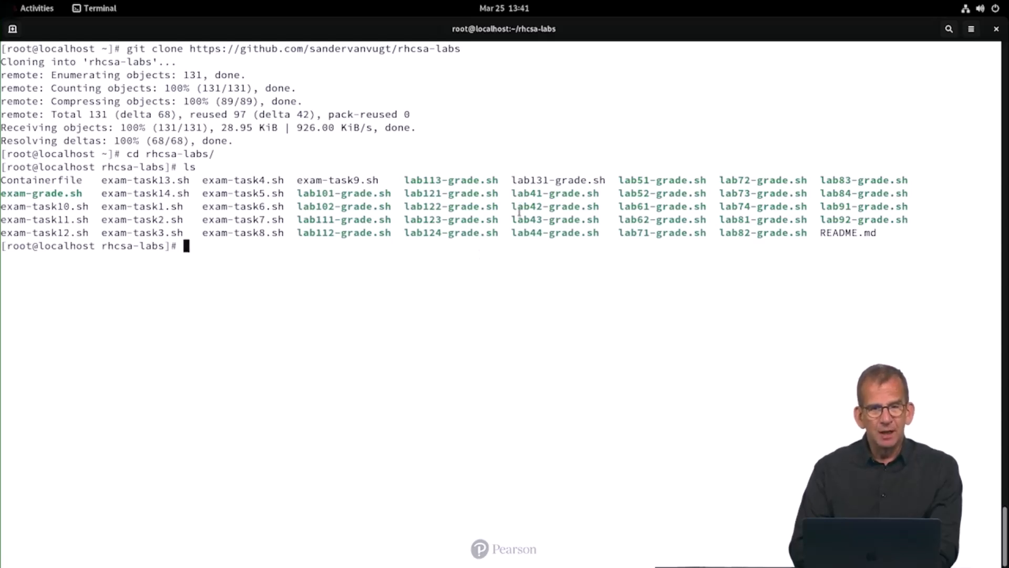
double_click(555, 207)
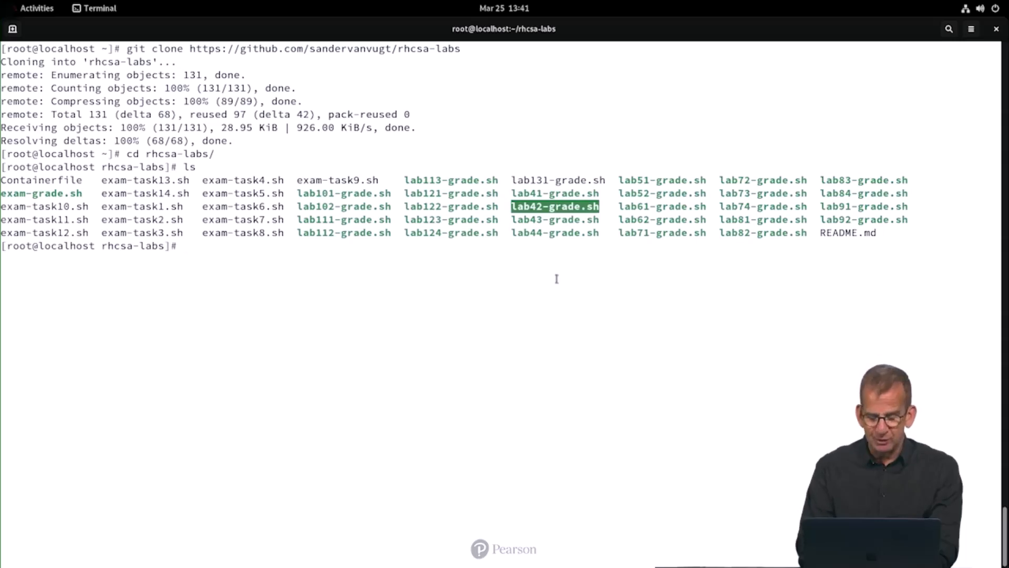
text(./lab)
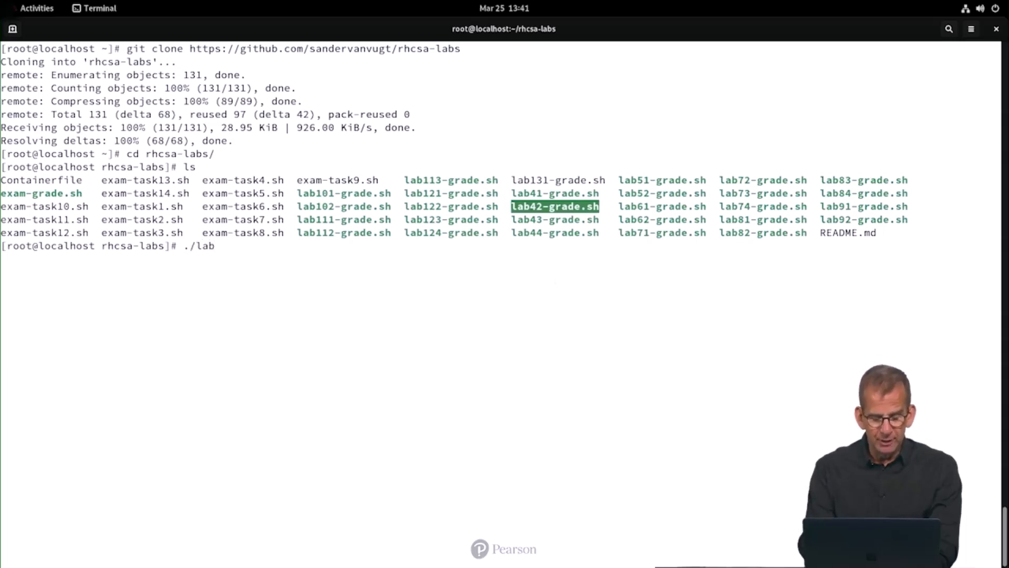
text(42-grade.sh)
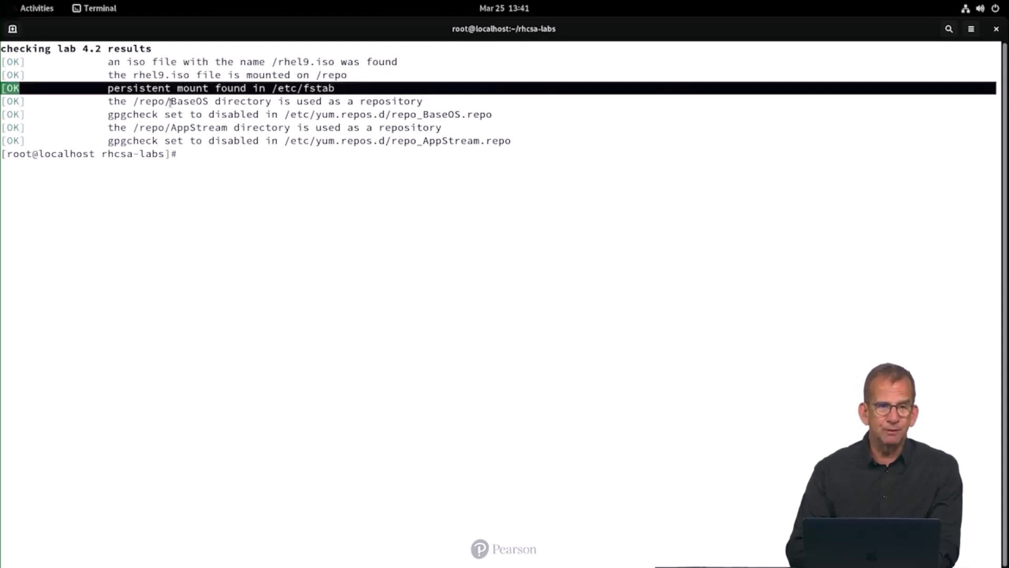
Review the passing lab 4.2 checks, then run ./lab41-grade.sh and get all three checks OK.
double_click(171, 101)
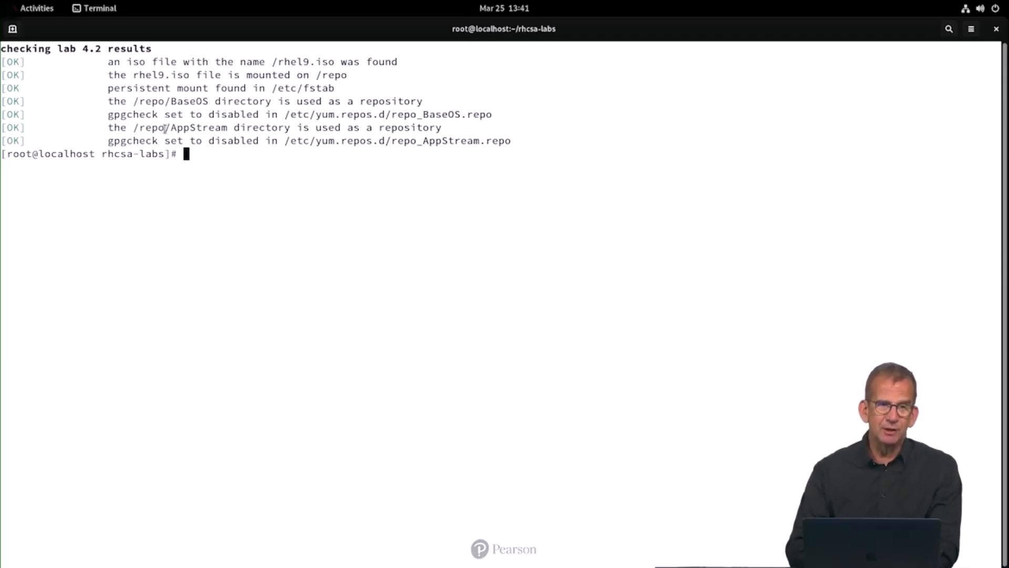
double_click(180, 127)
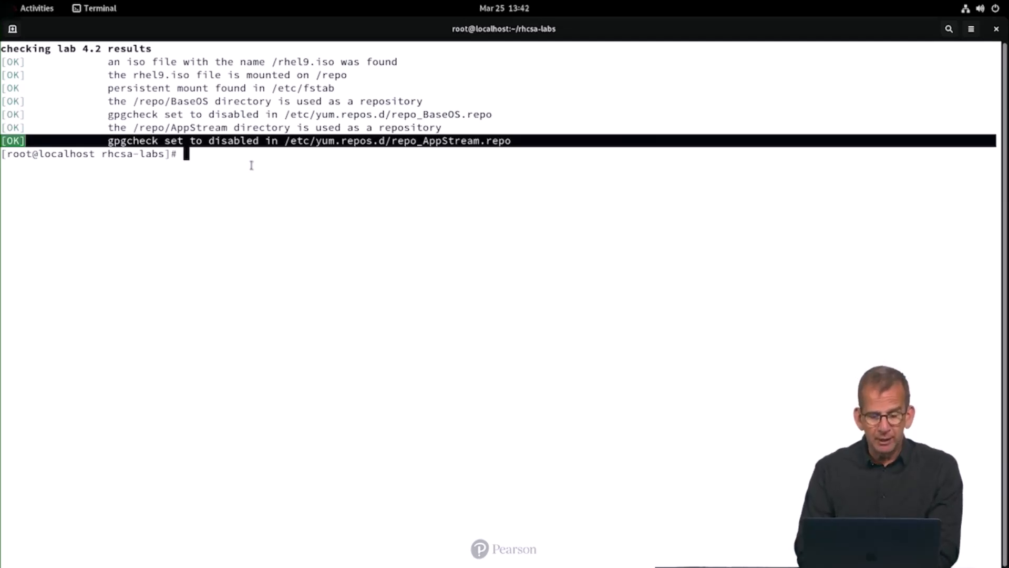
text(./)
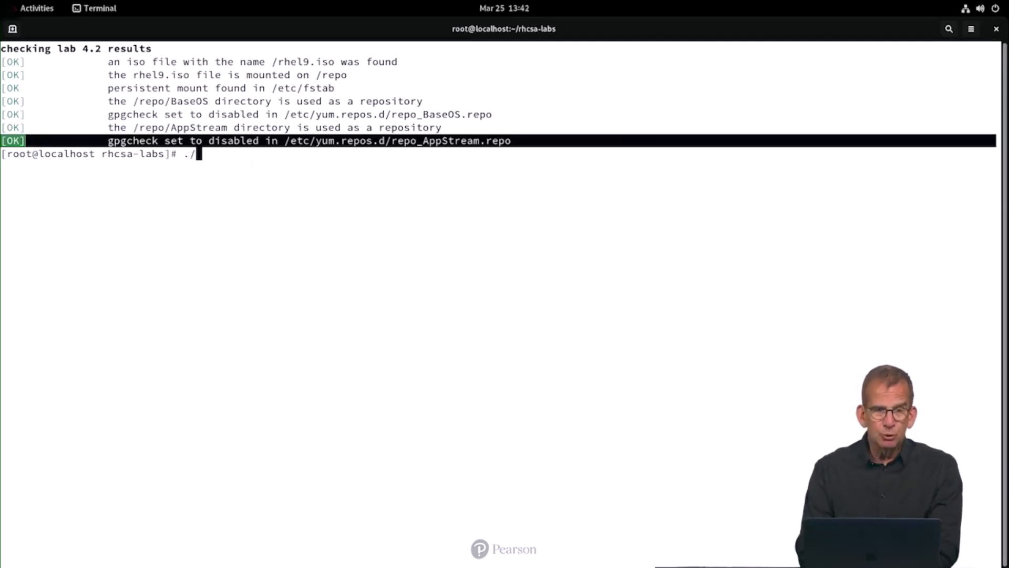
text(lab41-grade.sh)
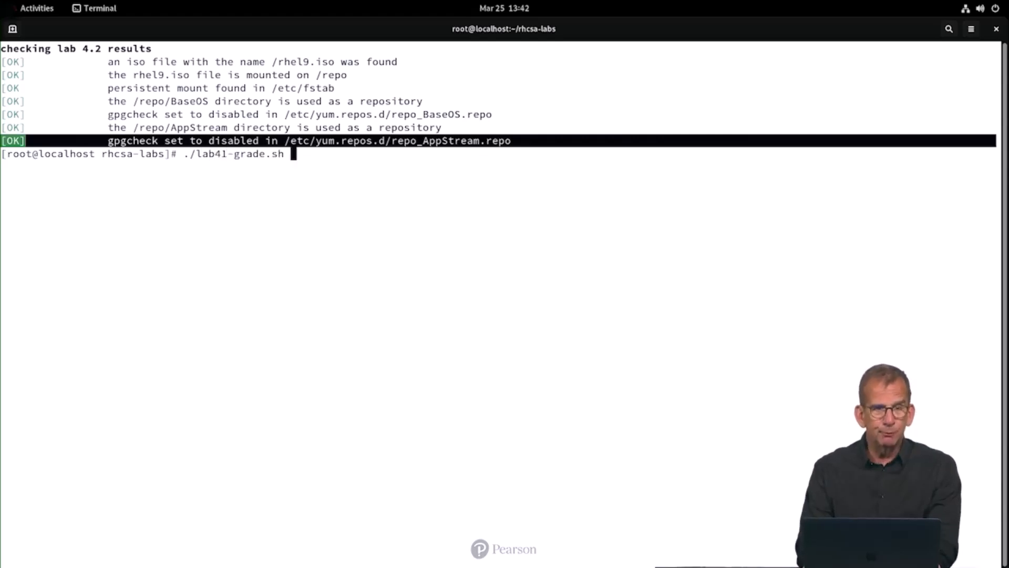
key(Return)
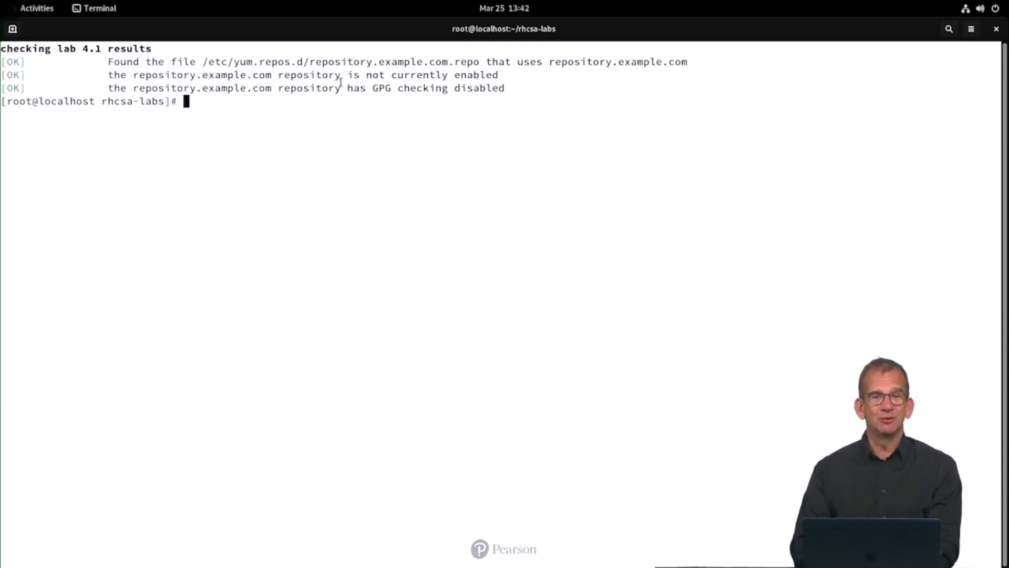
text(mkdir)
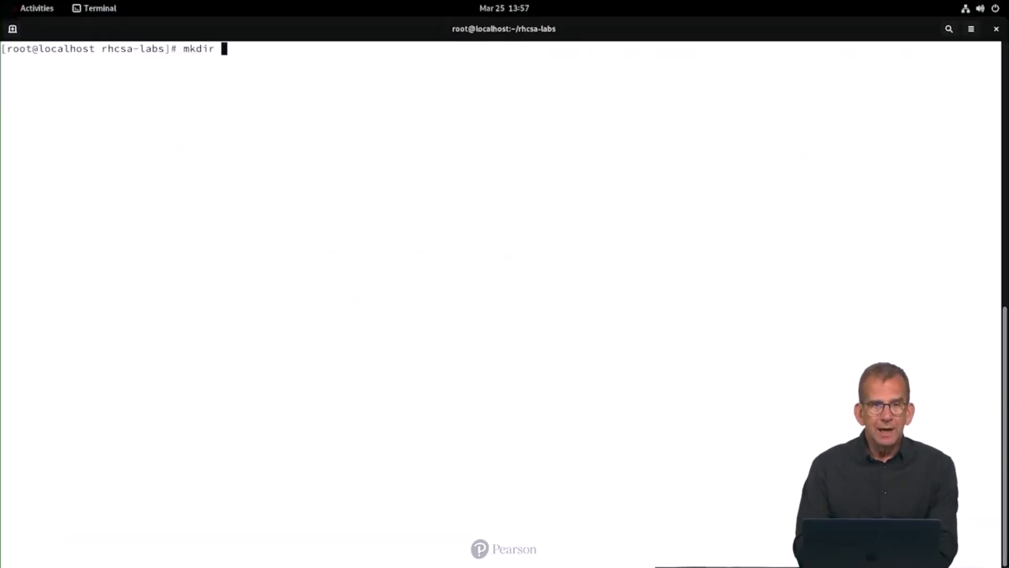
Create /data/profs with mkdir -p and verify it with ls -ld /data/profs.
text(-p)
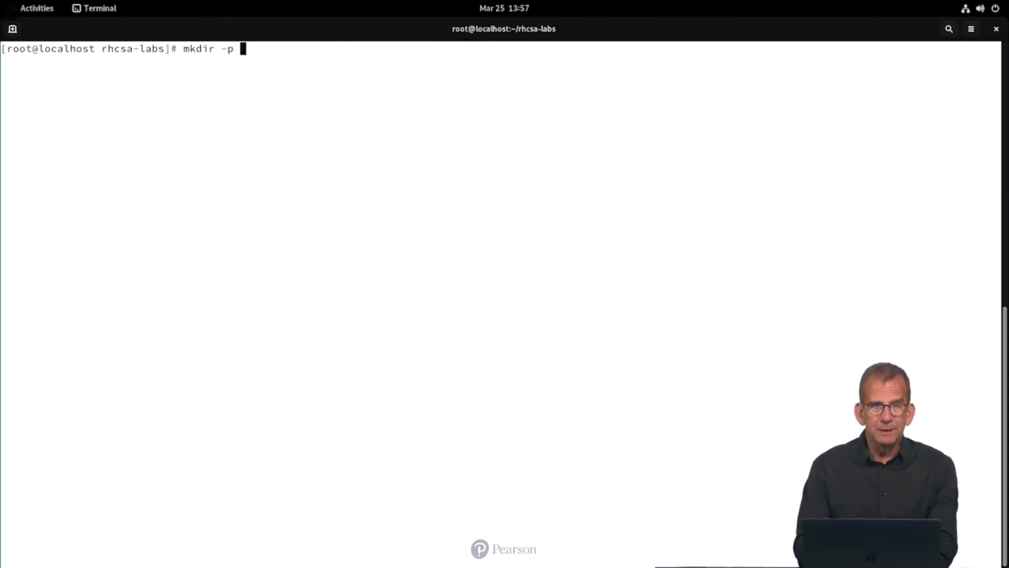
text(/data/profs)
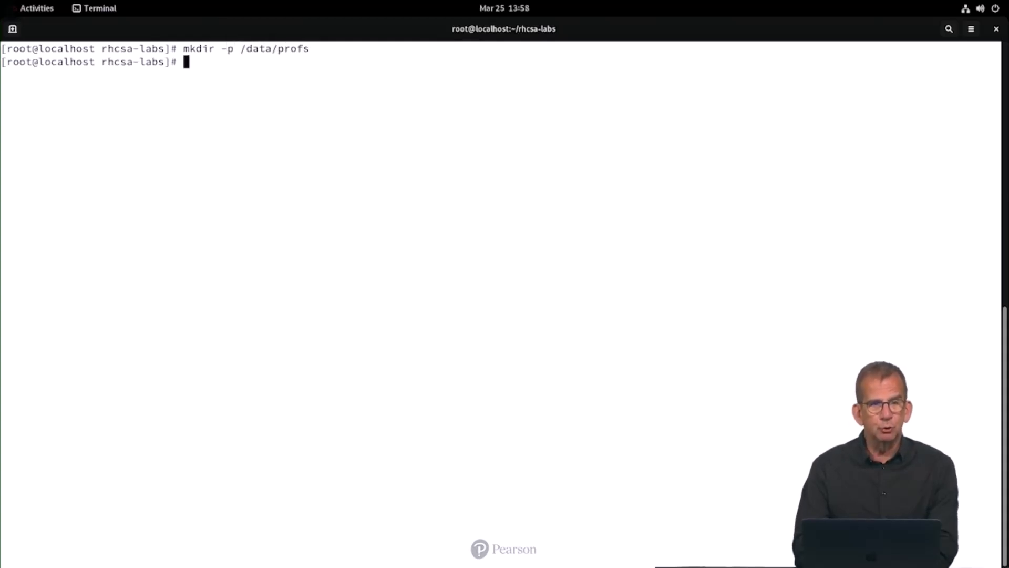
text(ls -)
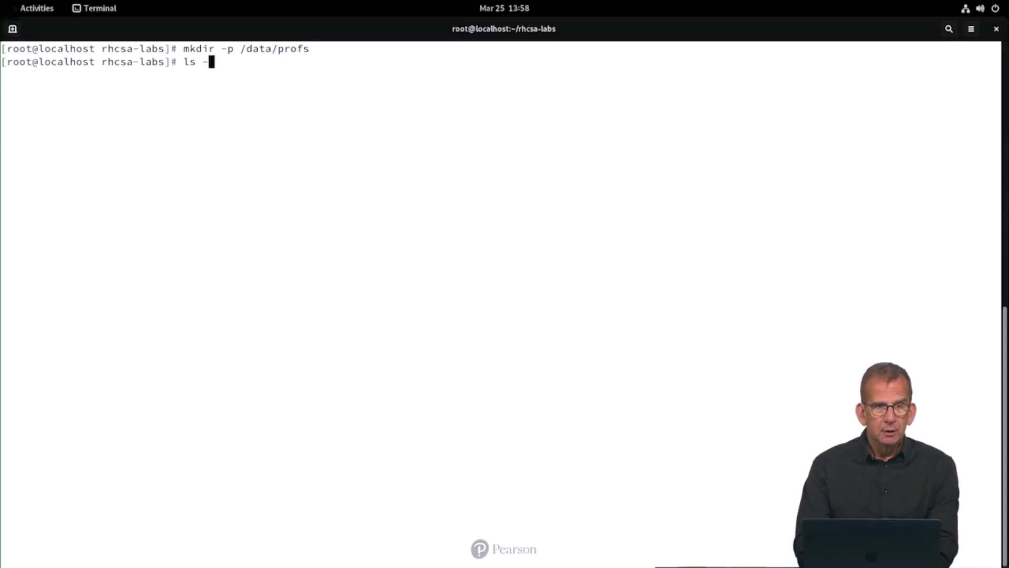
text(d)
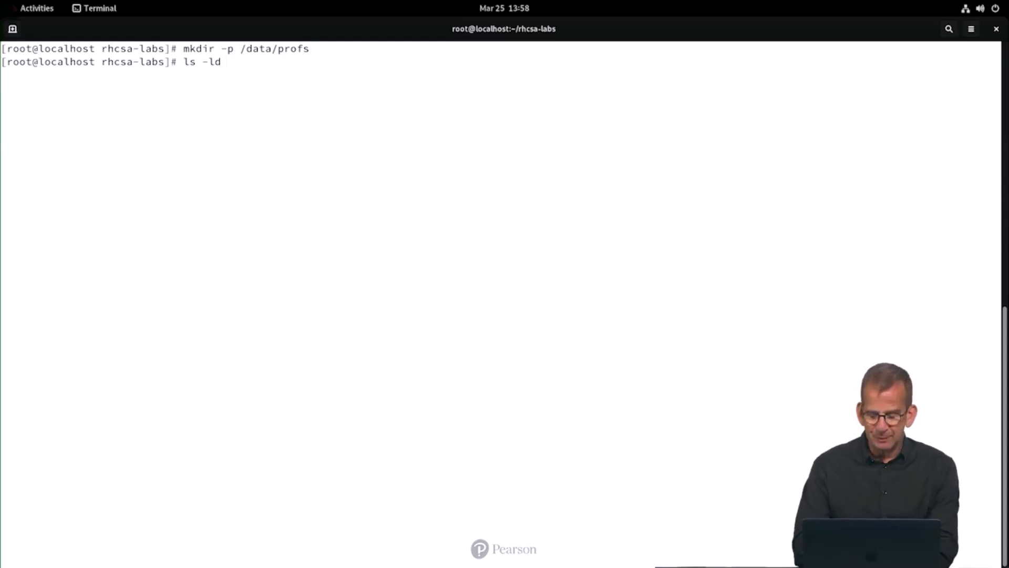
text(/data/profs)
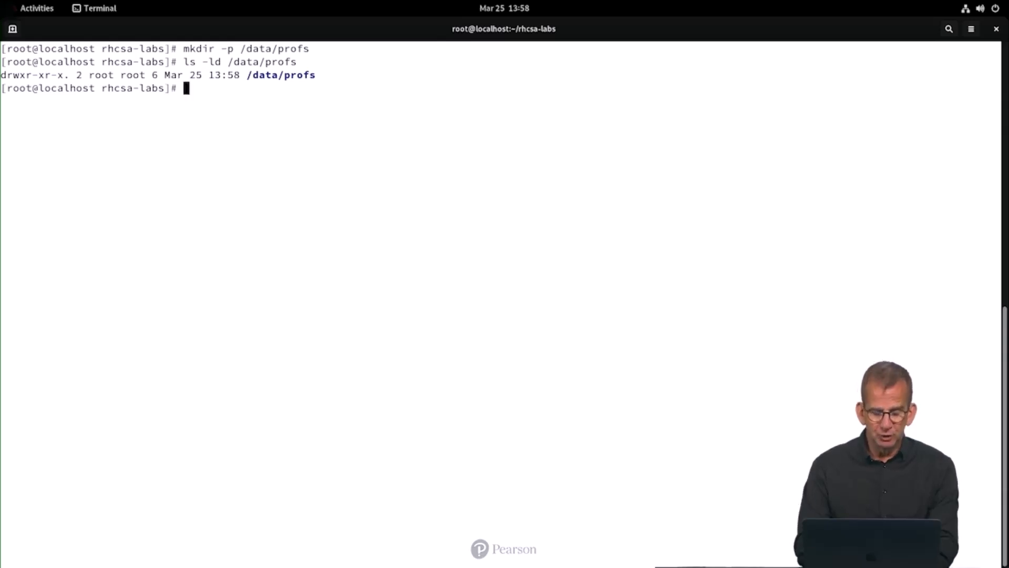
Add group profs, create user linda with secondary group profs, and confirm with id linda.
text(groupadd profs)
text(useradd linda)
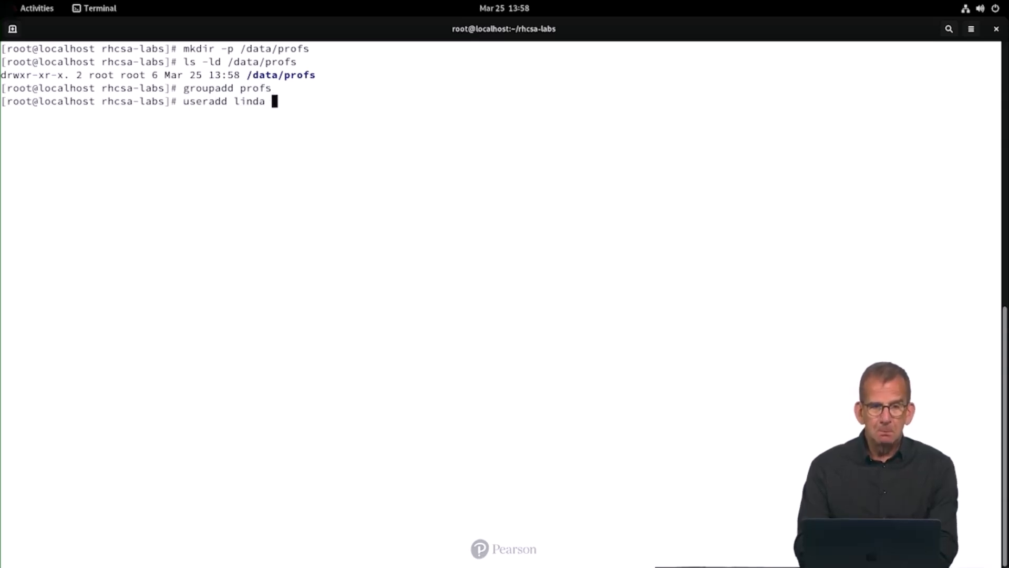
text(-G prof)
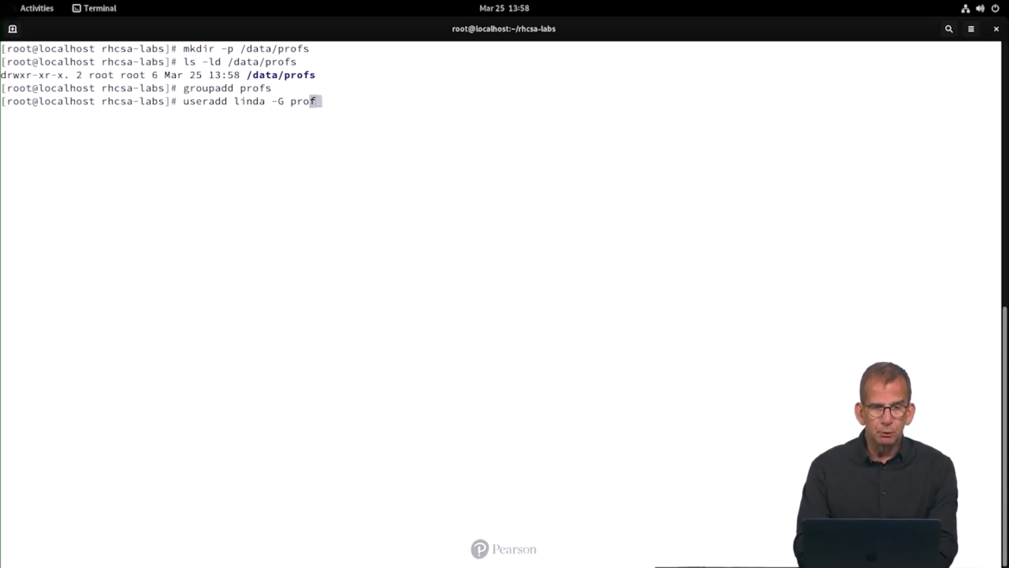
text(s)
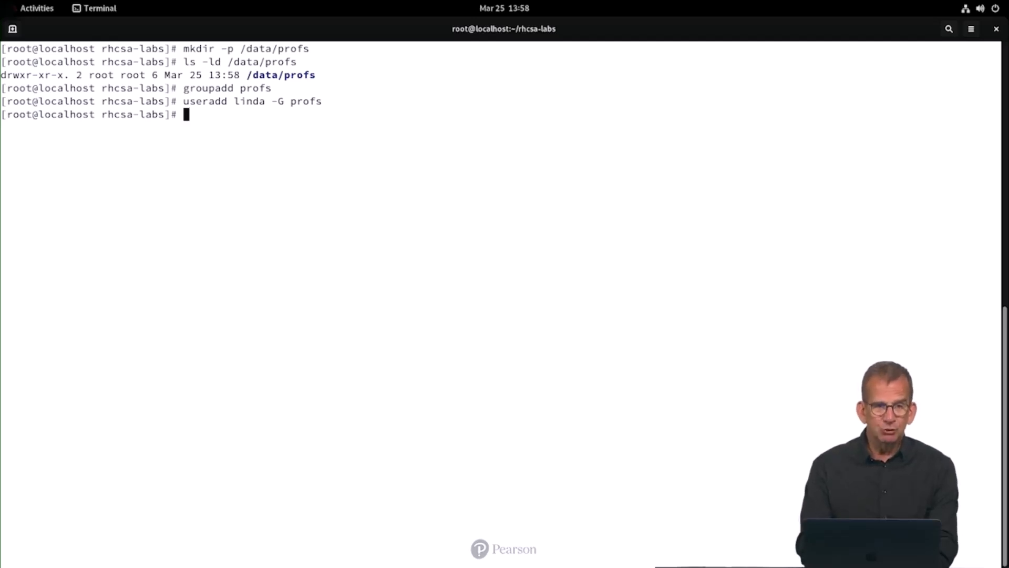
text(id linda)
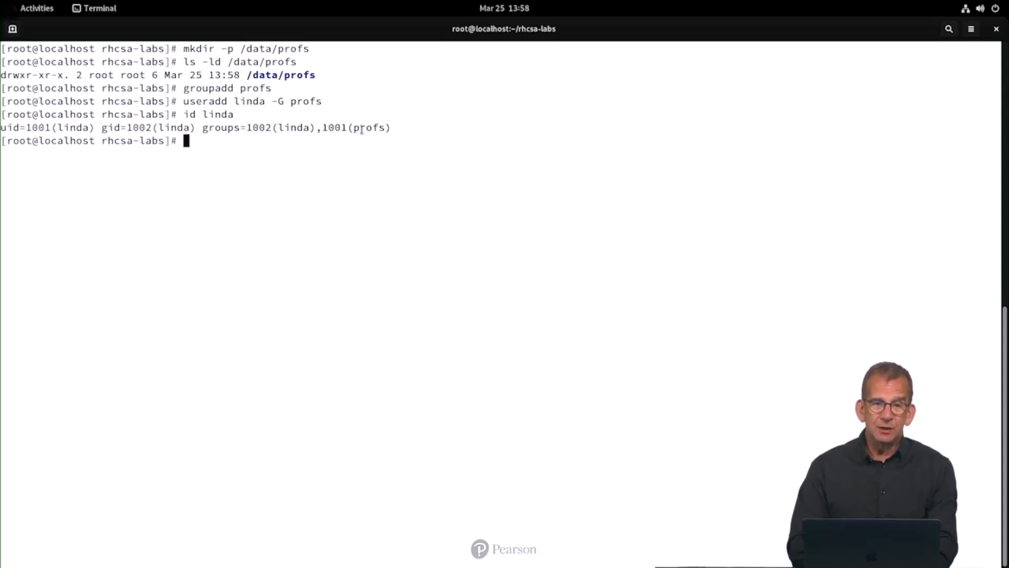
double_click(368, 128)
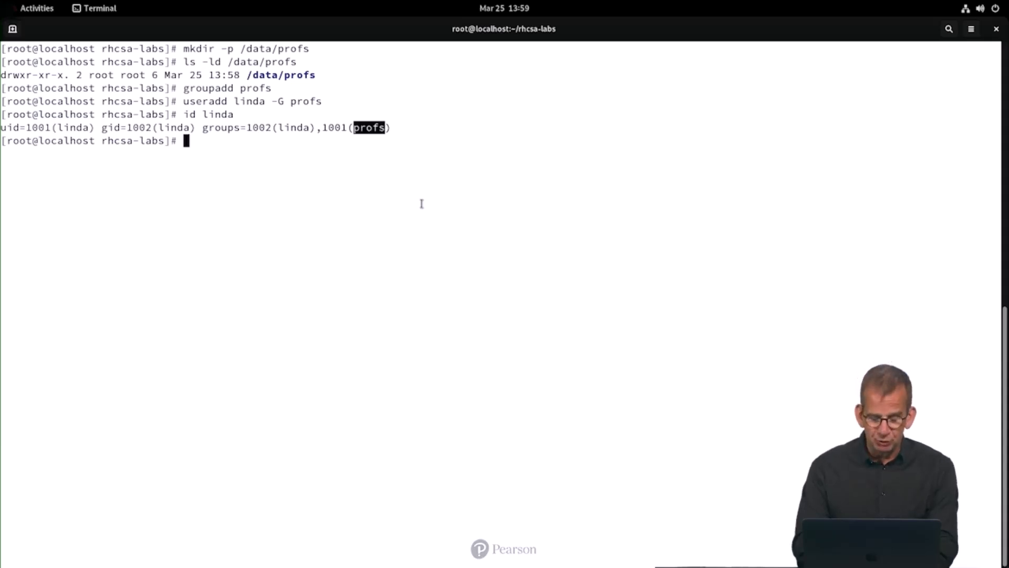
Change ownership of /data/profs to linda:profs with chown.
text(chown)
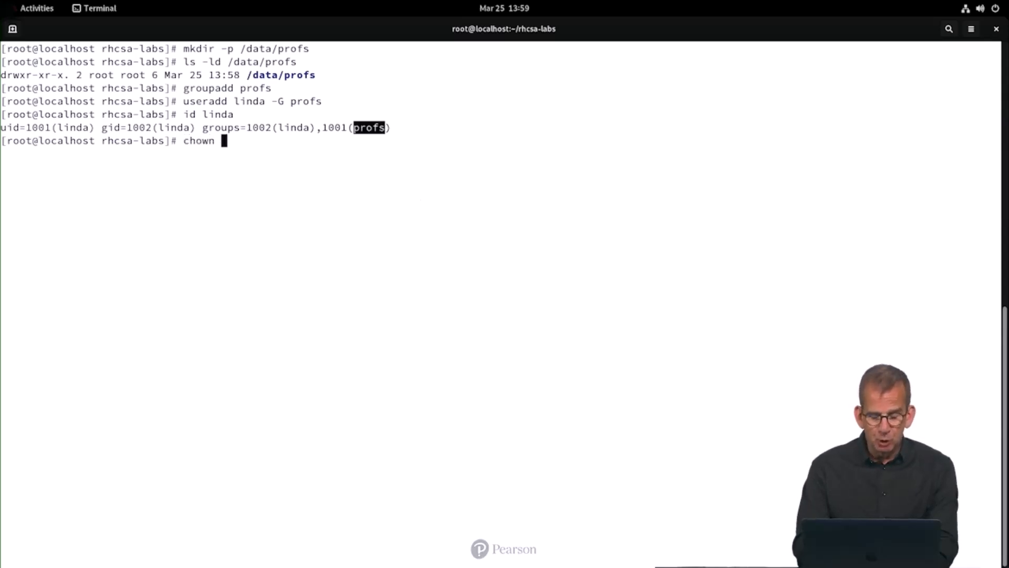
text(linda:profs /data/profs)
text(id linda)
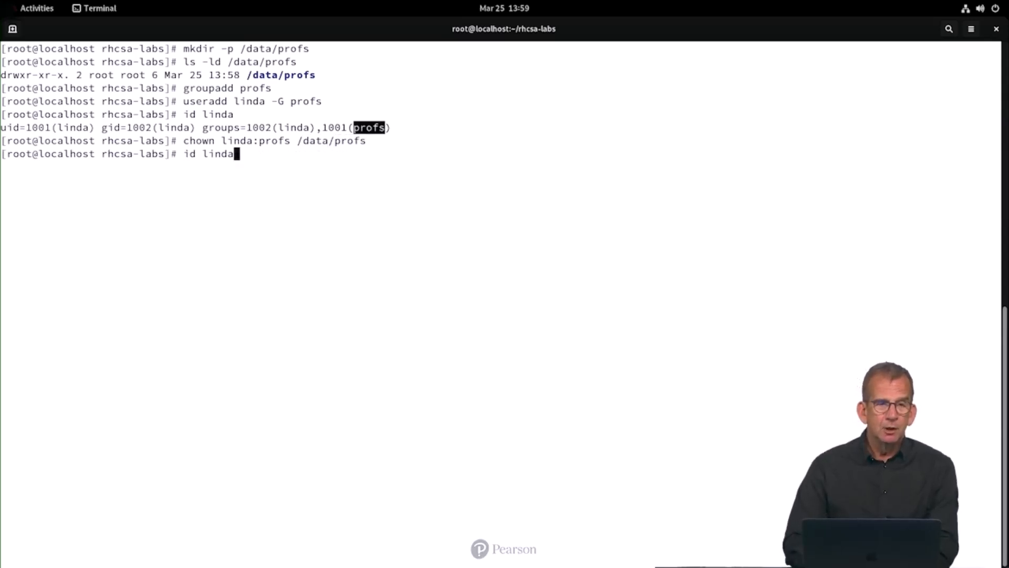
text(groupadd profs)
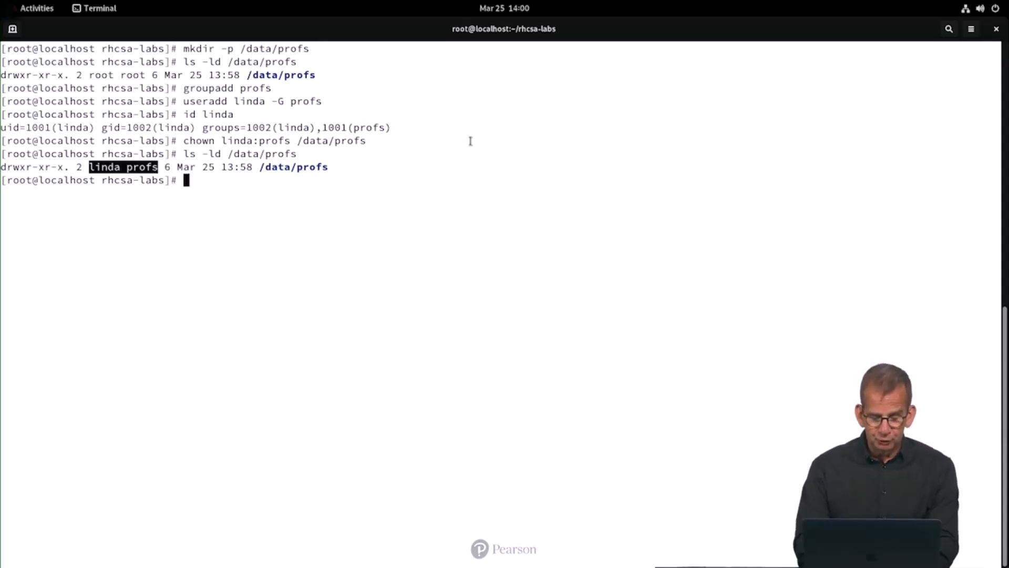
Set /data/profs to mode 070 with chmod and confirm with ls -ld /data/profs.
text(chmod)
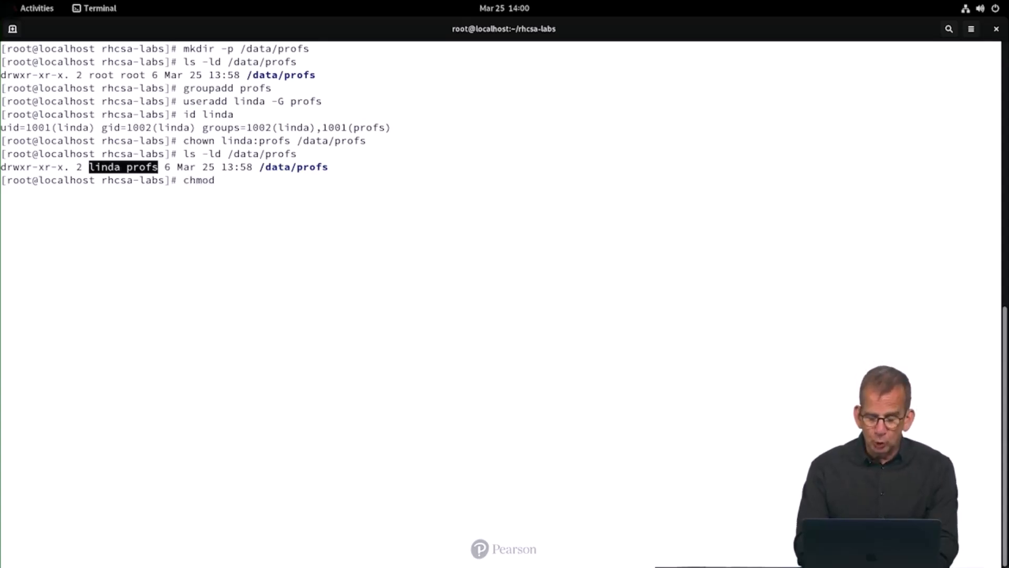
text(070)
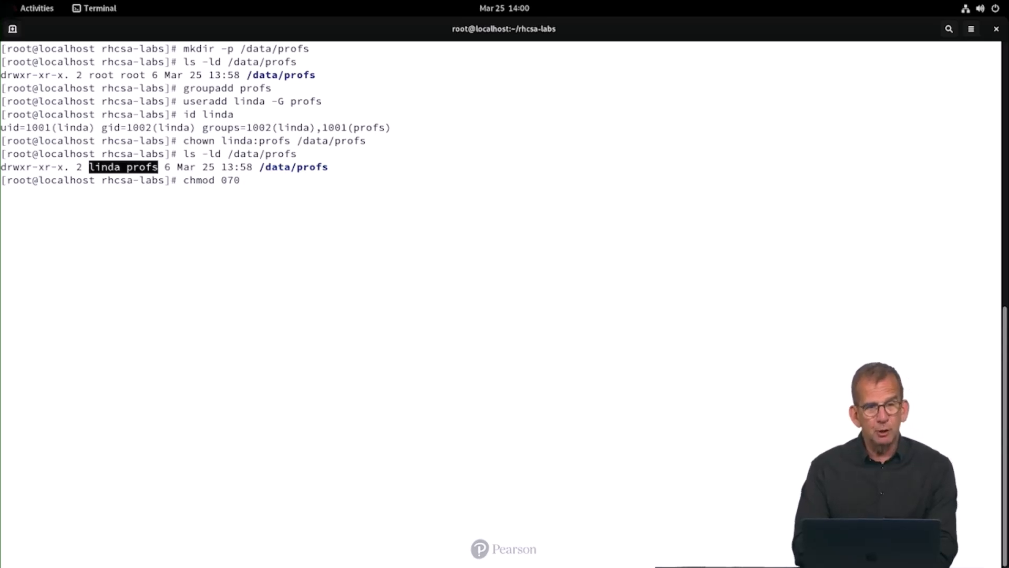
text(/data/profs)
text(ls -)
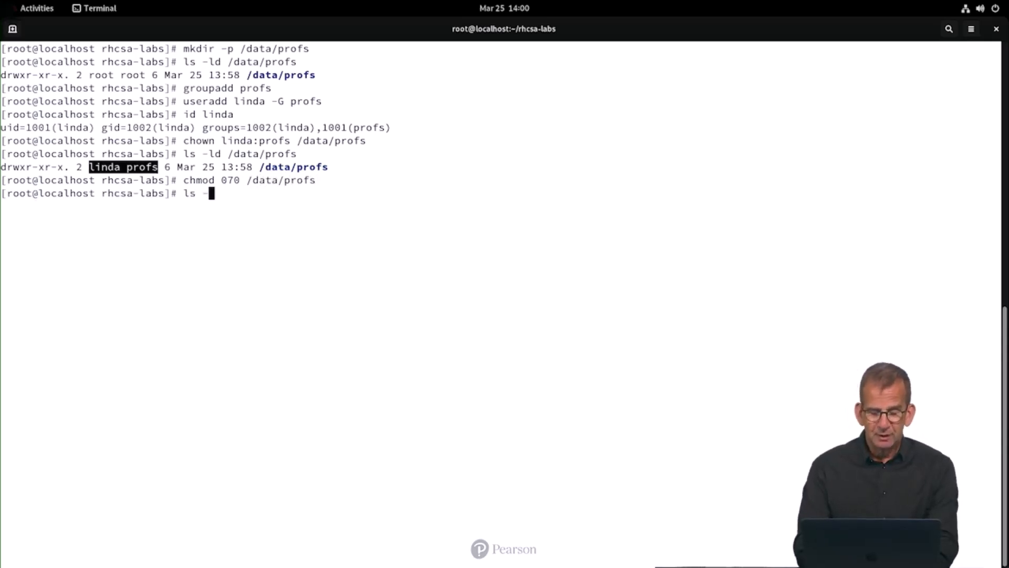
text(ld /data/profs)
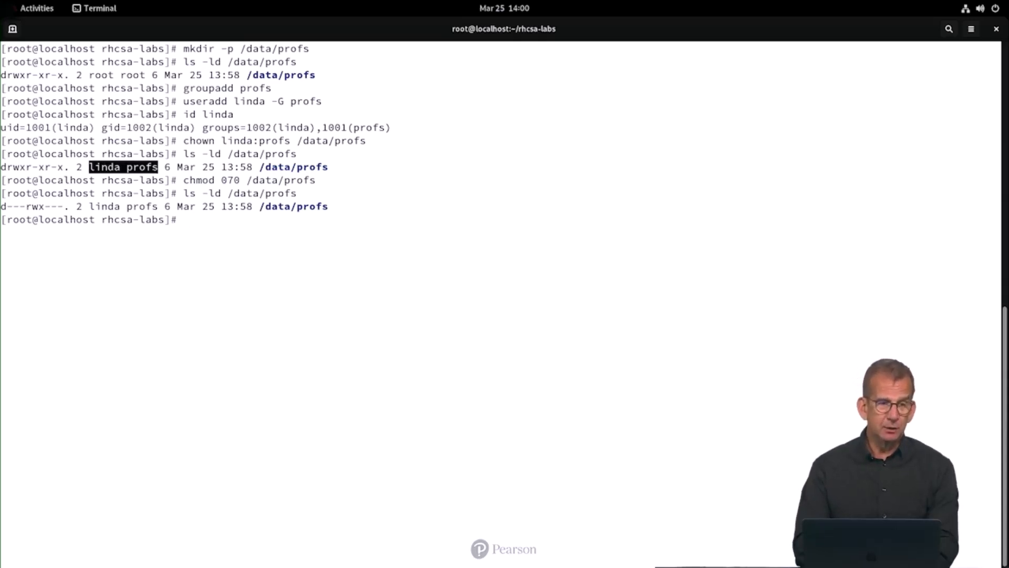
Run ./lab43-grade.sh, see every /data/profs check OK, then clear the screen.
text(./lab)
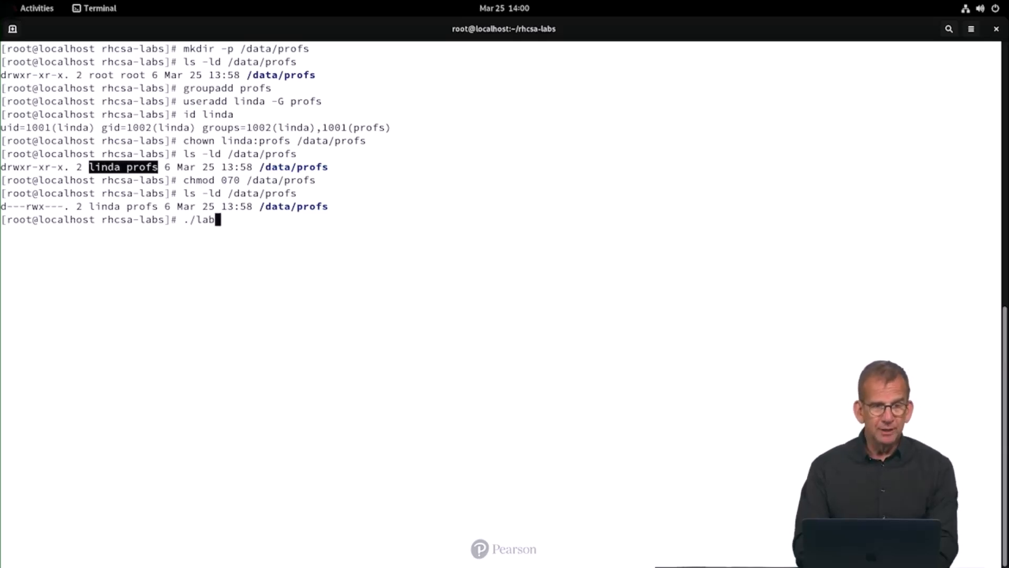
text(43)
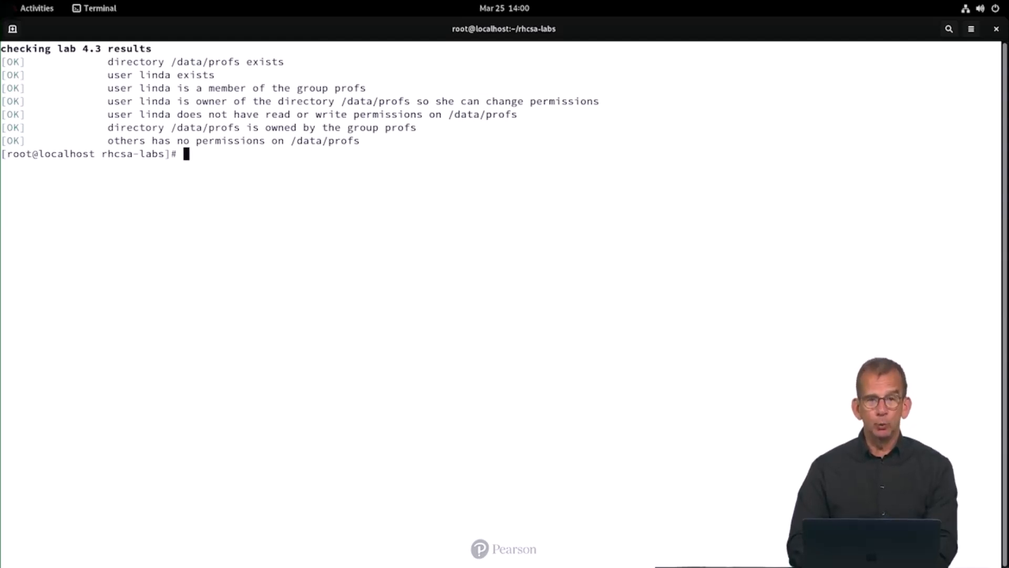
text(clear)
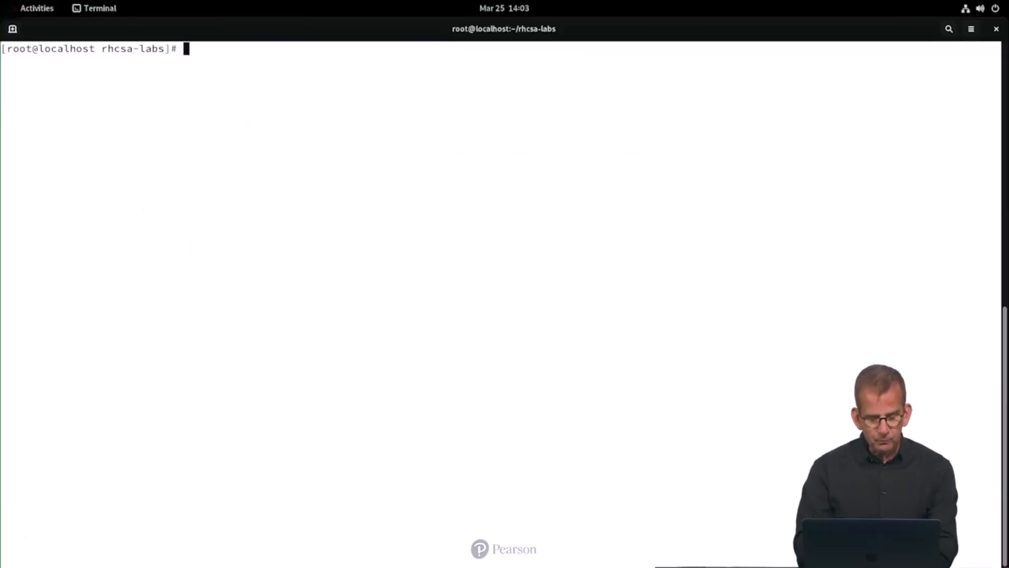
Run find / -size +100M -exec ls -l {} \; to list all files larger than 100 MB.
text(find)
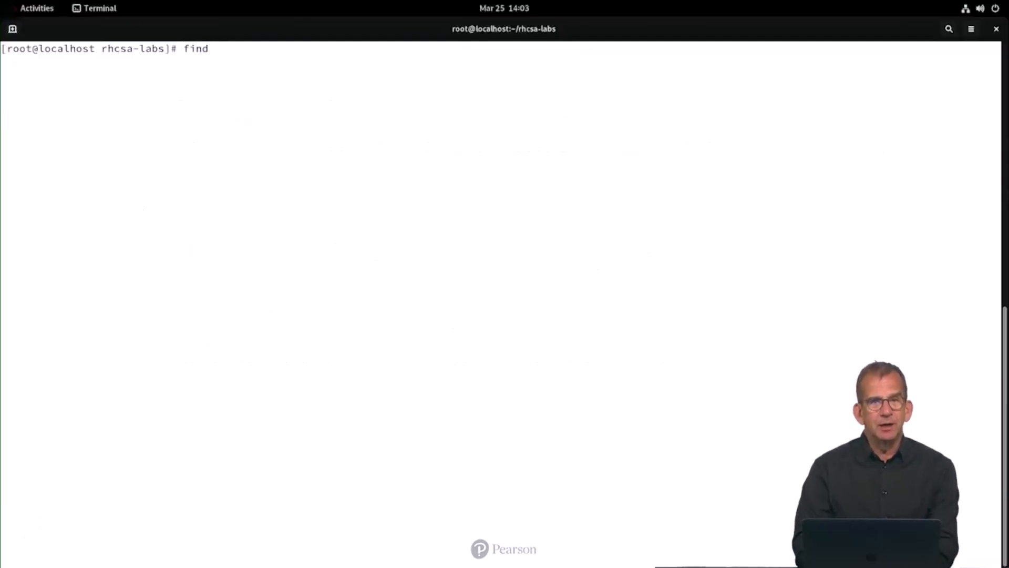
text(/)
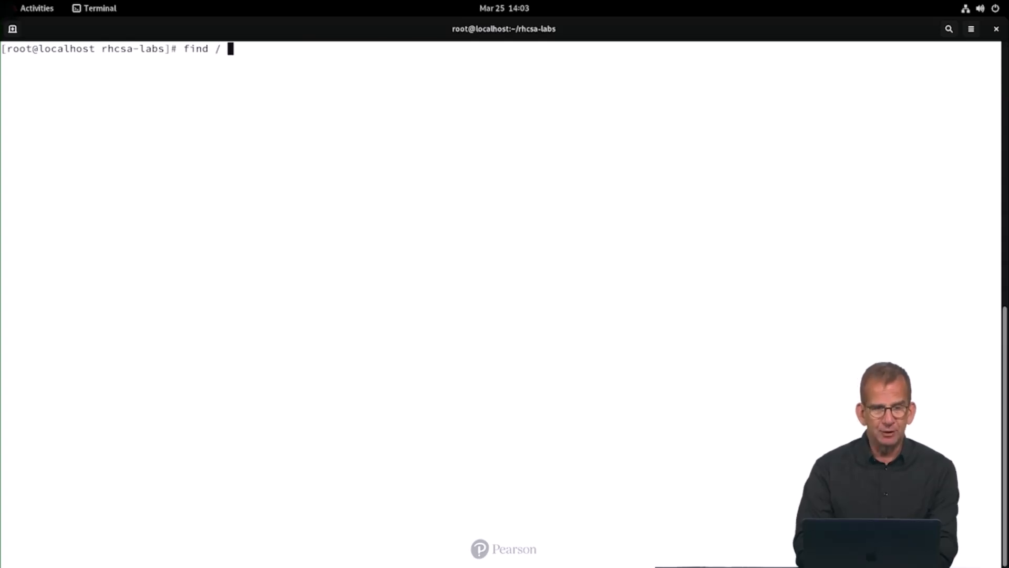
text(-size)
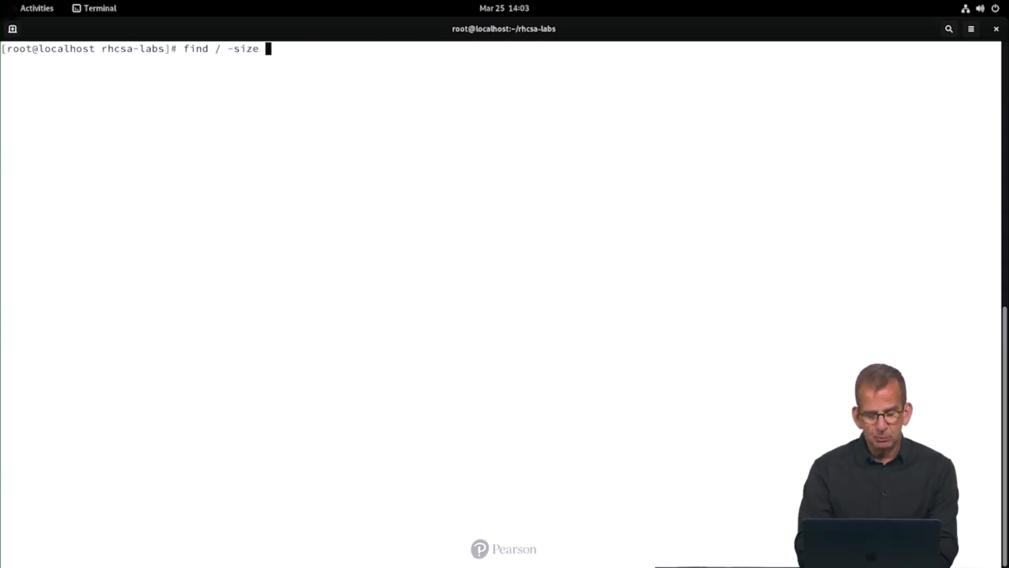
text(+100M)
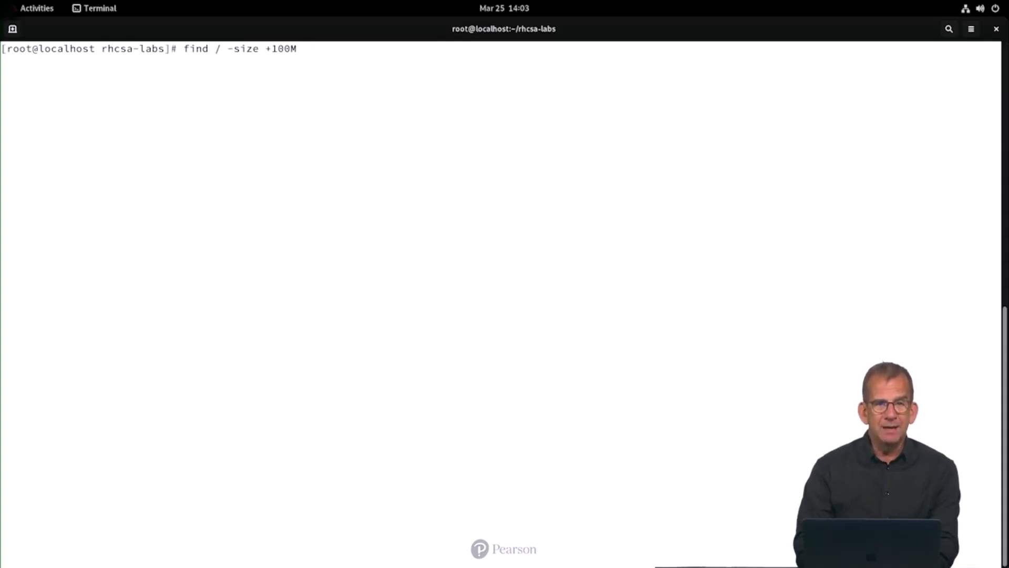
text(-exe)
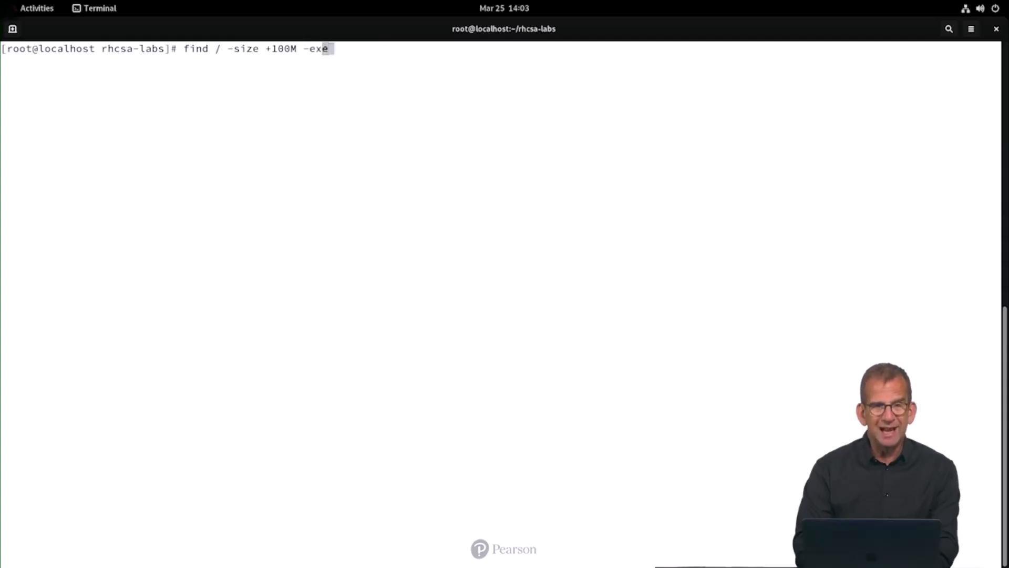
text(c ls)
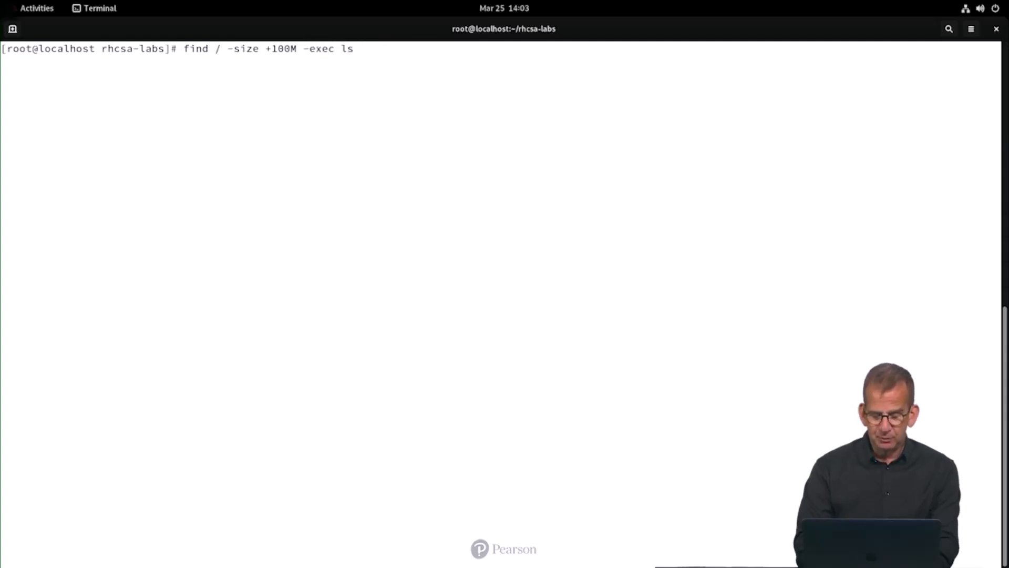
text(-l {})
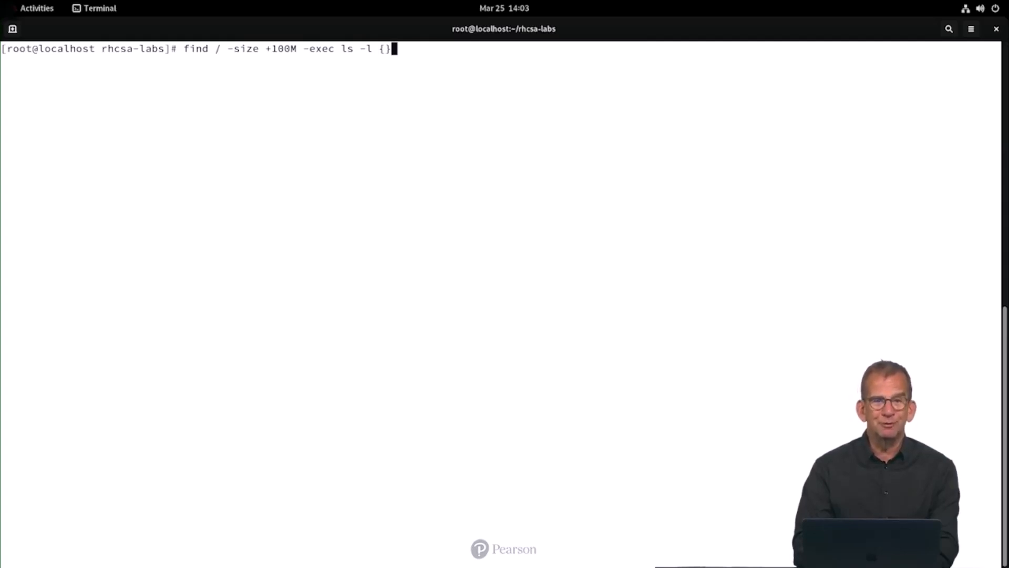
text(\;)
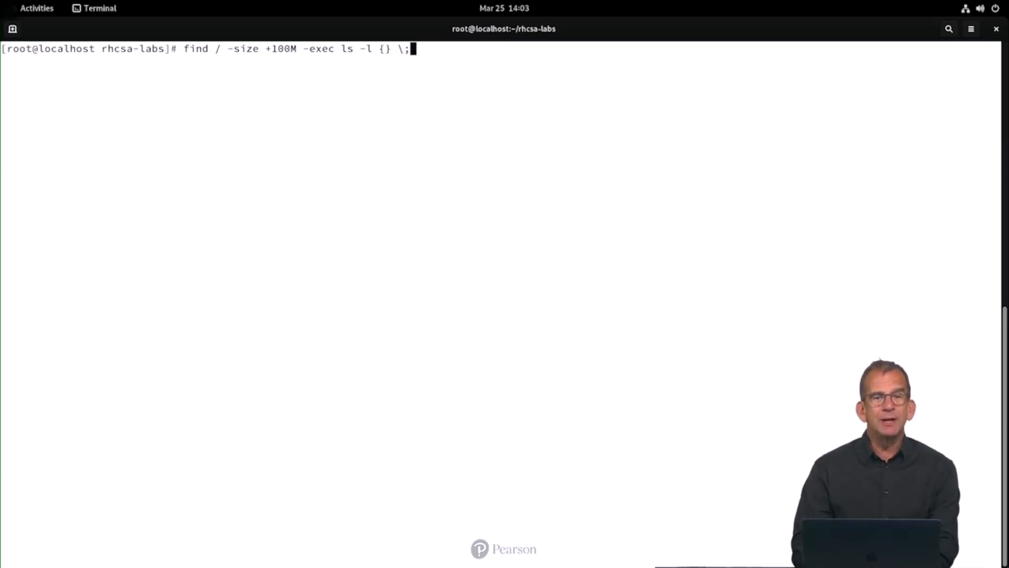
key(Return)
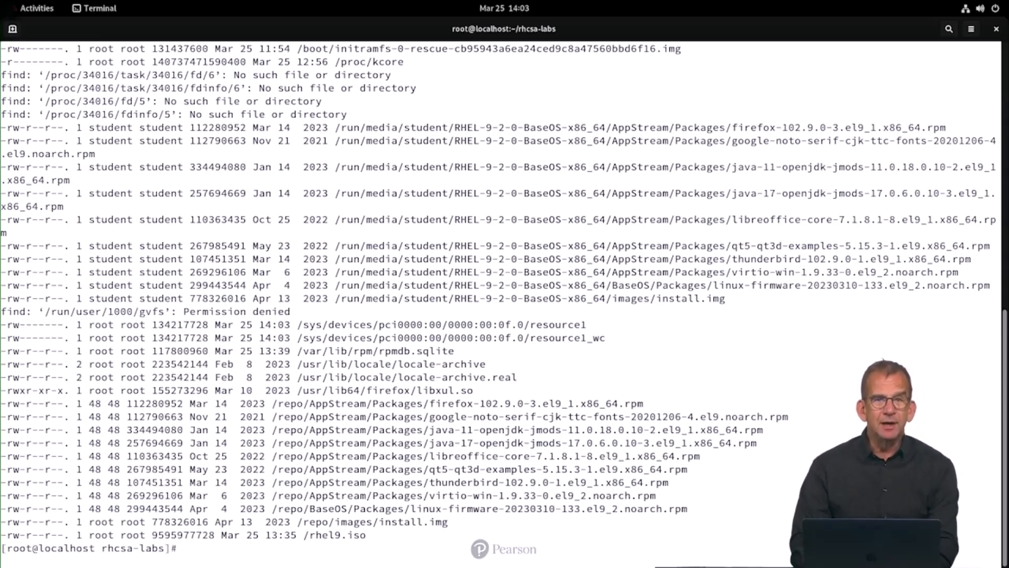
Rerun the find for files over 100M with output redirected to /tmp/bigfiles, then clear the screen.
text(find / -size +100M -exec ls -l {} \;)
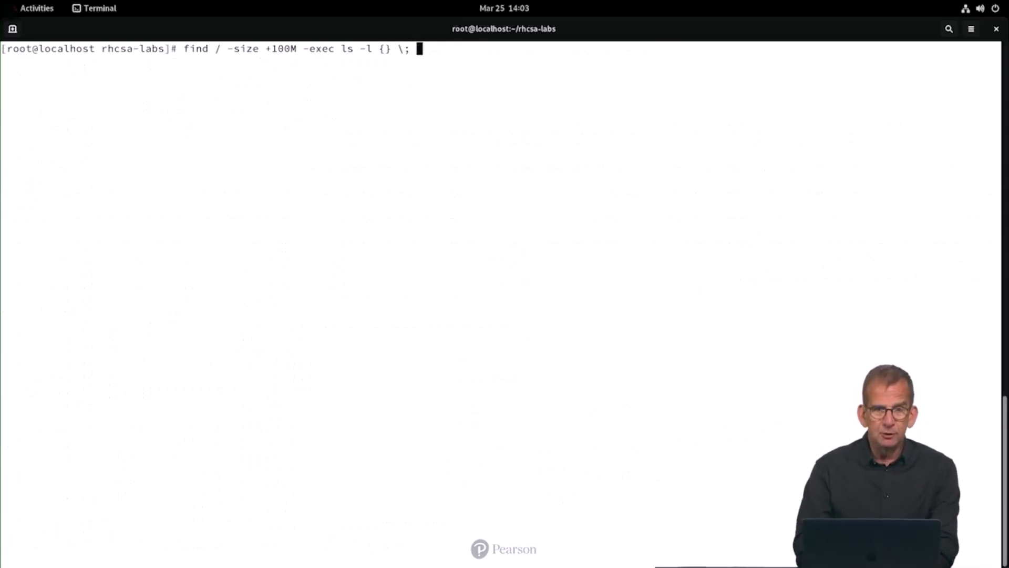
text(>)
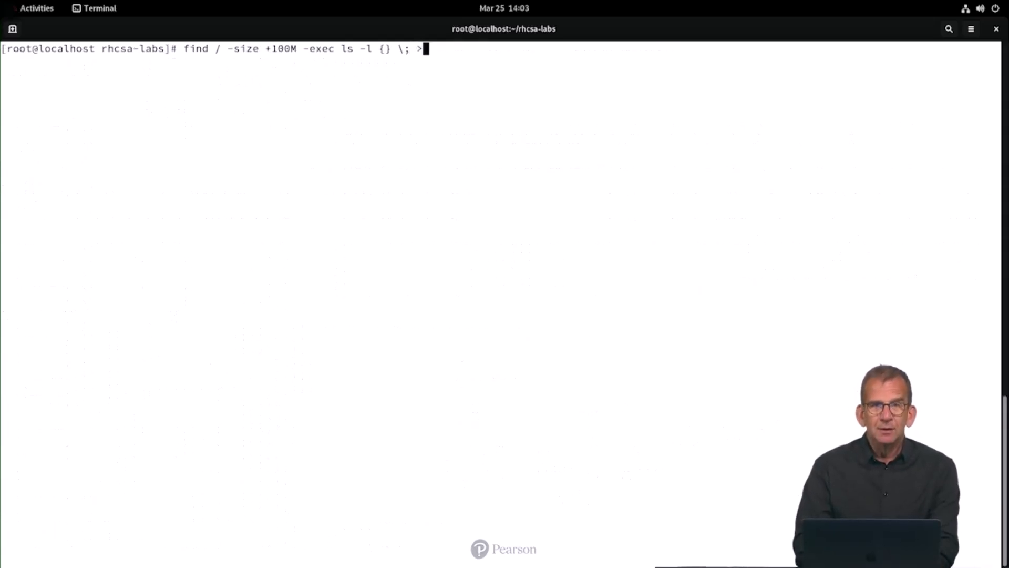
text(/tmp/)
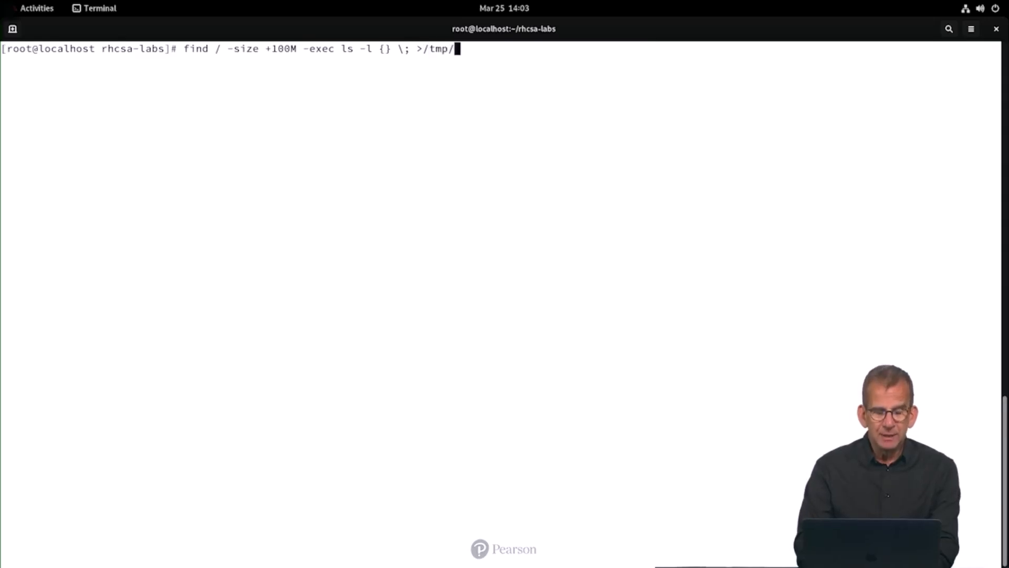
text(bigfiles)
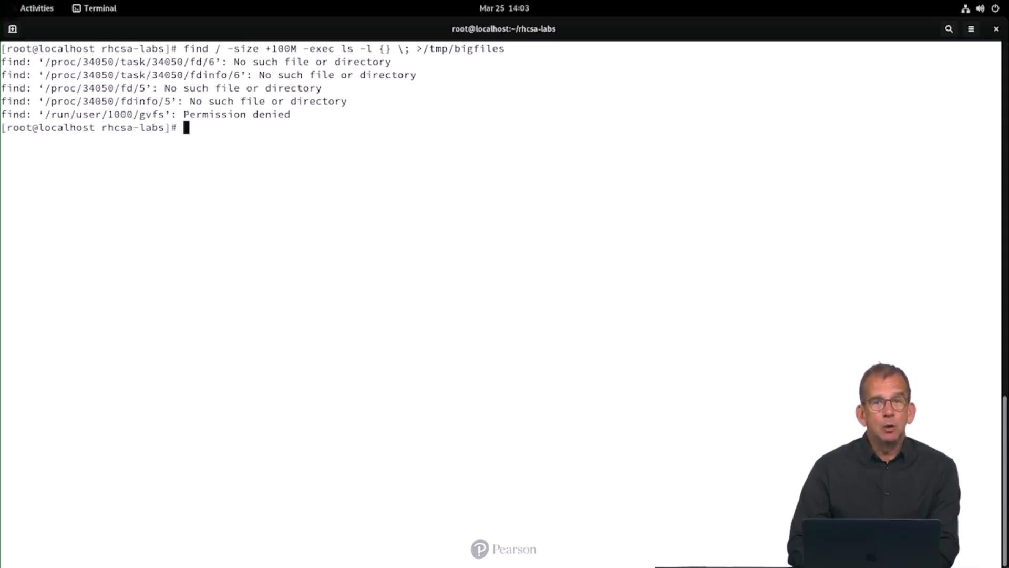
text(les)
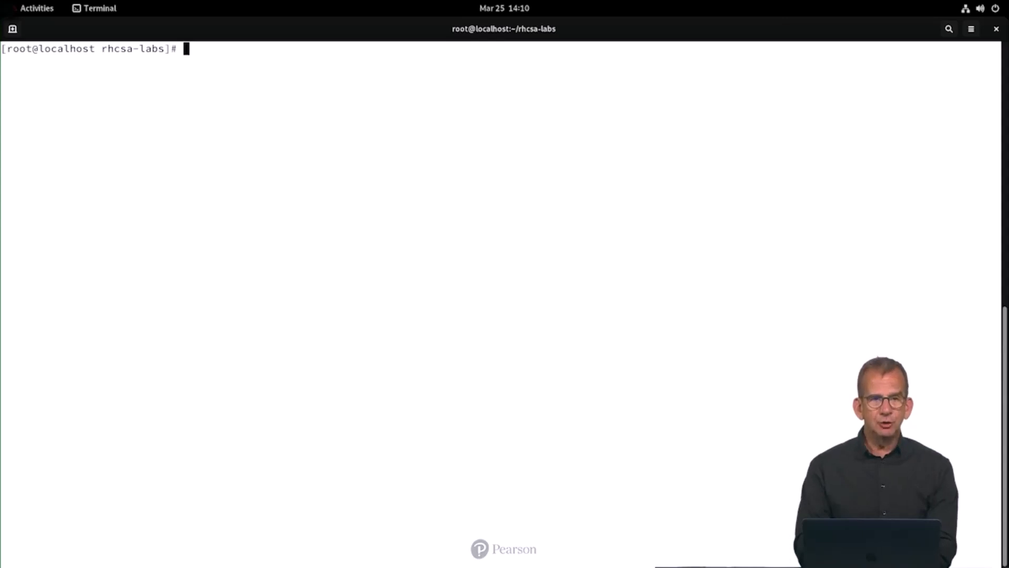
Build find / -size +100M -type f -exec ls -l {} \; to match regular files only.
text(find)
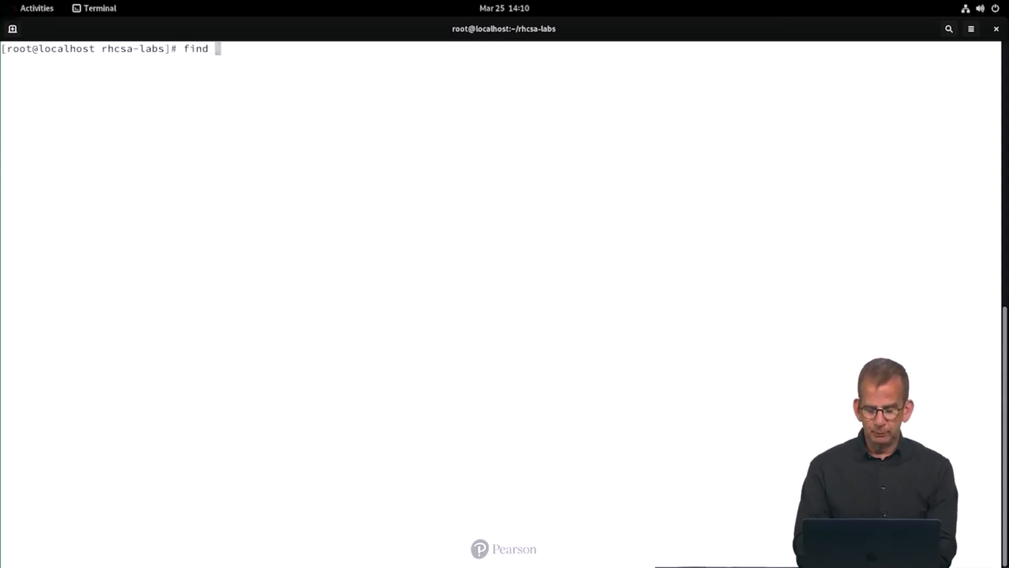
text(/ -size +1)
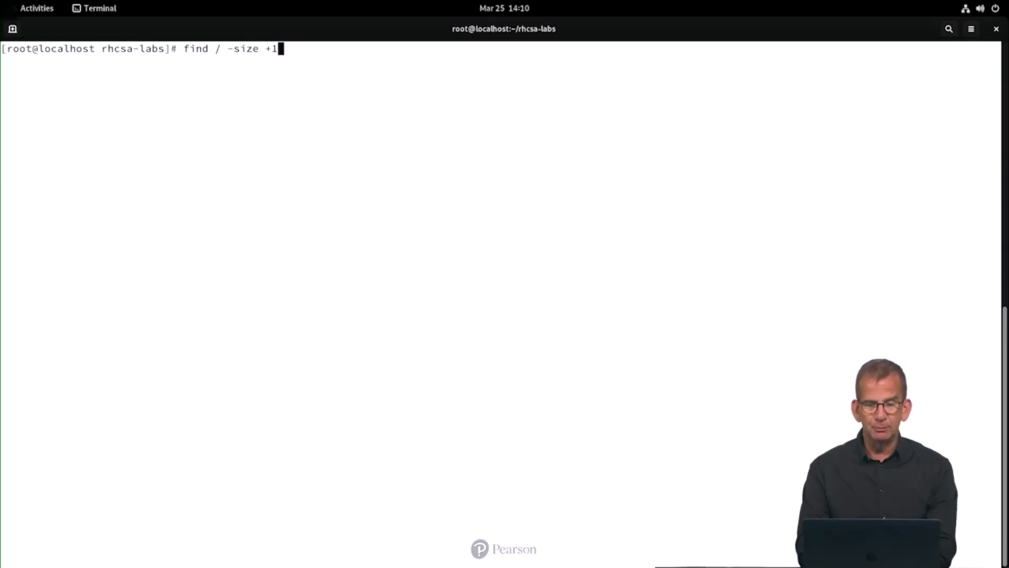
text(00M)
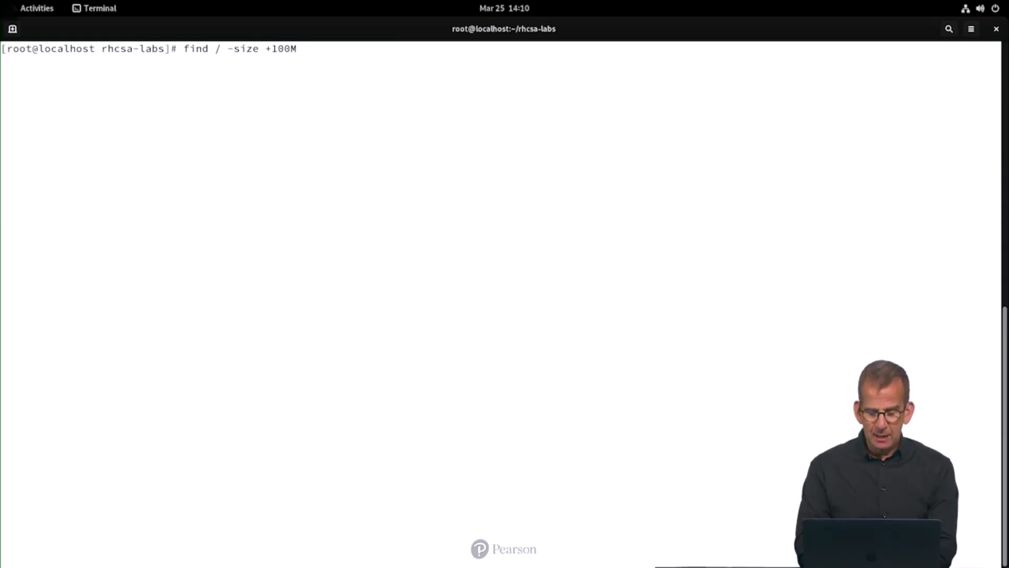
text(-type f)
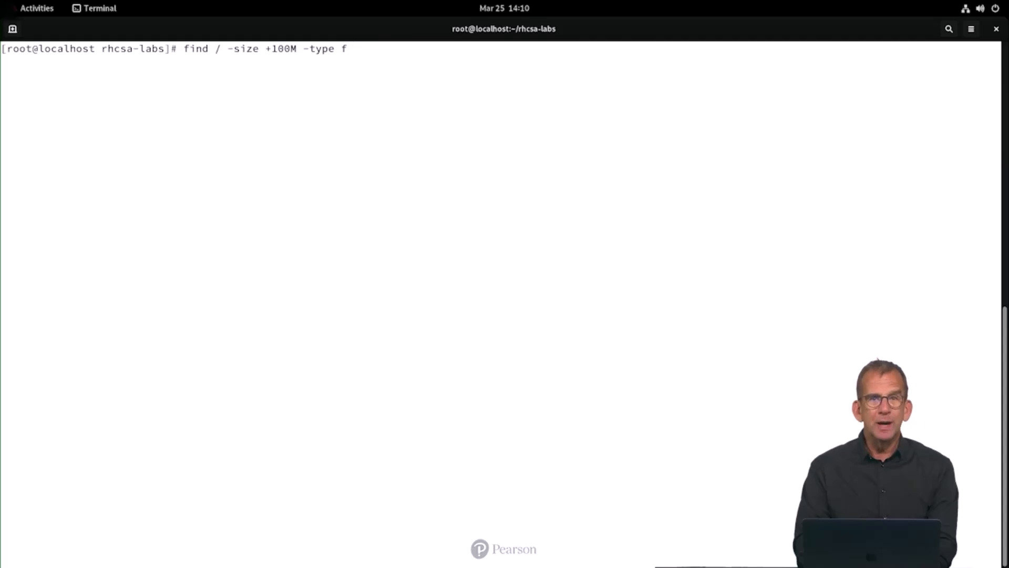
text(-exec ls)
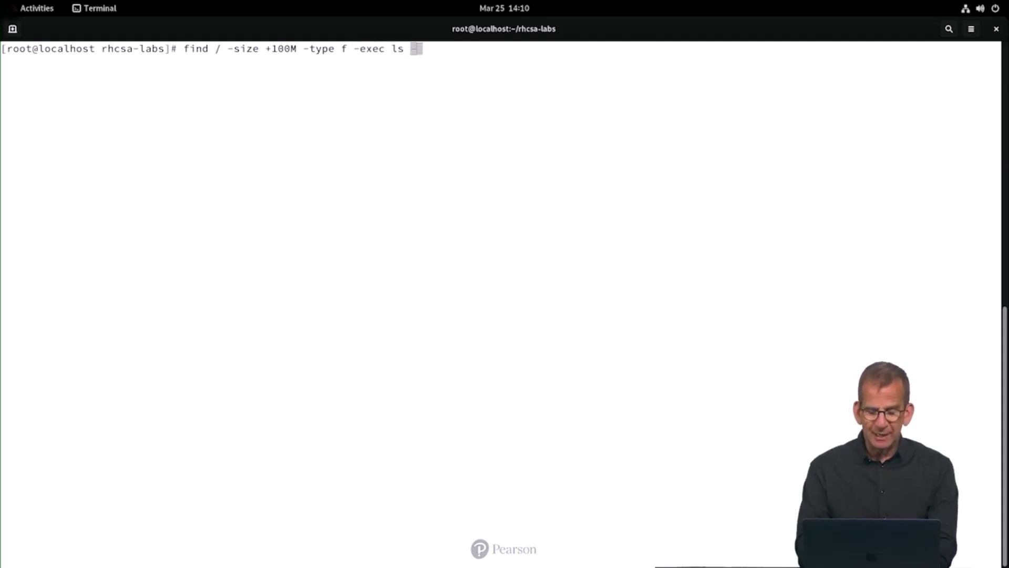
text(-l {})
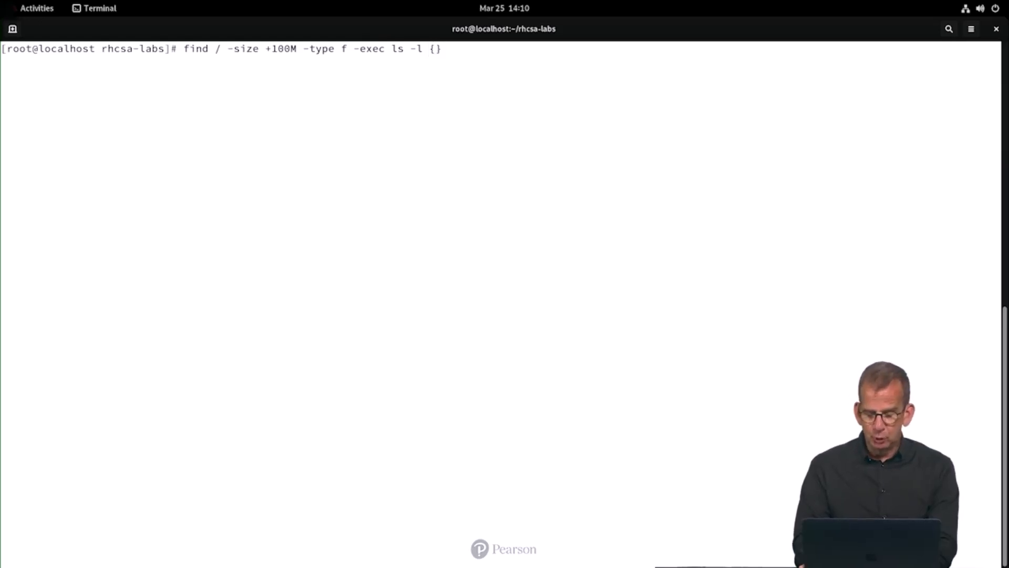
text(\;)
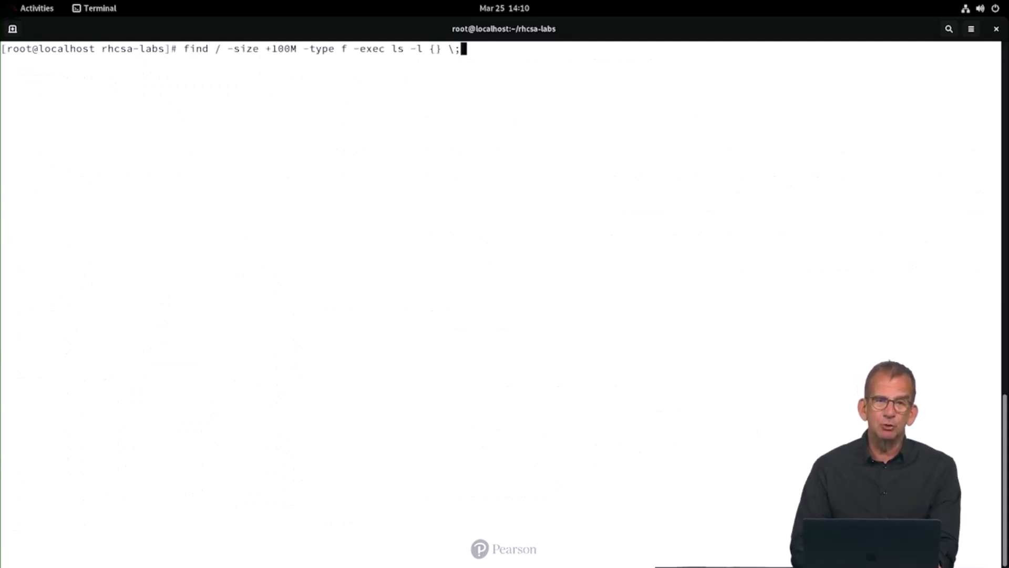
Redirect the listing into /tmp/bigfiles and begin the ./lab grade script command.
key(Return)
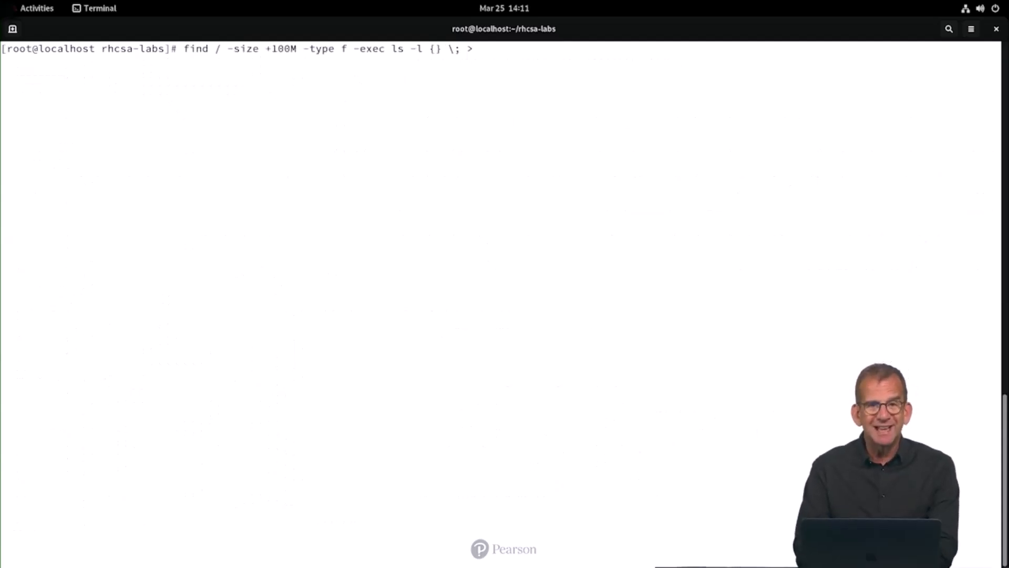
text(/)
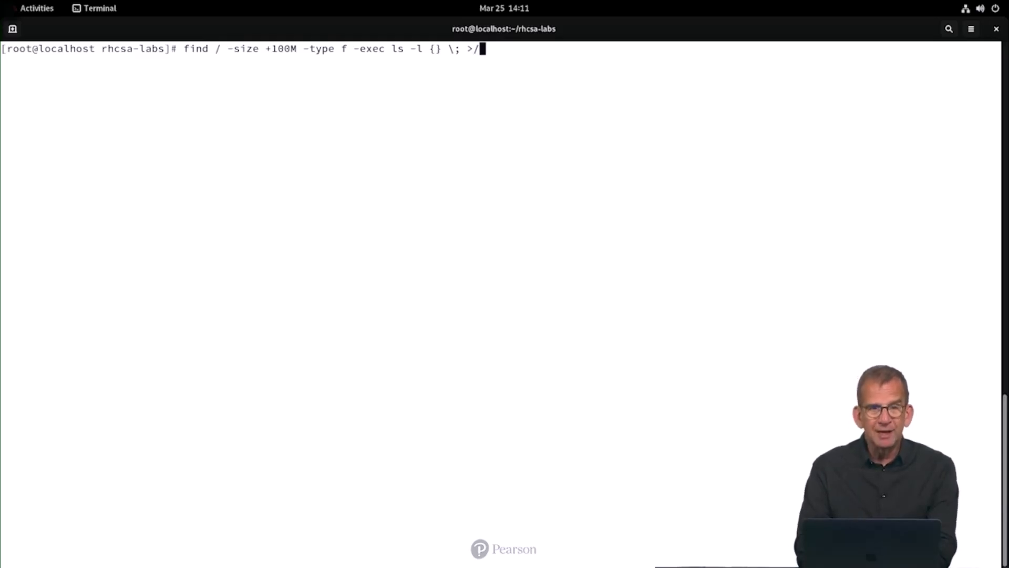
text(tmp/bi)
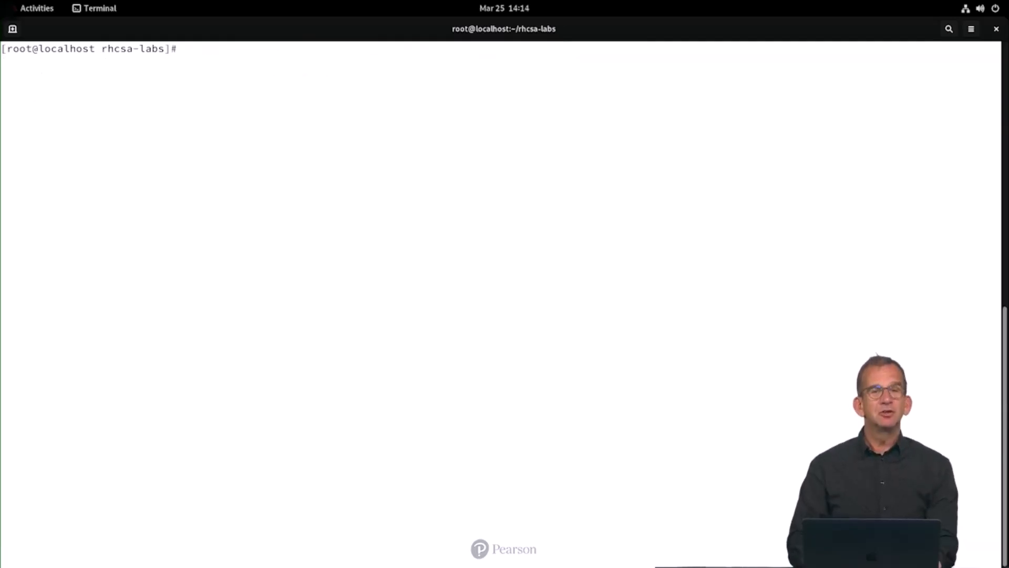
text(./lab)
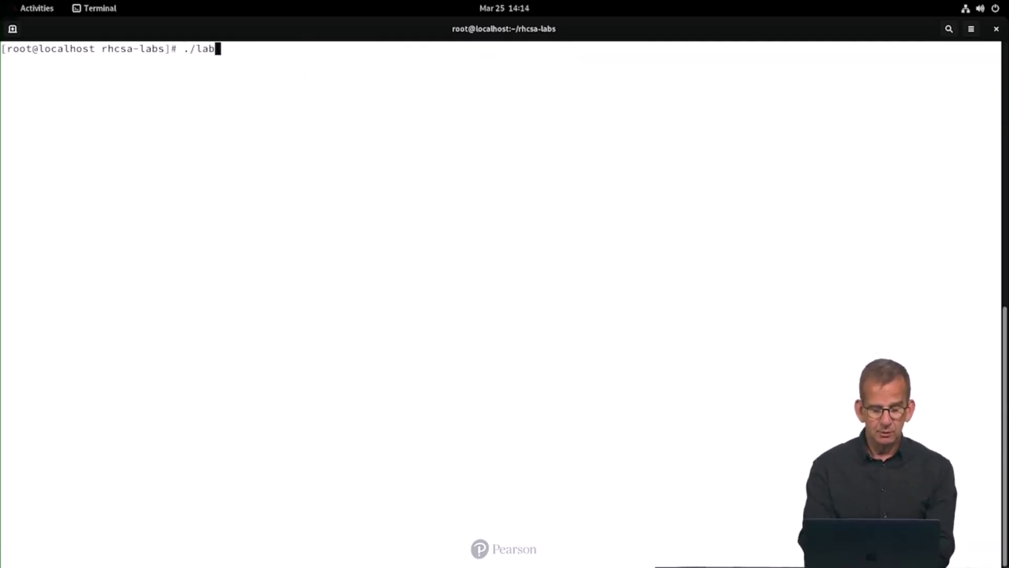